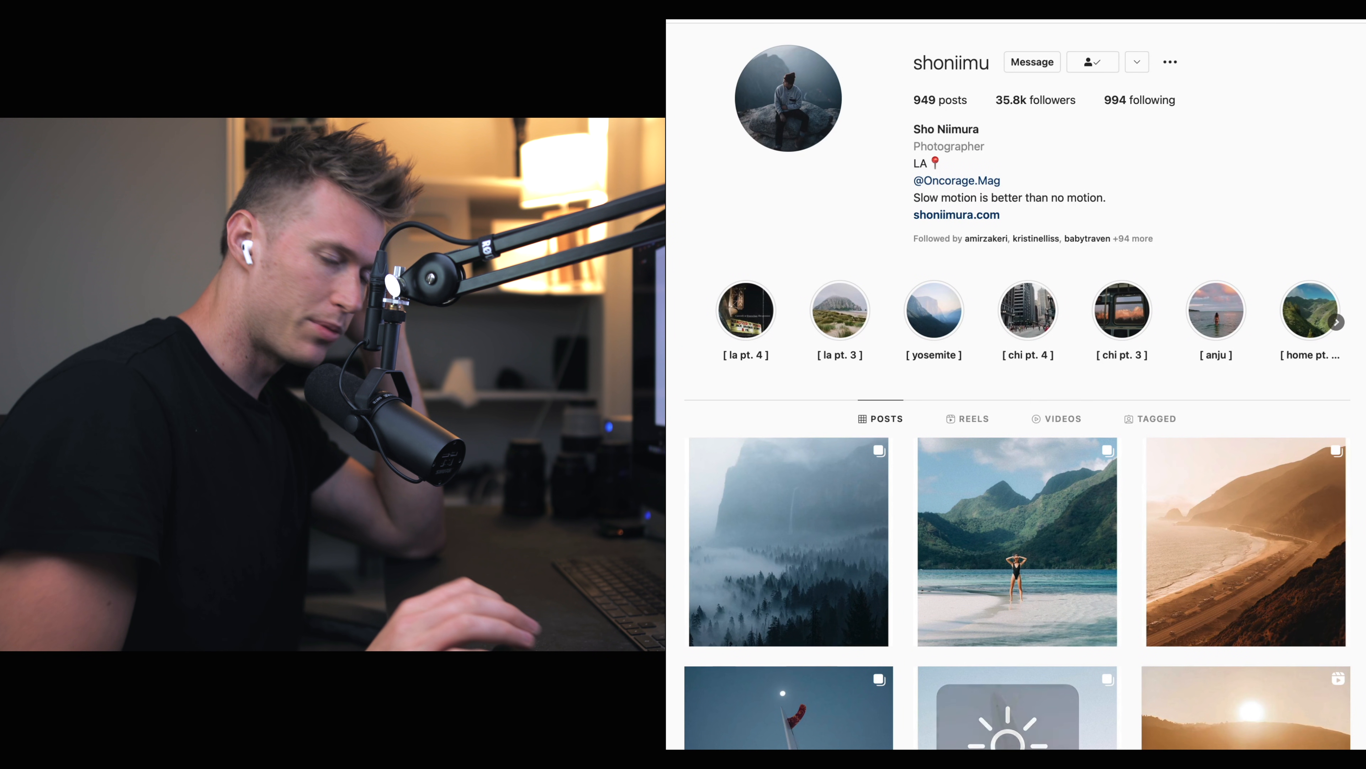
Raise Exposure to about +0.45 to brighten the photo slightly.
scroll("down", 3)
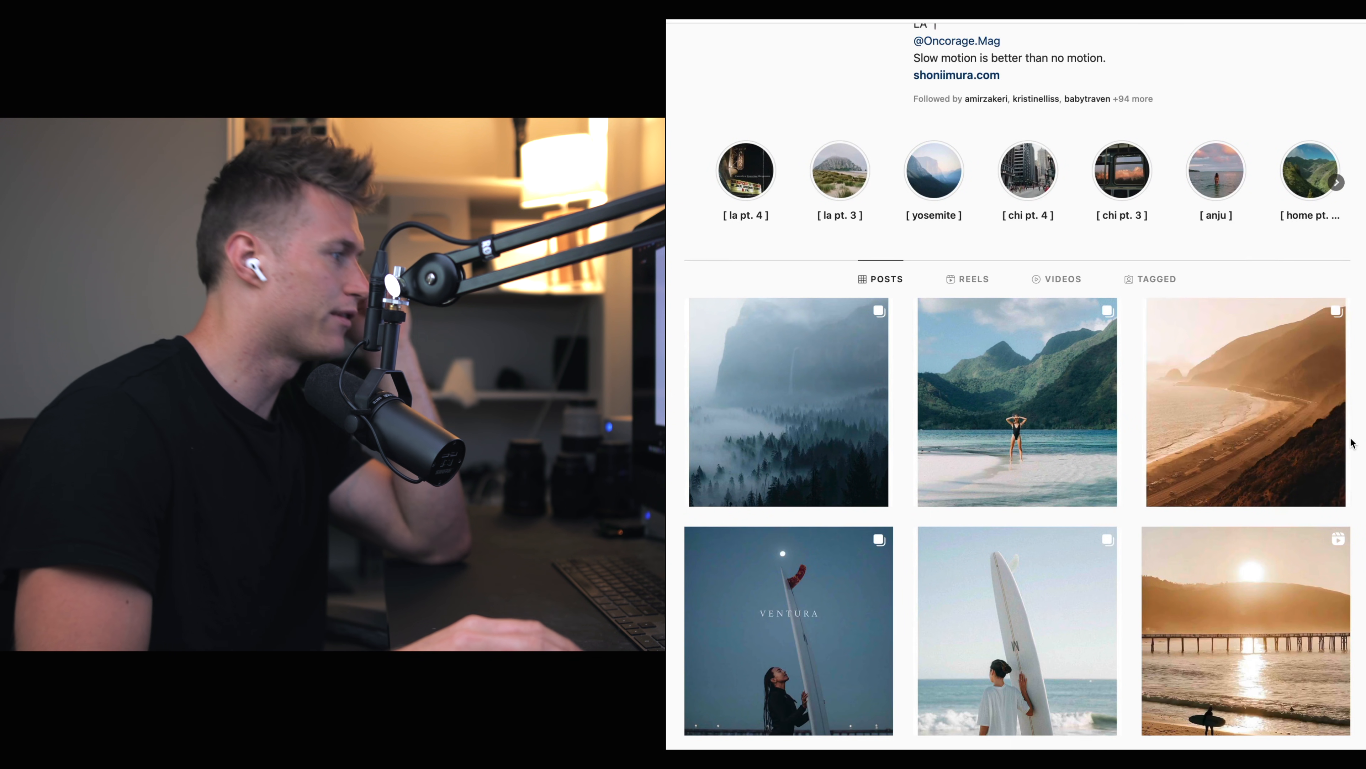
scroll("down", 3)
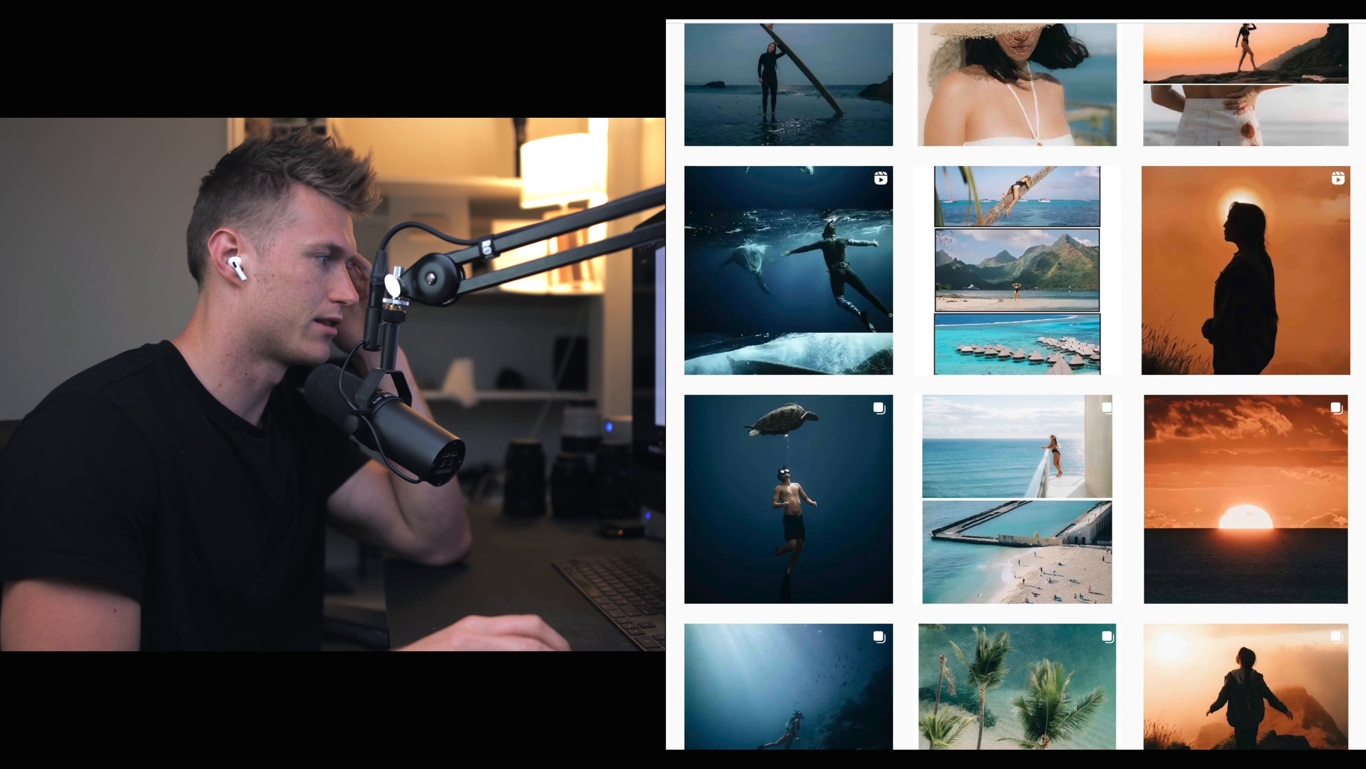
scroll("down", 3)
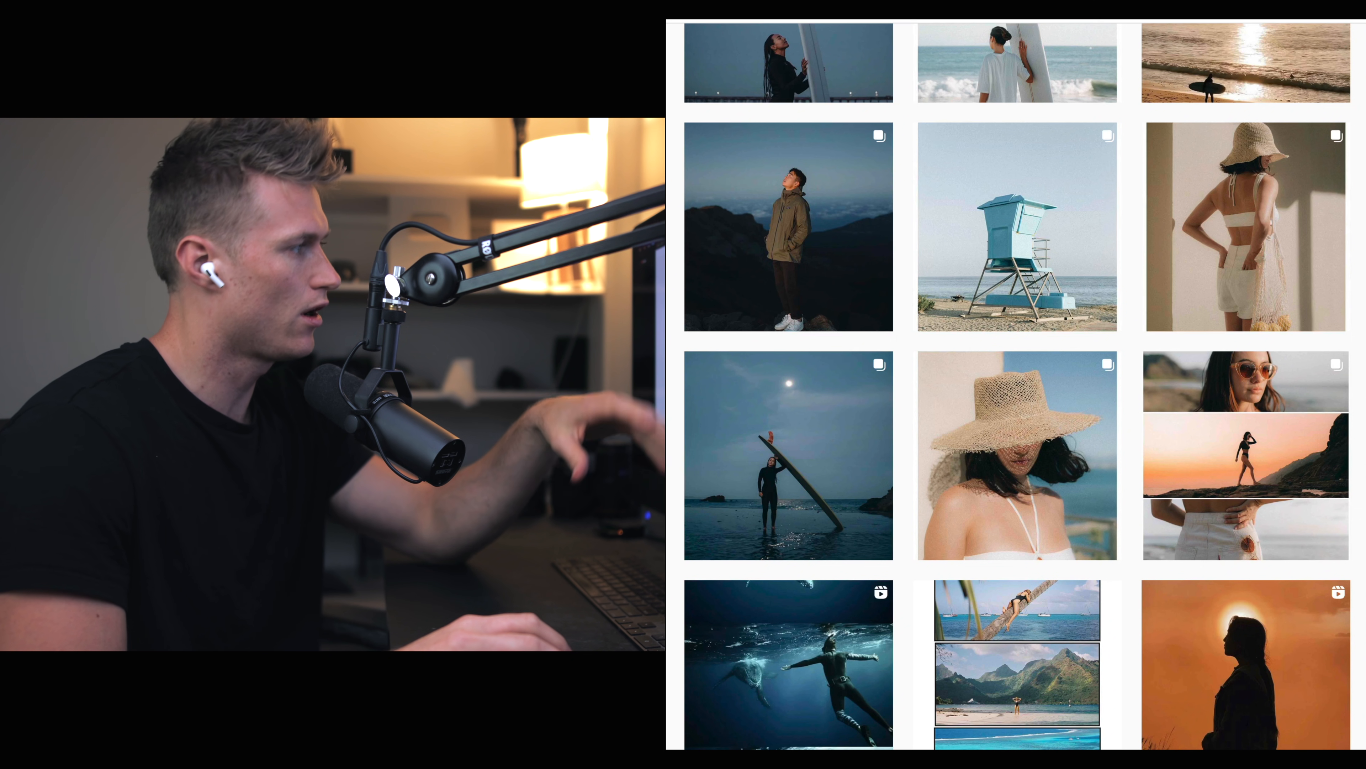
scroll("down", 3)
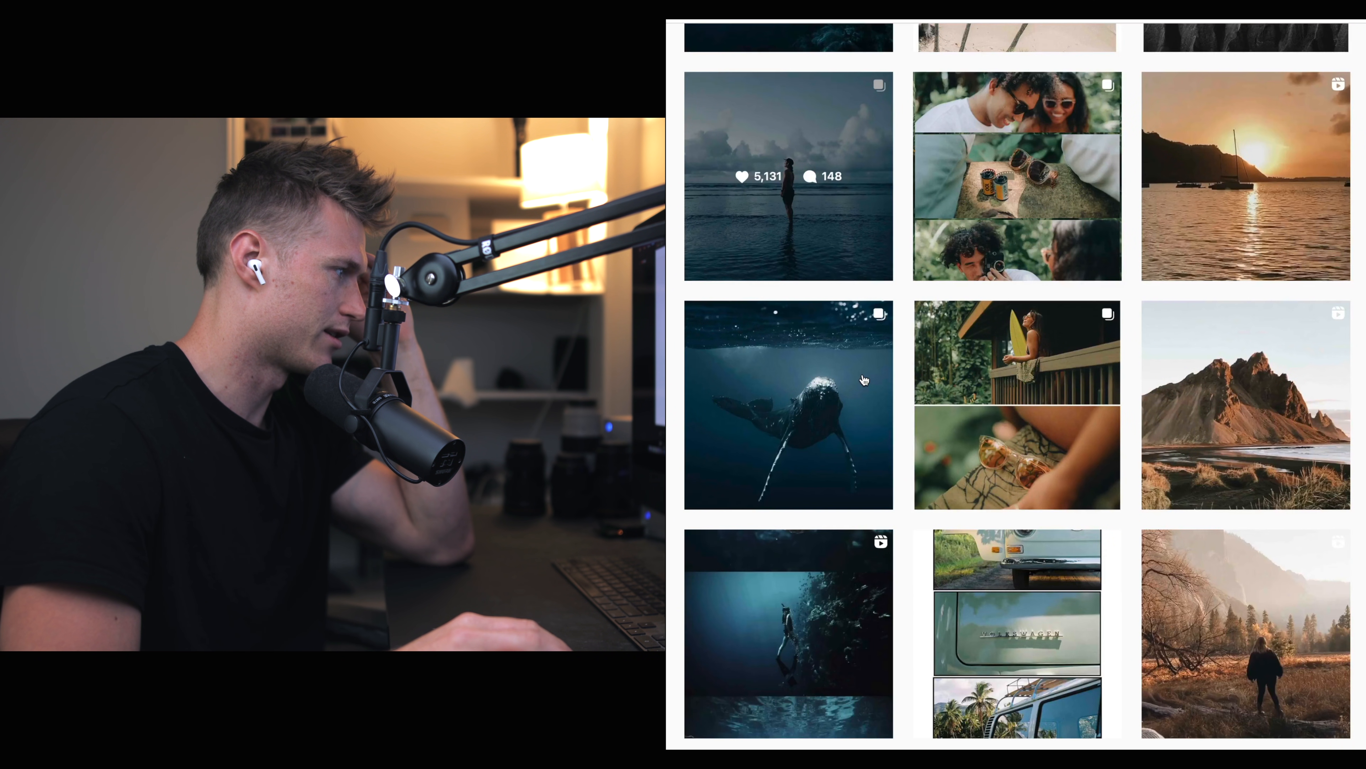
scroll("down", 3)
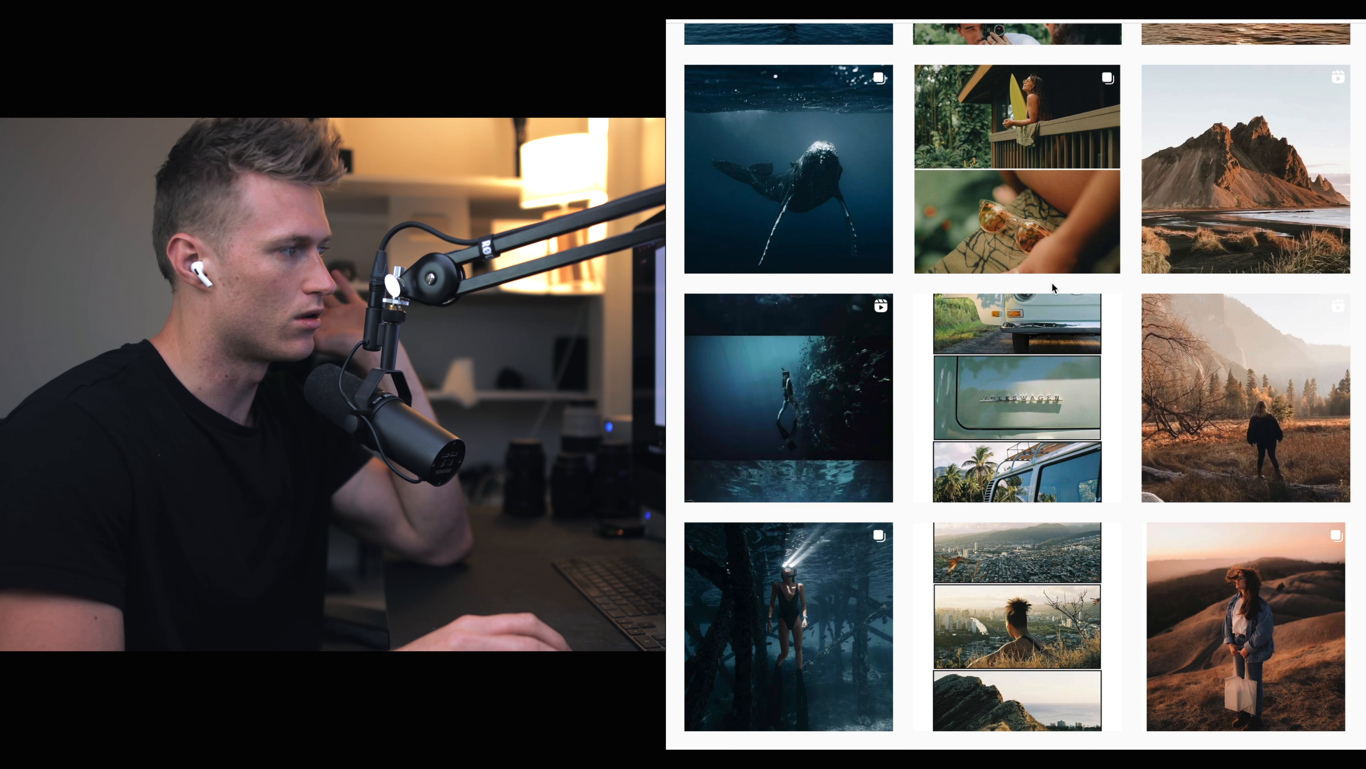
scroll("down", 3)
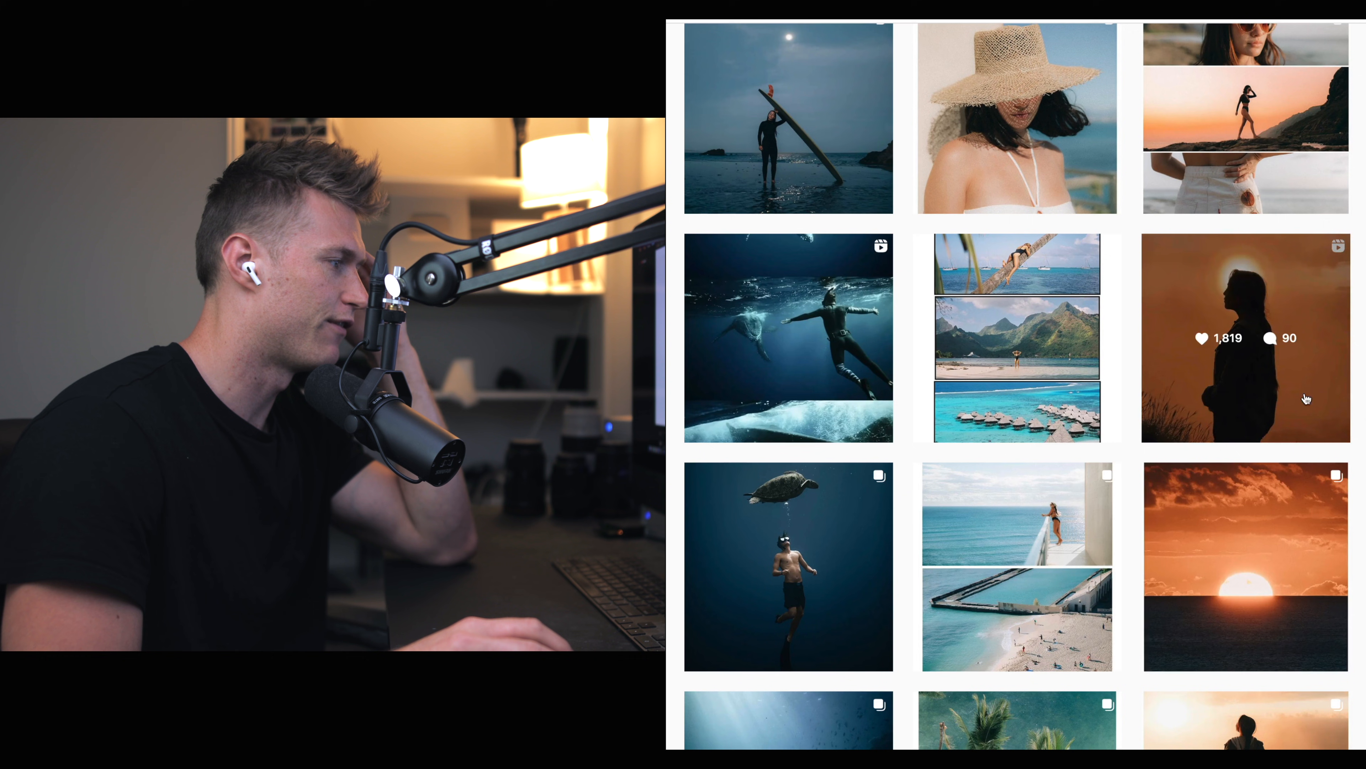
left_click(1244, 344)
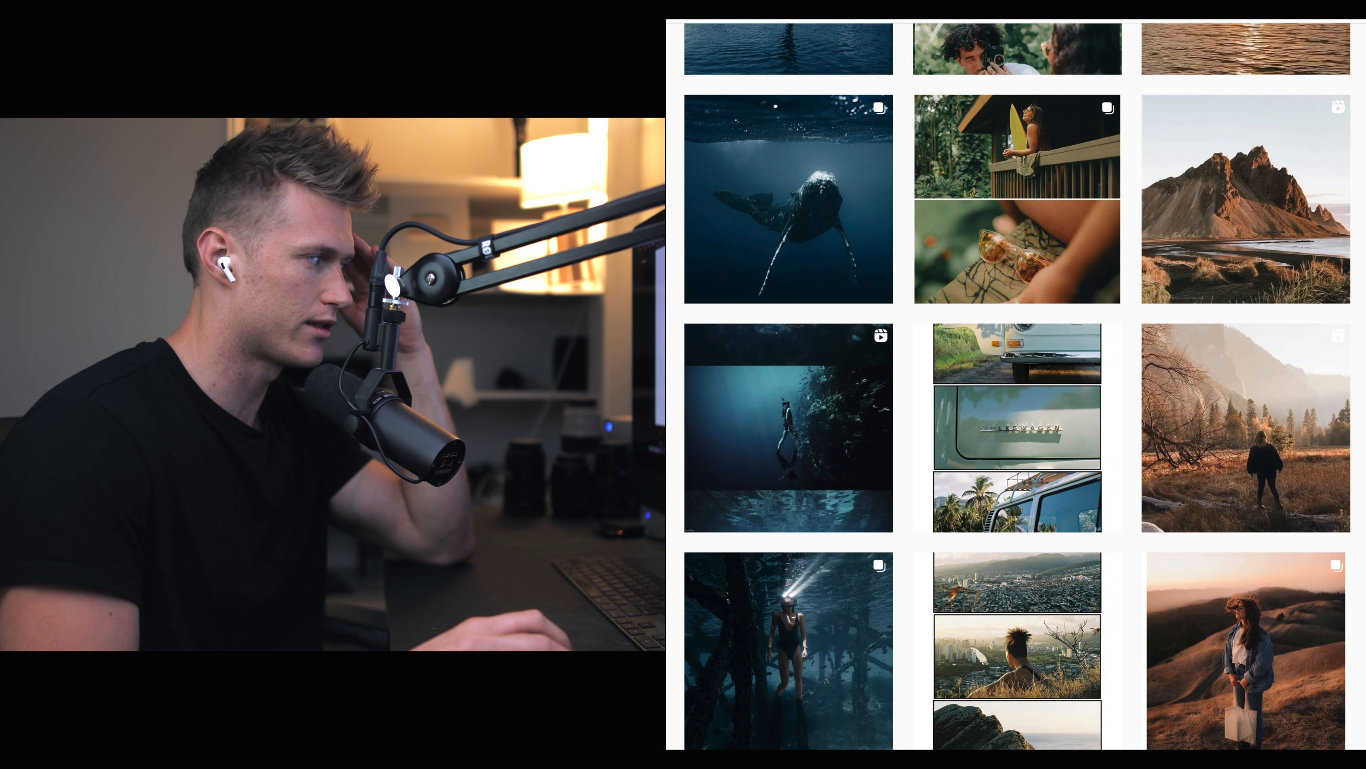
Shape an S-shaped point curve in the Tone Curve for added contrast.
scroll("down", 3)
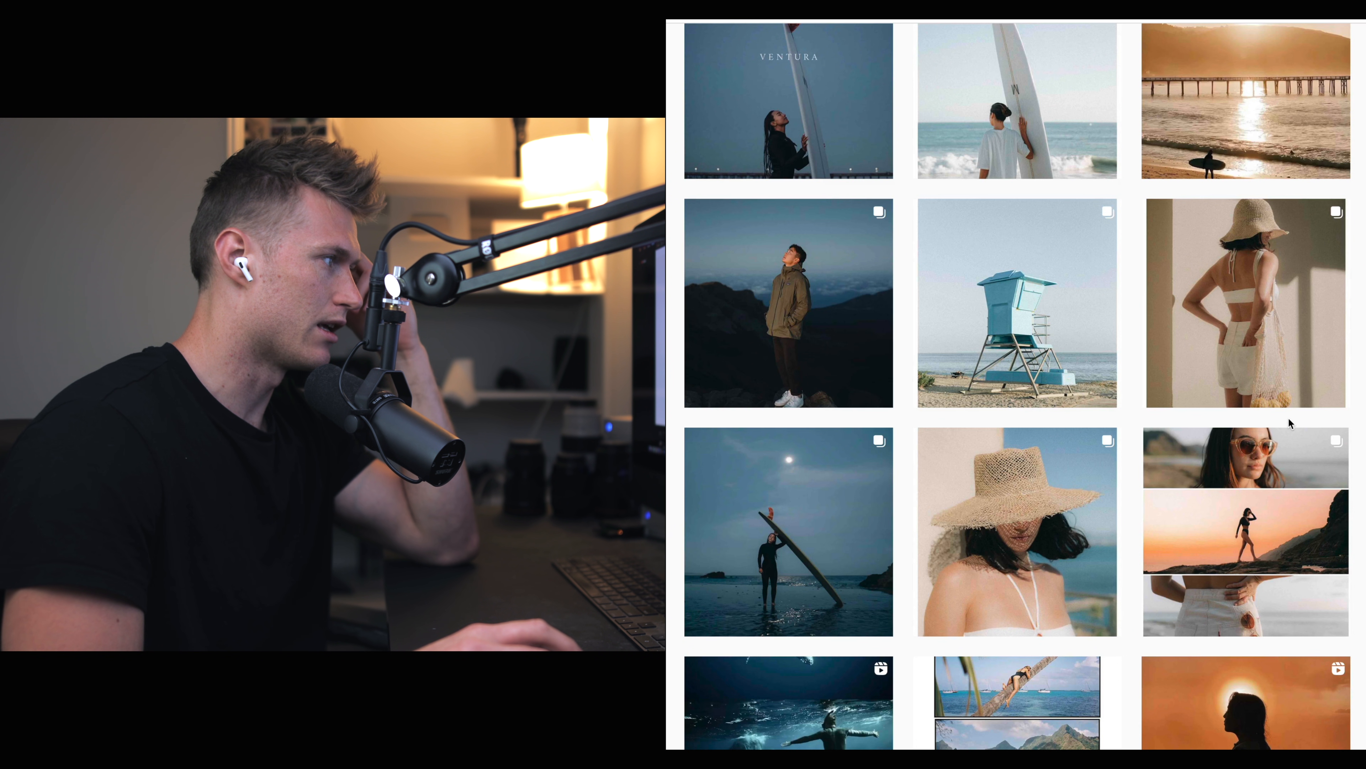
scroll("down", 3)
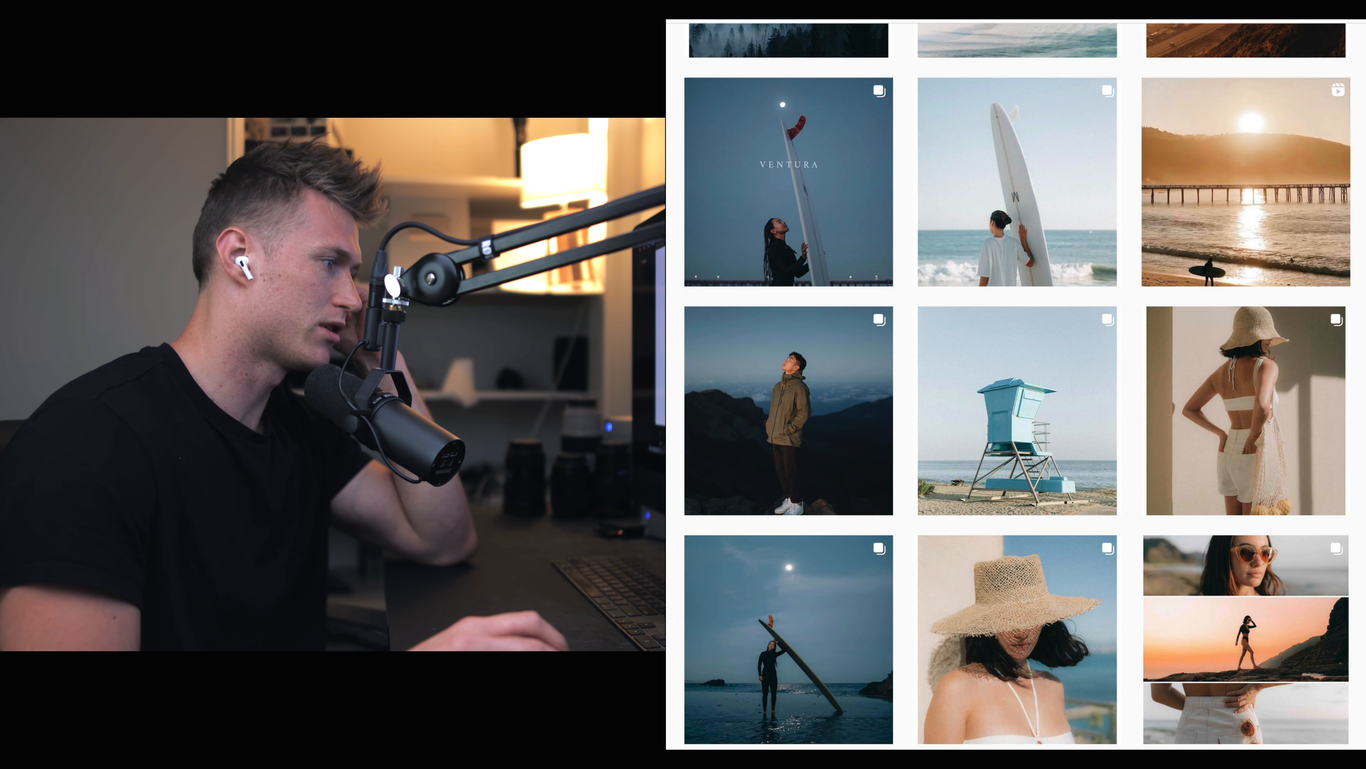
scroll("down", 3)
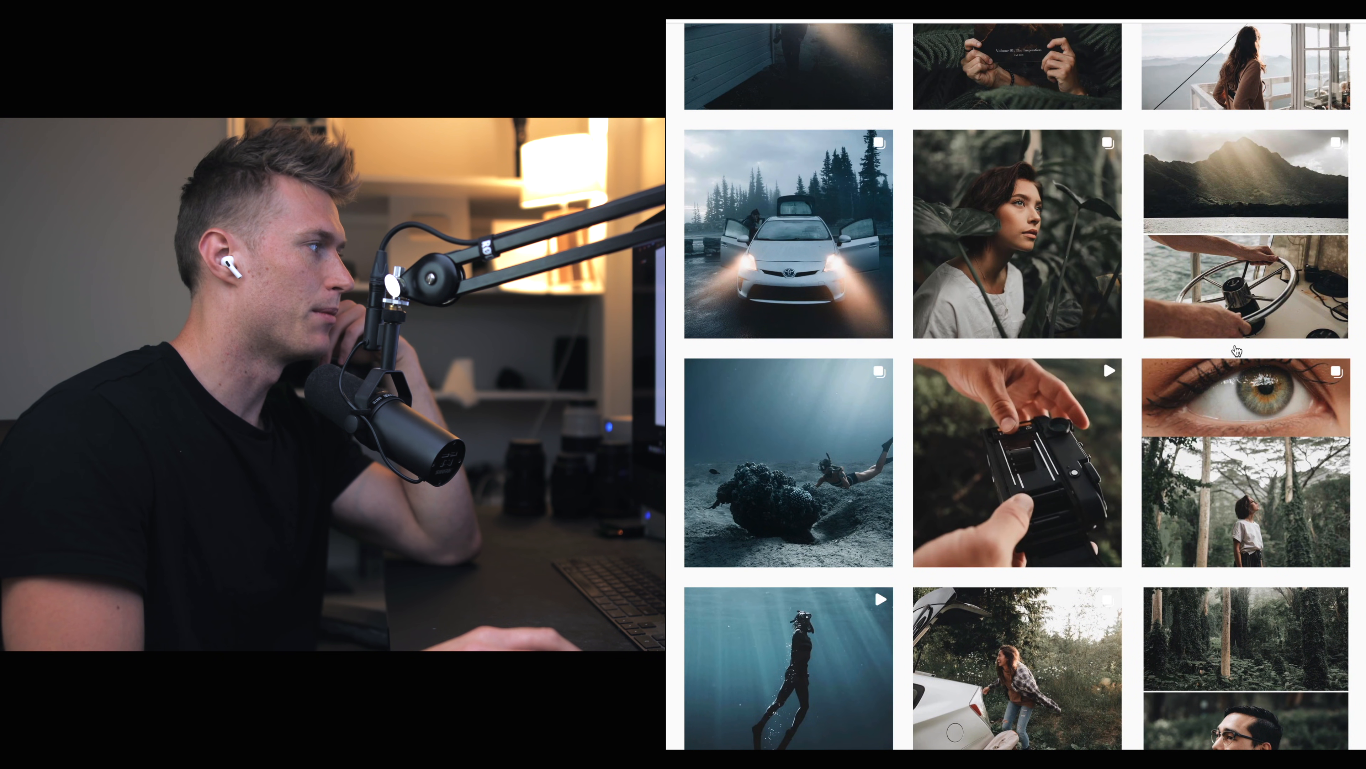
scroll("down", 3)
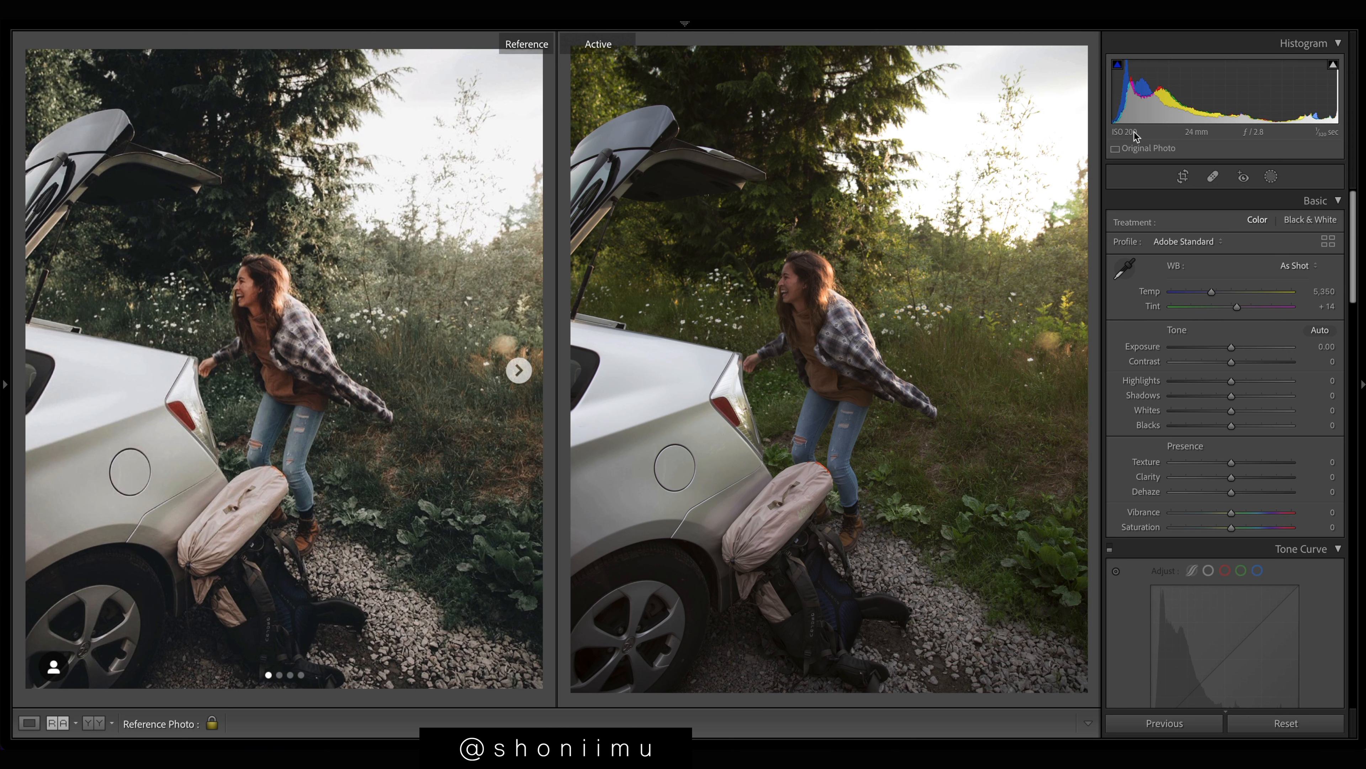
mouse_move(873, 131)
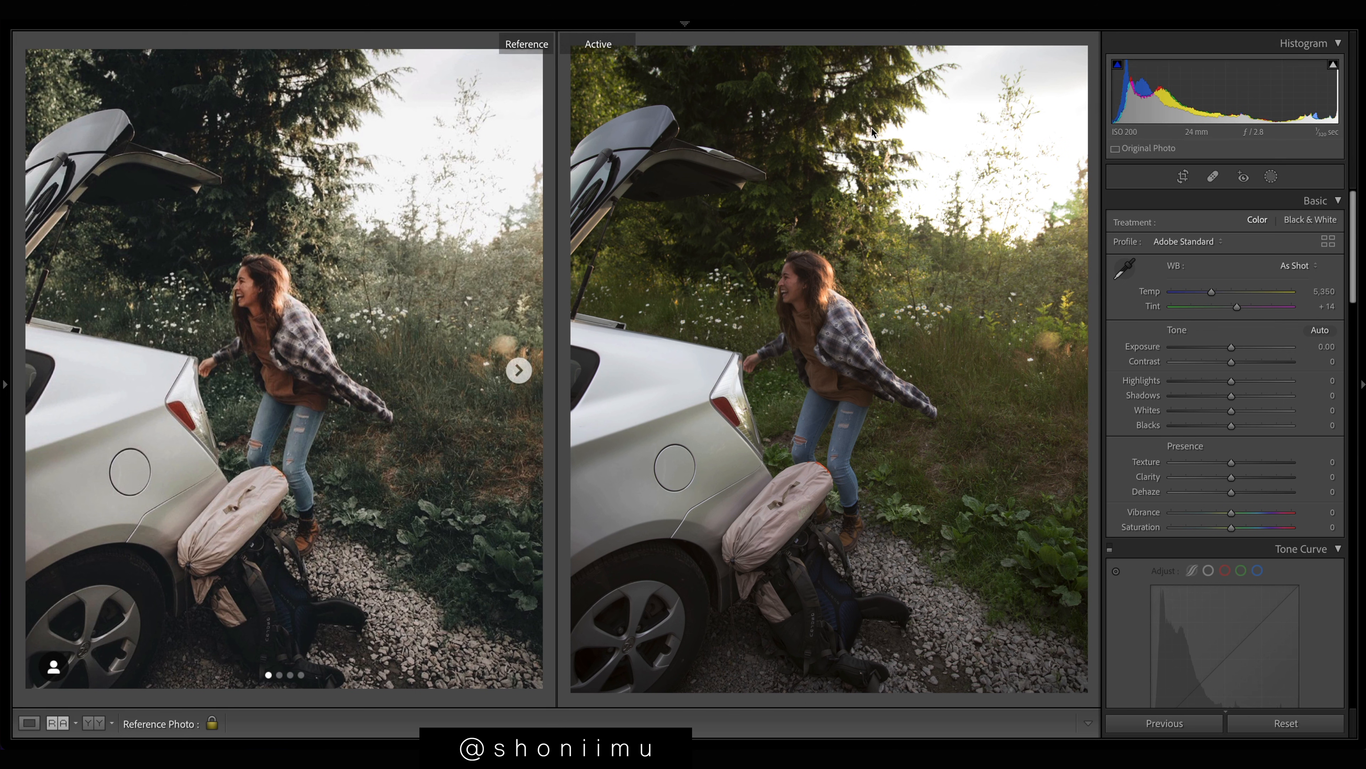
mouse_move(1320, 173)
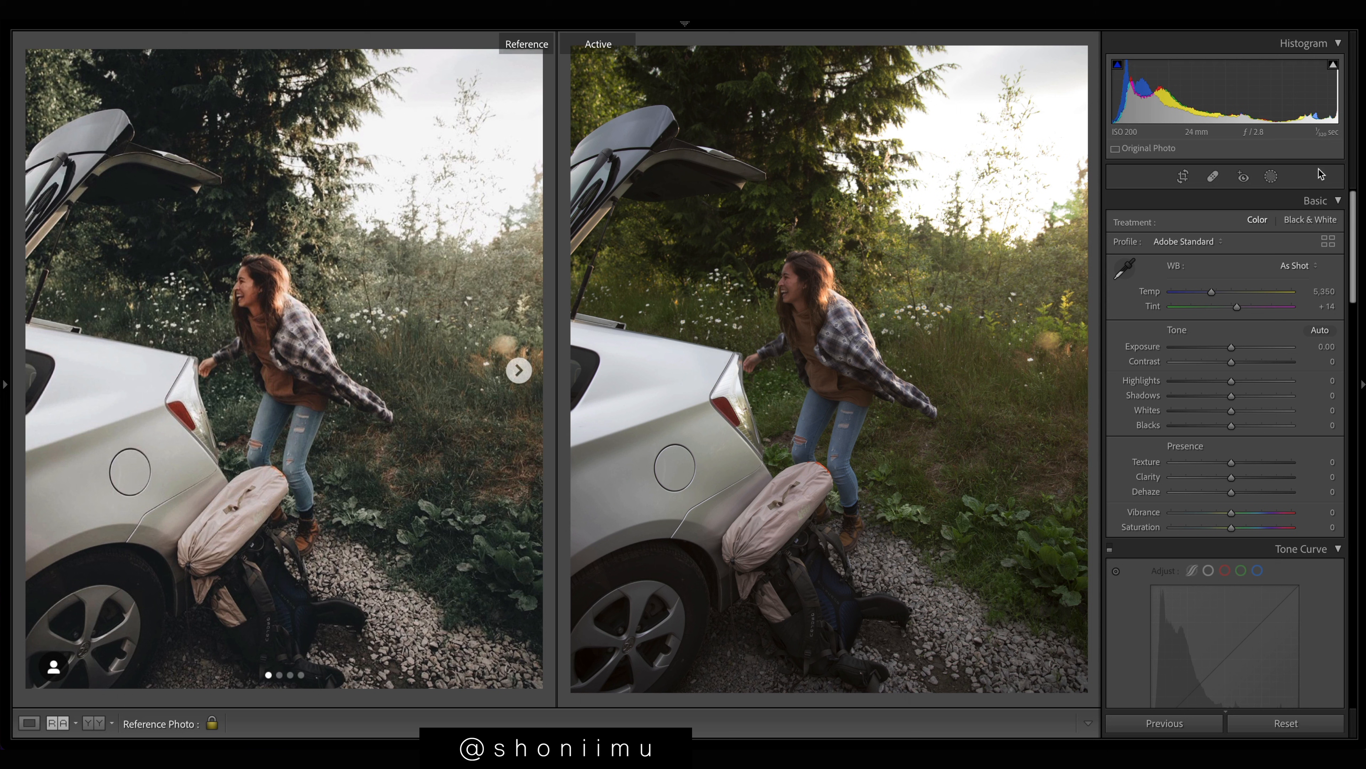
mouse_move(1103, 100)
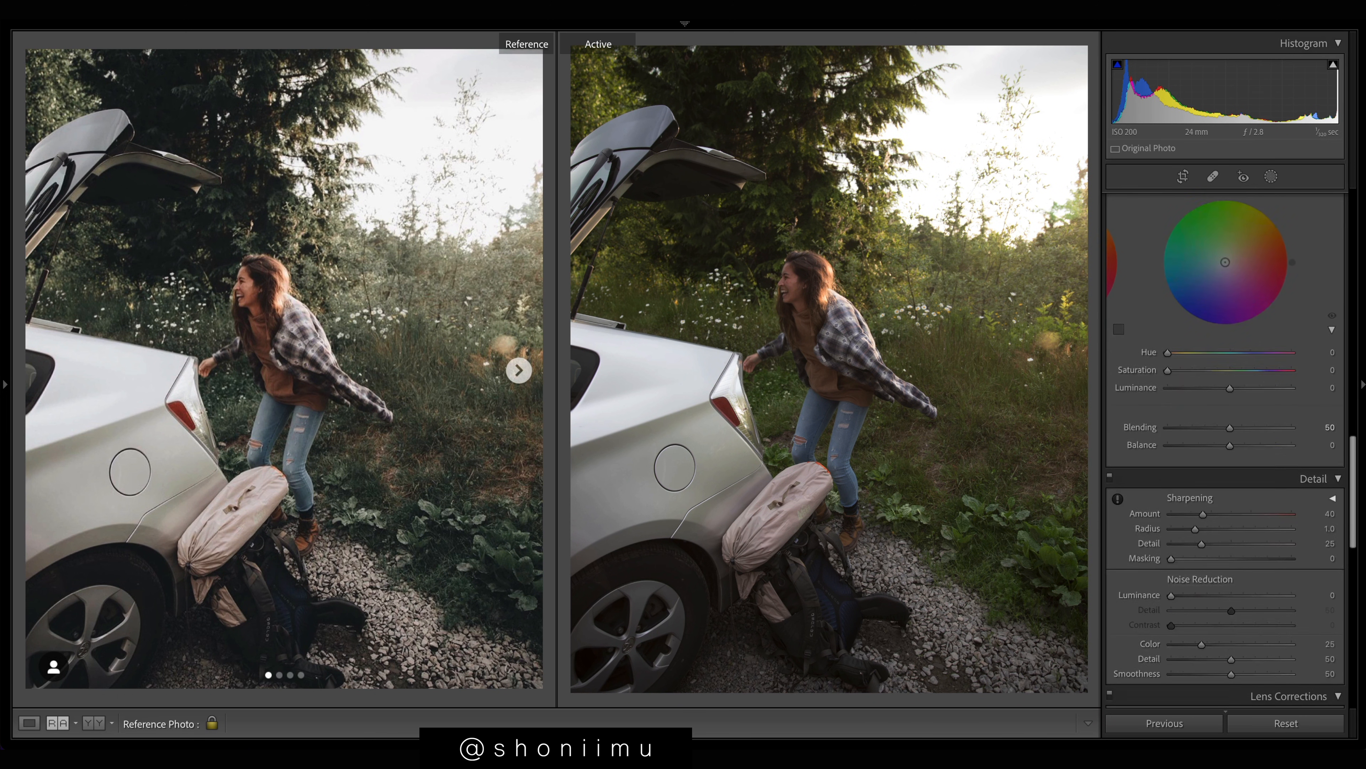
scroll("down", 3)
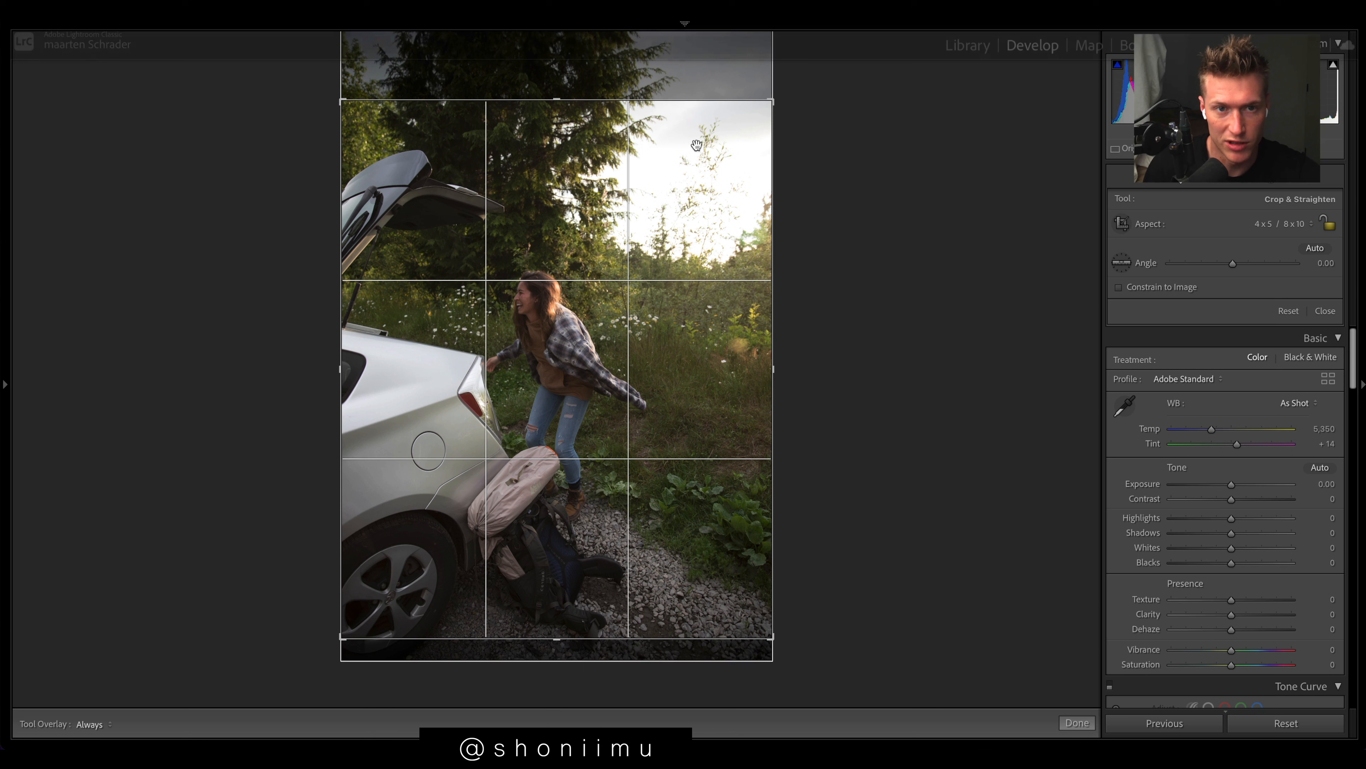
mouse_move(799, 614)
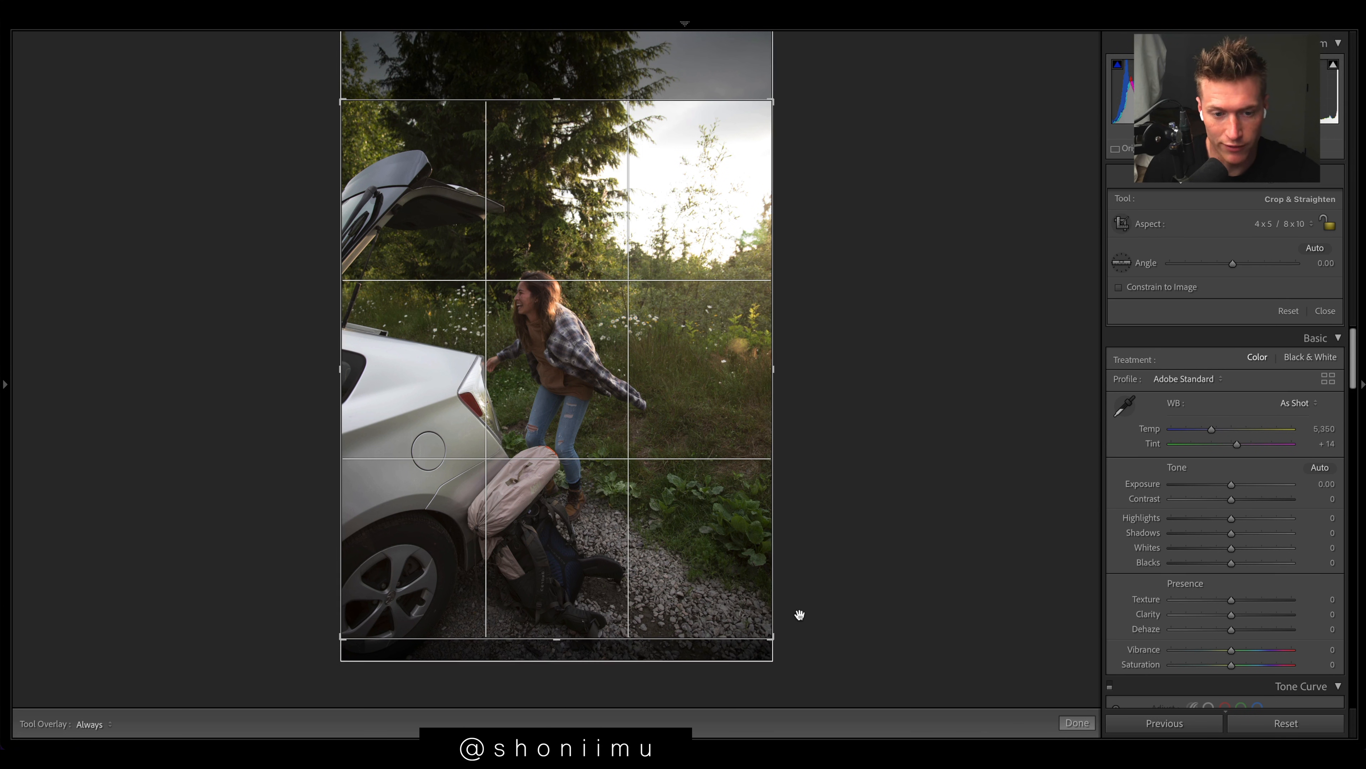
mouse_move(599, 296)
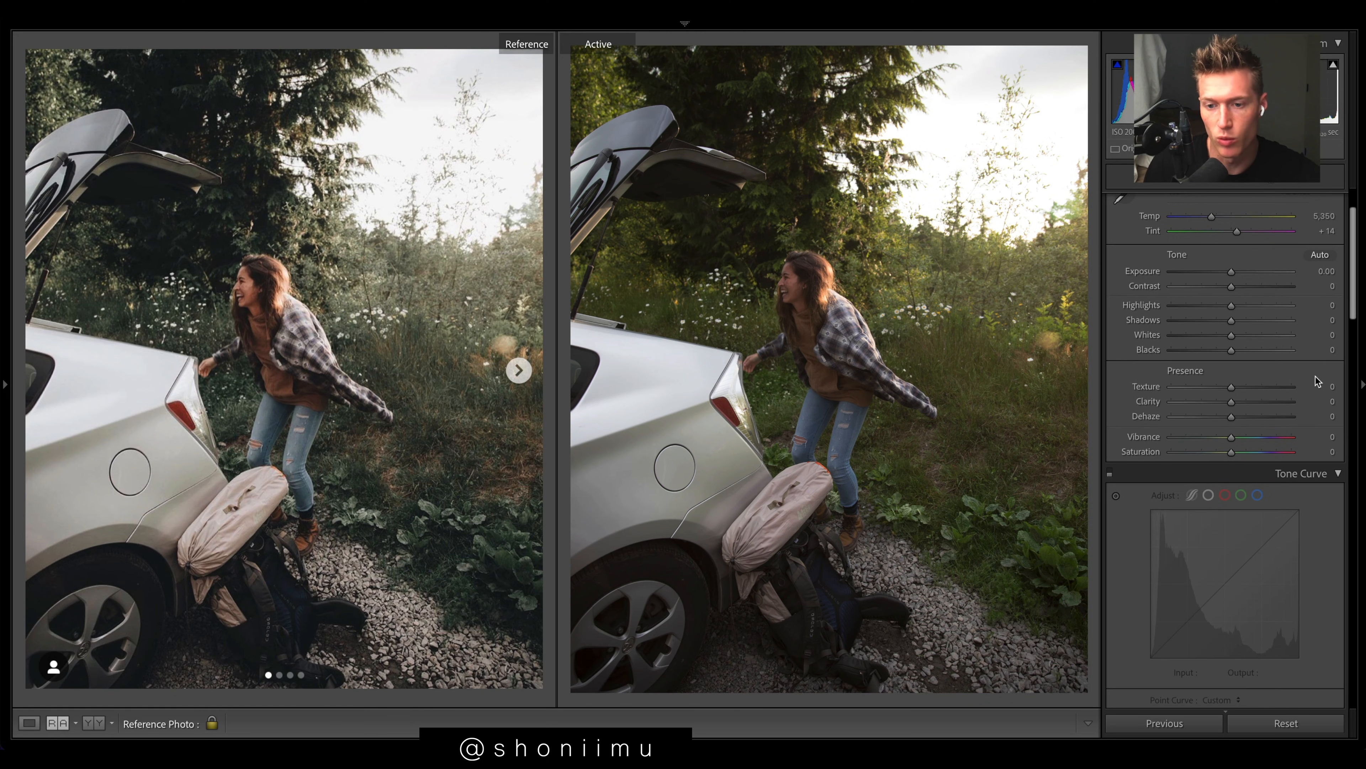
scroll("down", 3)
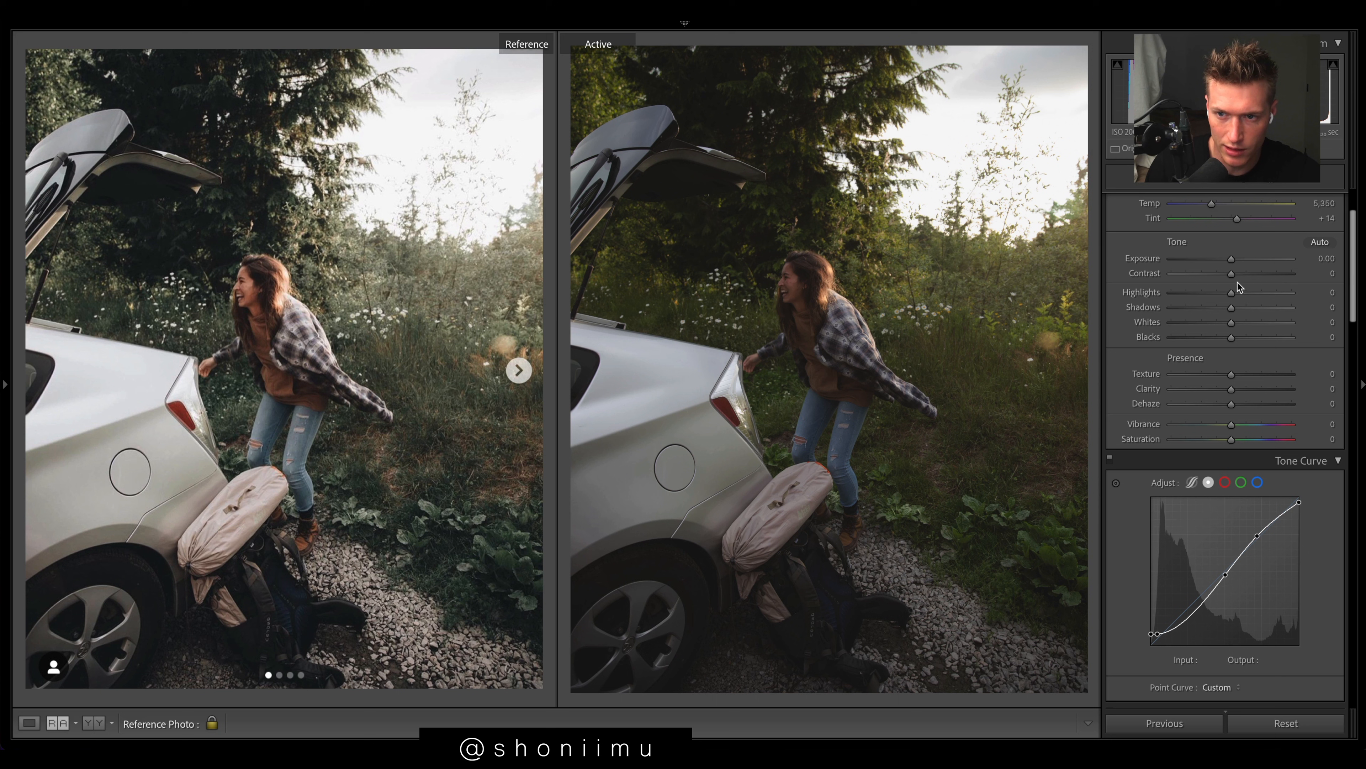
left_click_drag(1231, 259, 1238, 259)
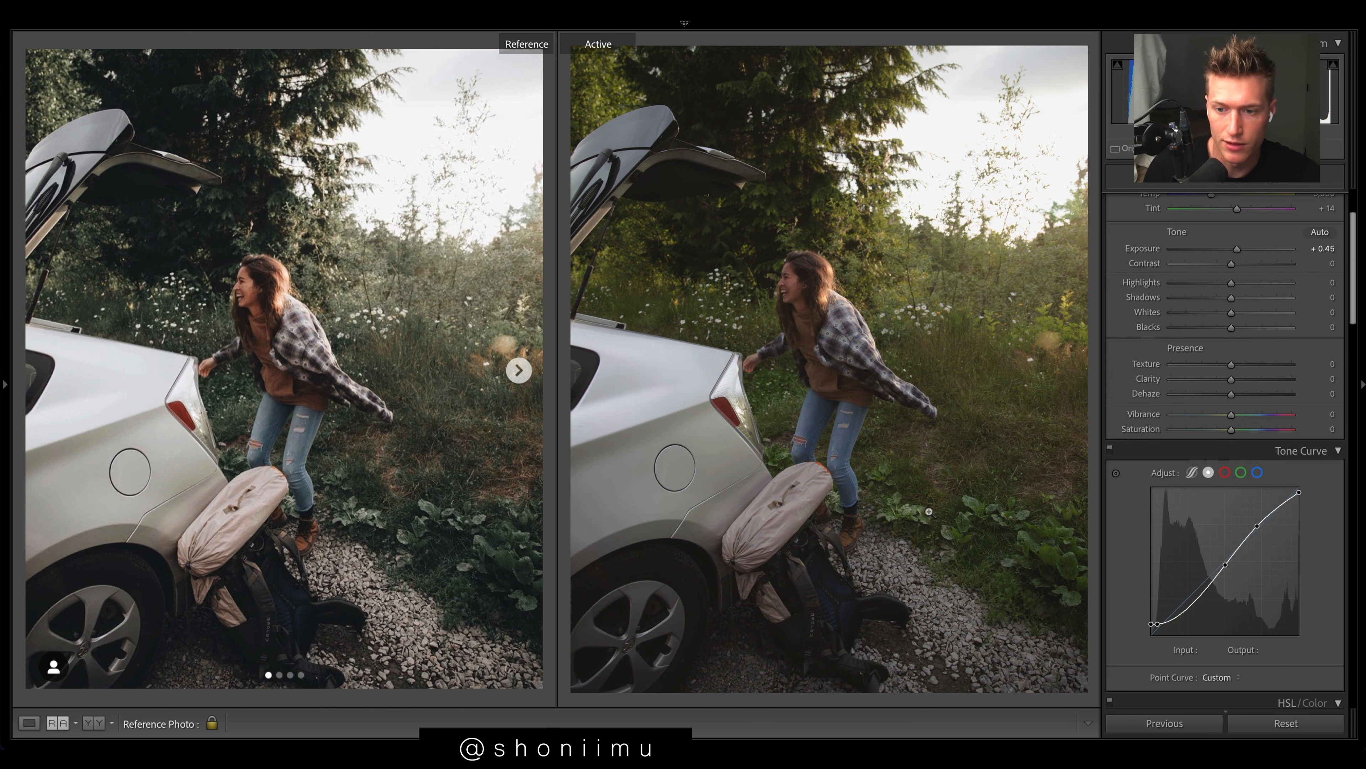
right_click(1156, 622)
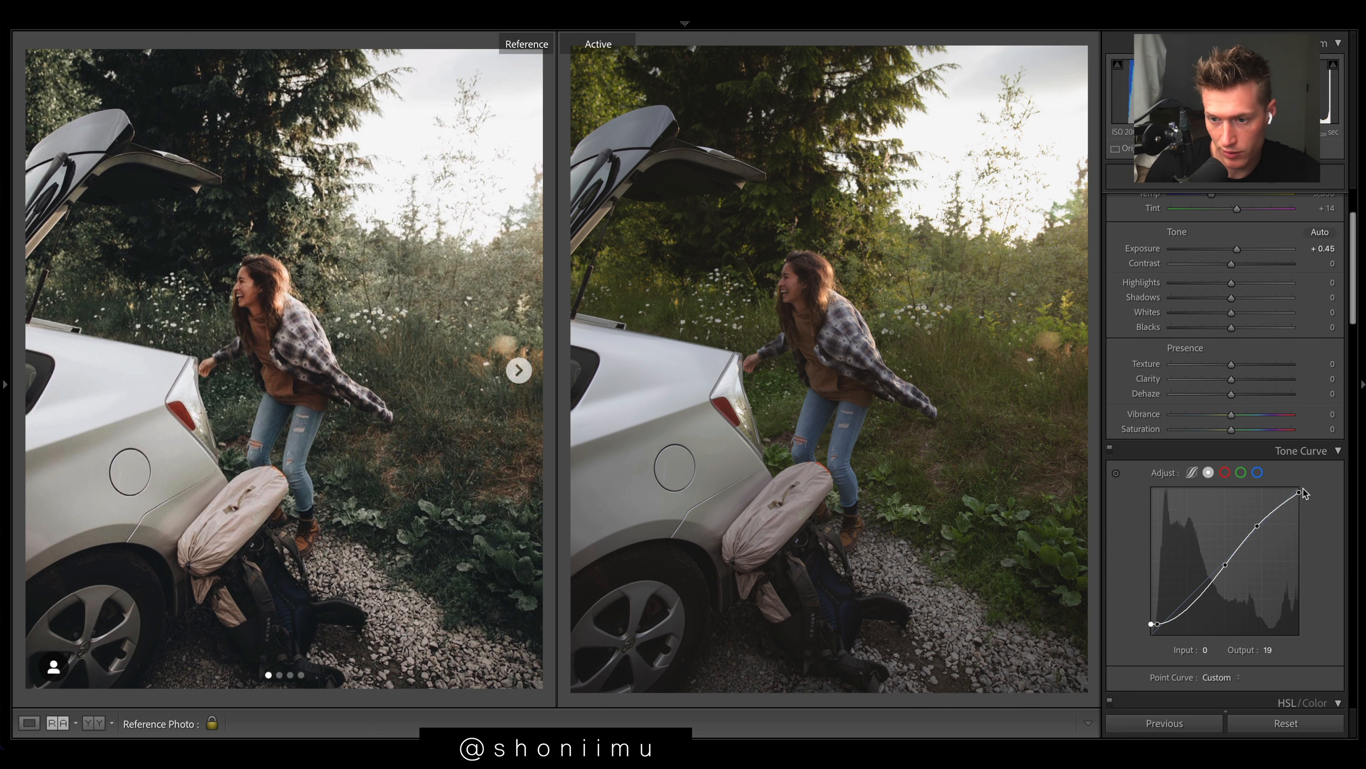
Set curve regions Highlights -68, Lights -38, Darks +19, Shadows +16 for a matte, lifted-black look.
left_click_drag(1303, 493, 1302, 485)
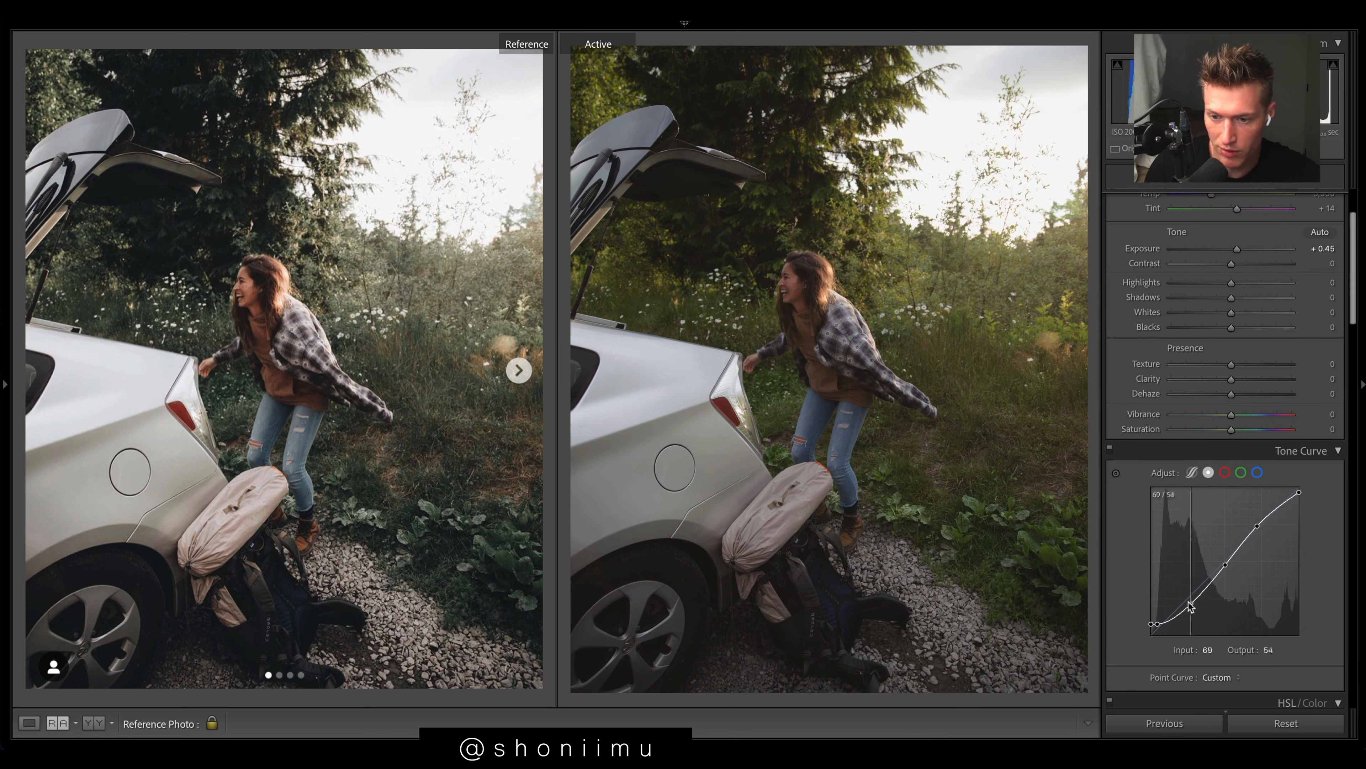
left_click_drag(1192, 610, 1184, 606)
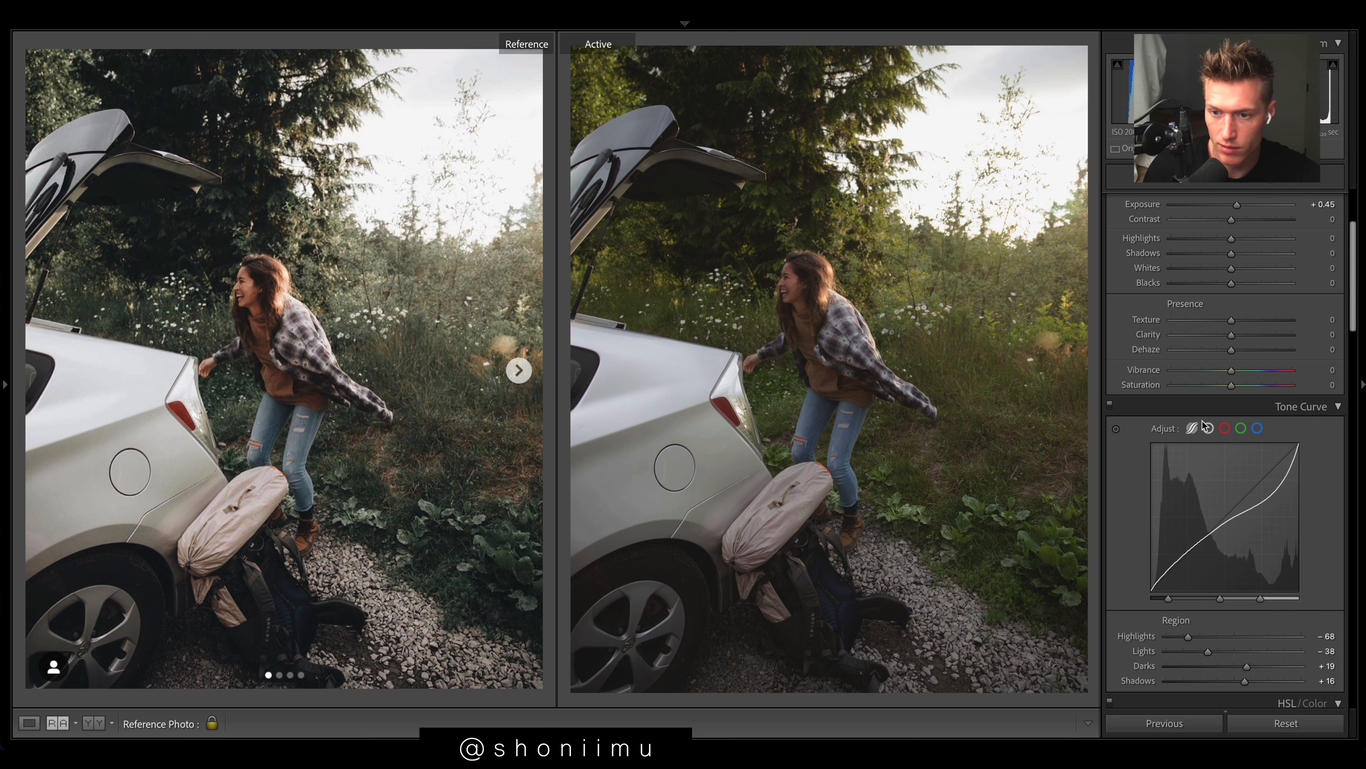
left_click(1242, 427)
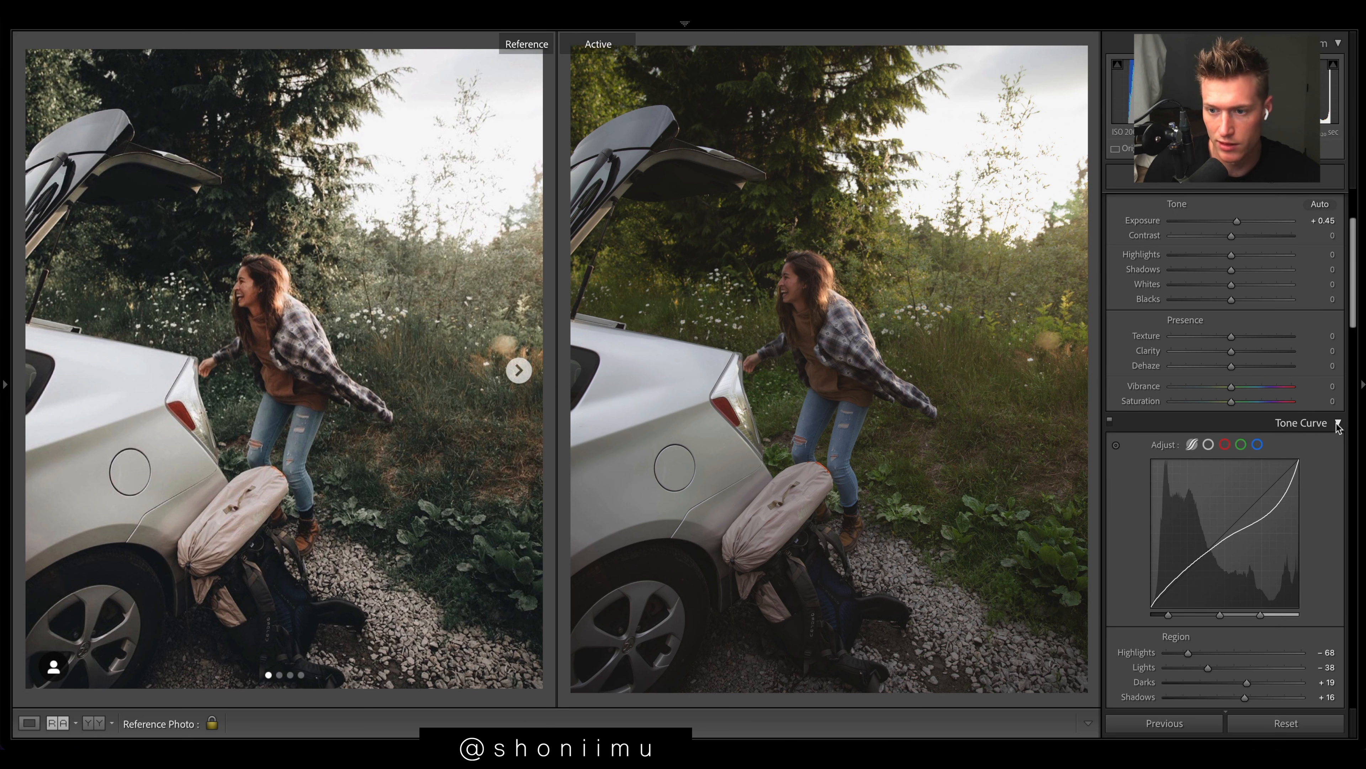
In the Basic panel, settle Clarity at about +25.
left_click(1315, 203)
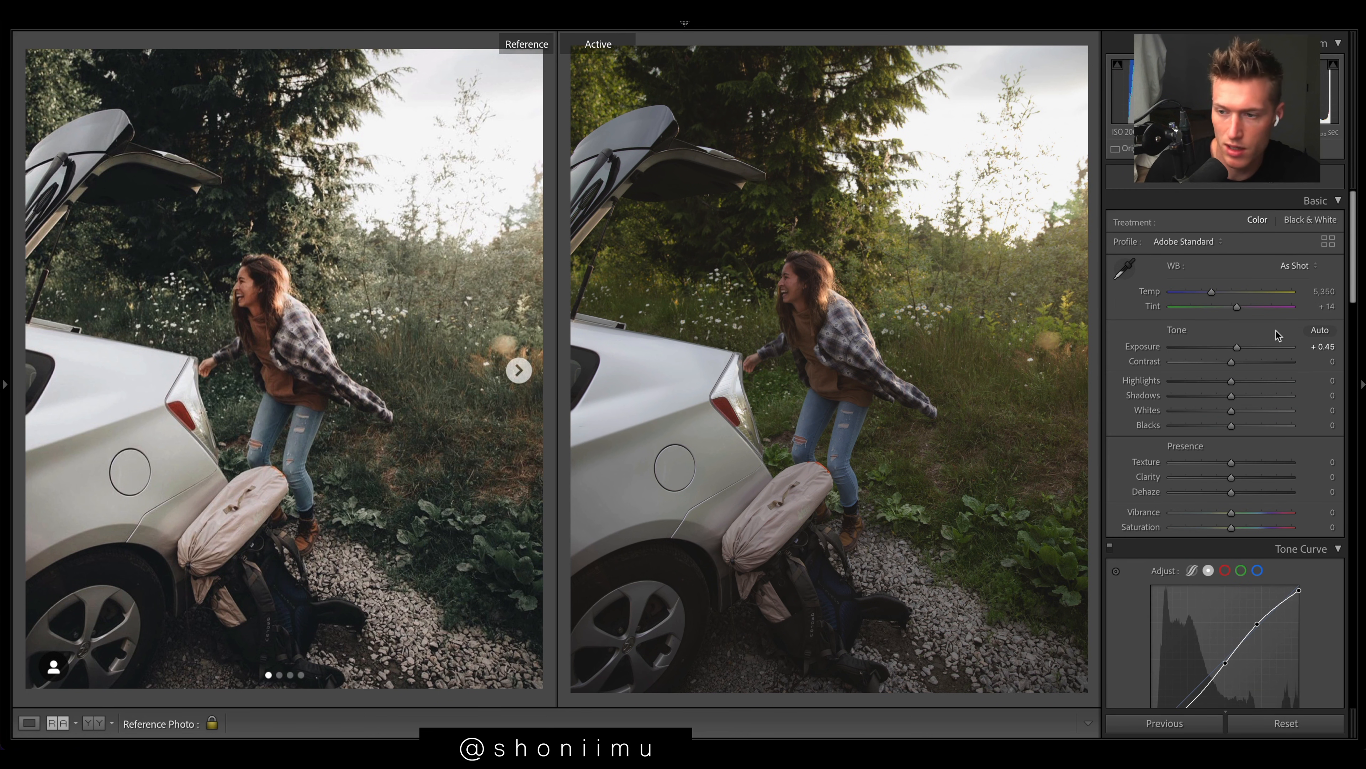
left_click_drag(1231, 476, 1244, 481)
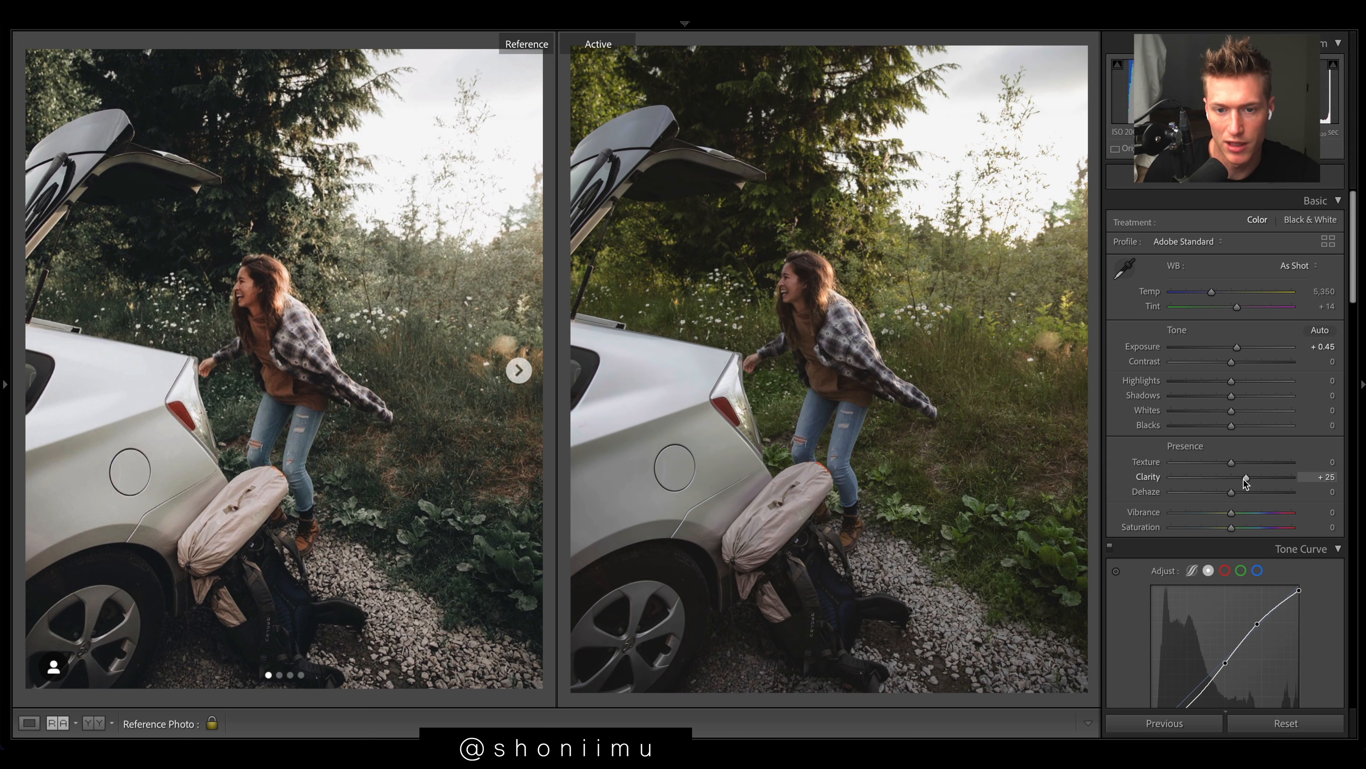
left_click_drag(1232, 477, 1253, 476)
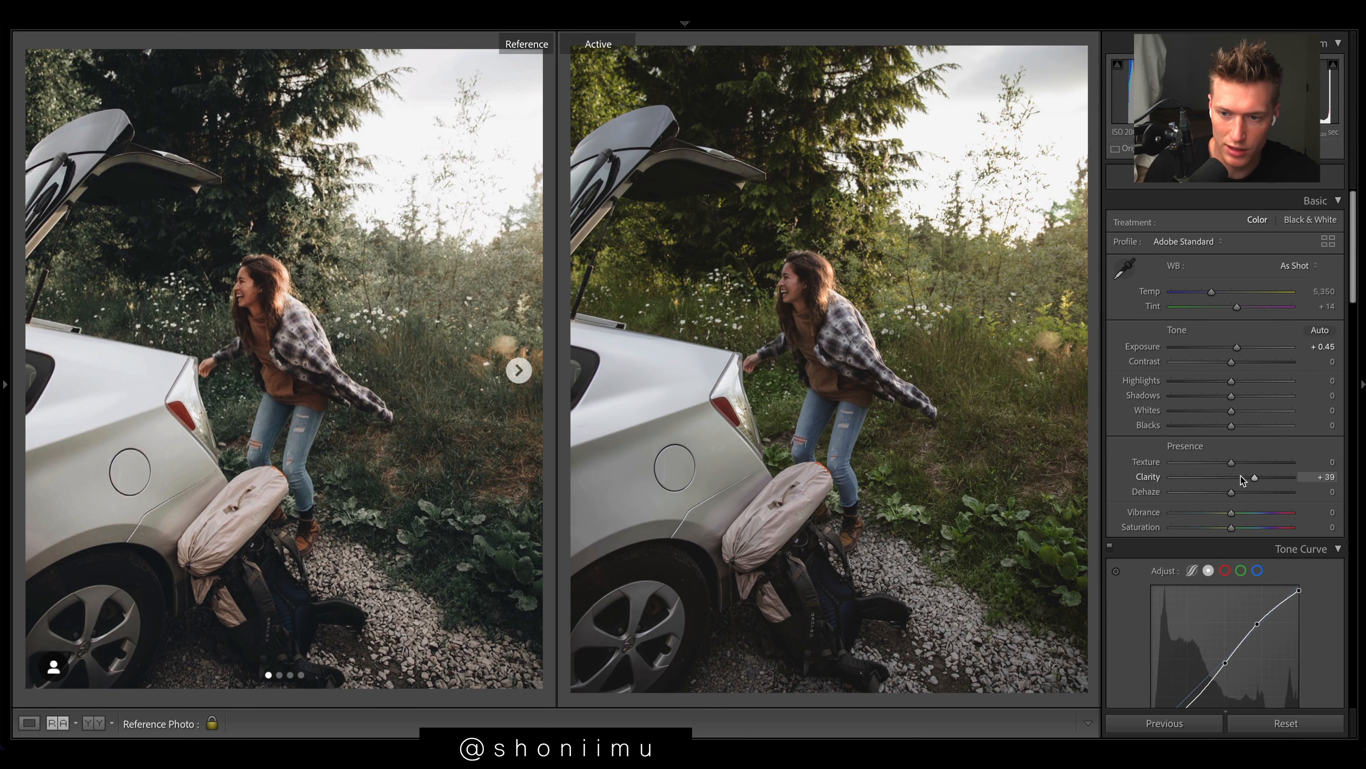
left_click_drag(1255, 477, 1270, 476)
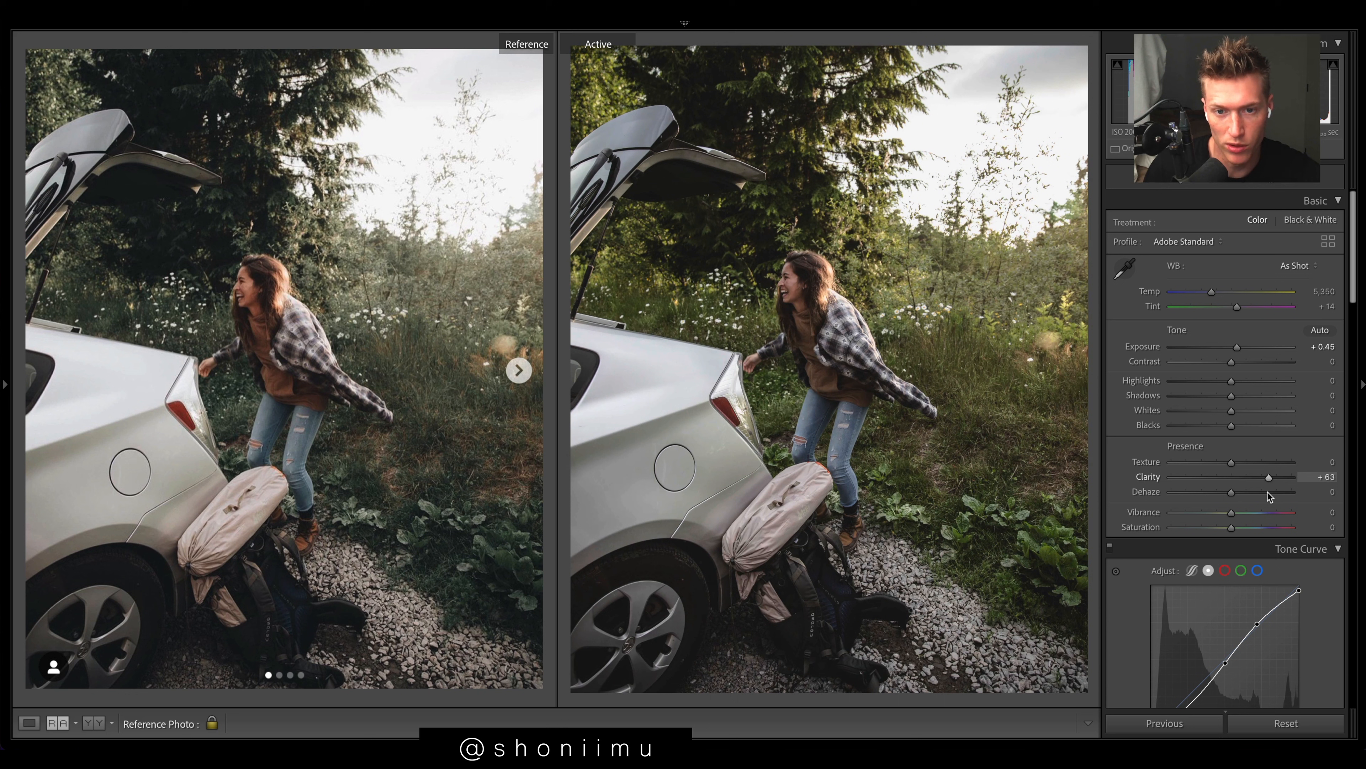
left_click_drag(1269, 476, 1248, 477)
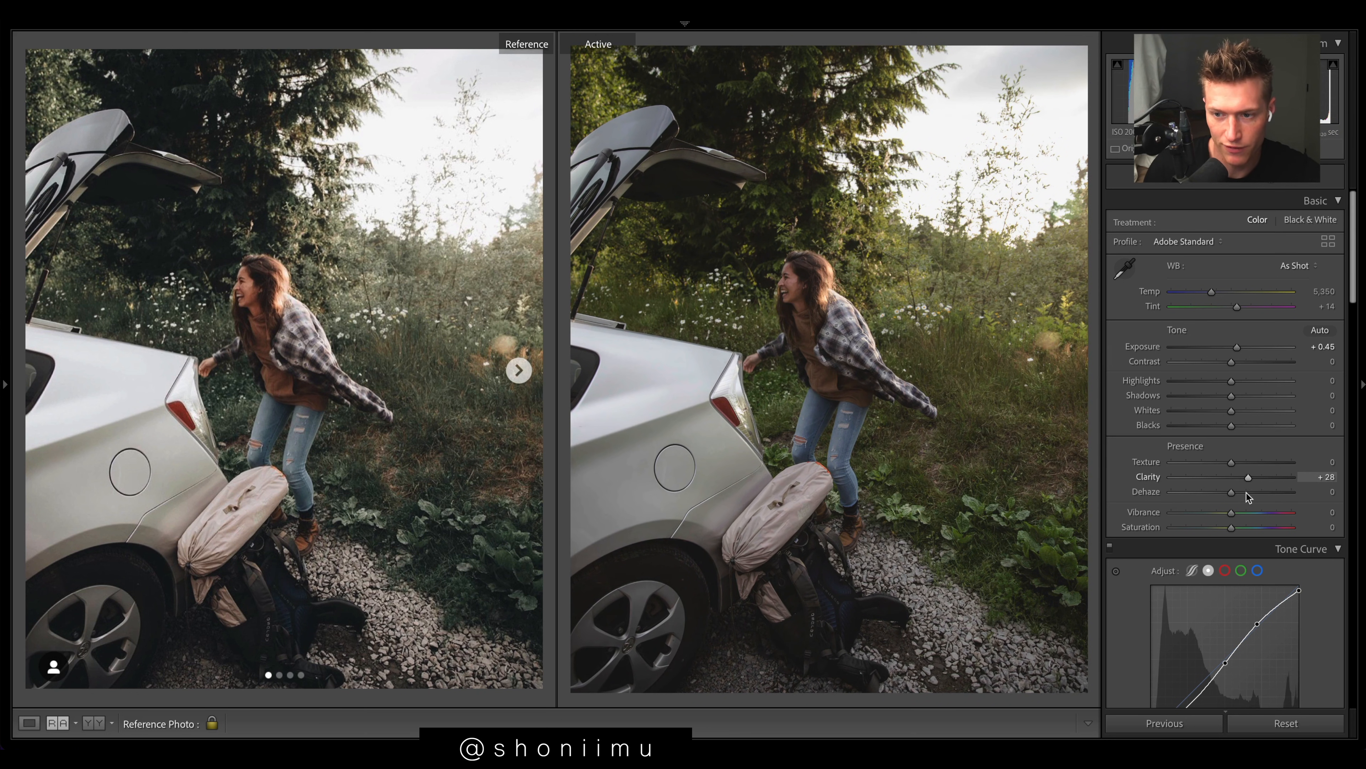
left_click_drag(1247, 477, 1246, 477)
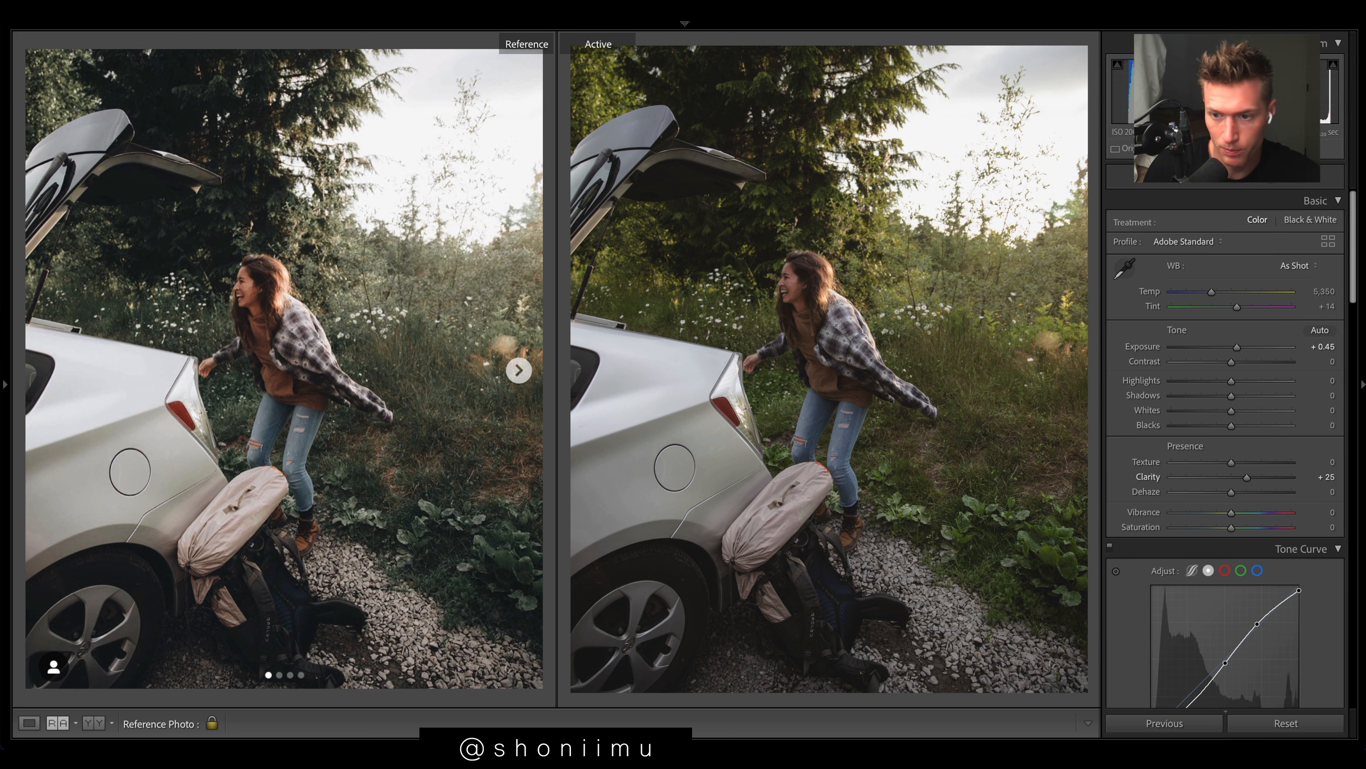
Set Whites +62, Contrast -10, Highlights -6, Shadows -13 and Blacks +10.
left_click_drag(1231, 410, 1246, 410)
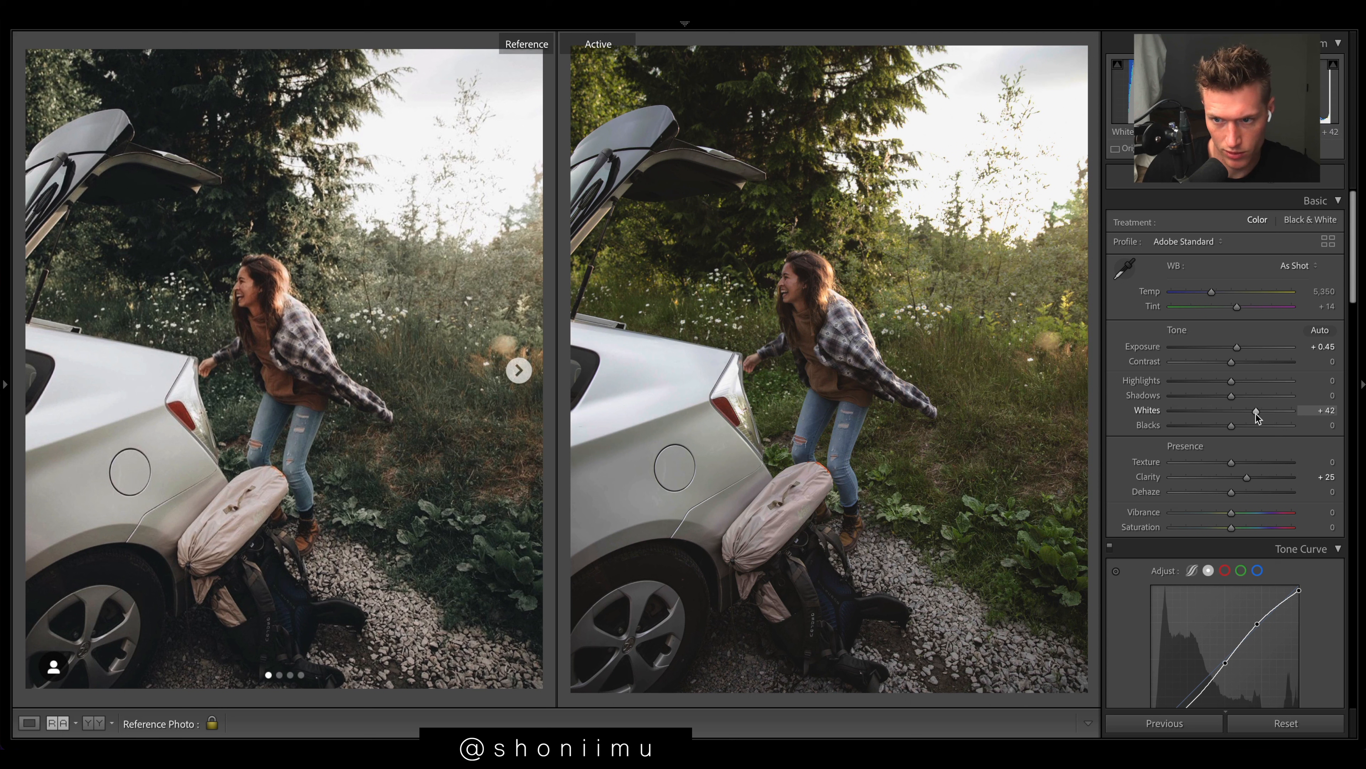
left_click_drag(1255, 411, 1270, 410)
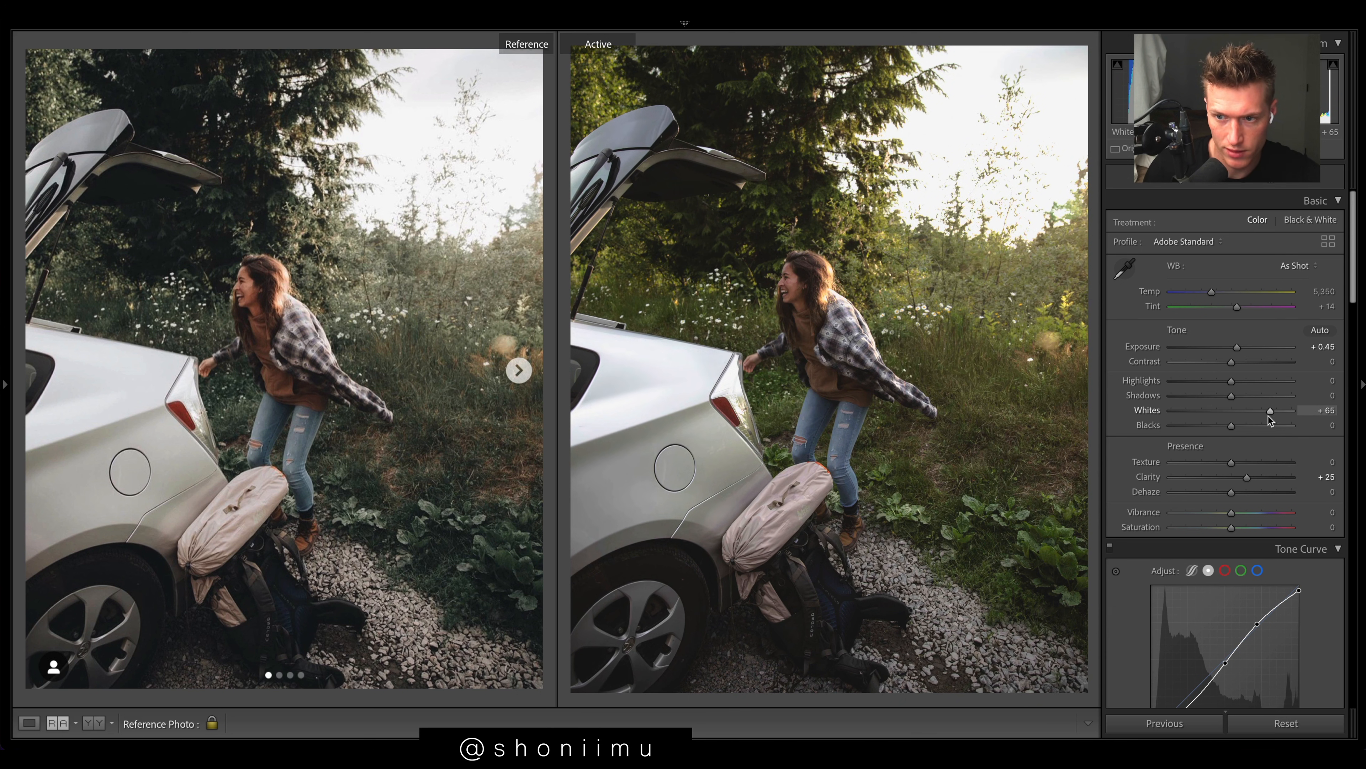
left_click_drag(1231, 361, 1219, 361)
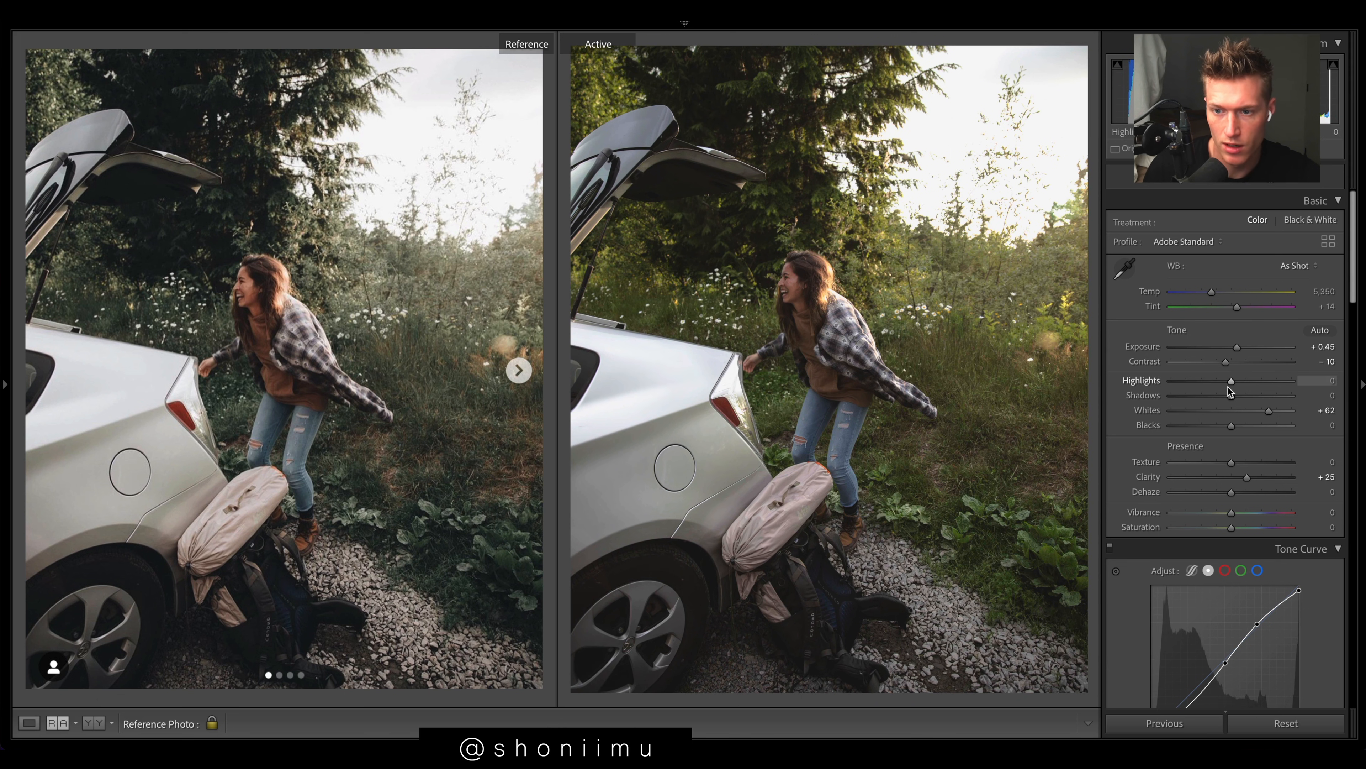
left_click_drag(1231, 380, 1224, 380)
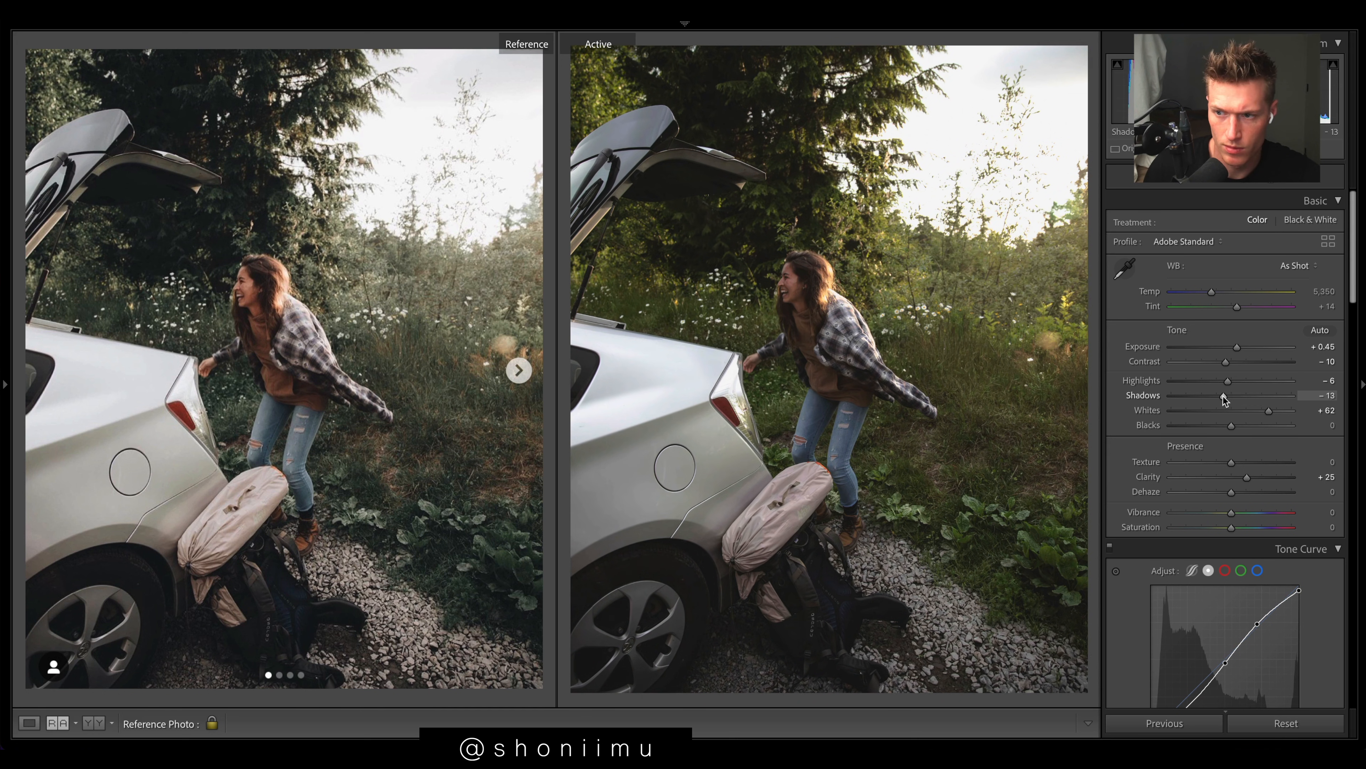
left_click_drag(1230, 425, 1268, 425)
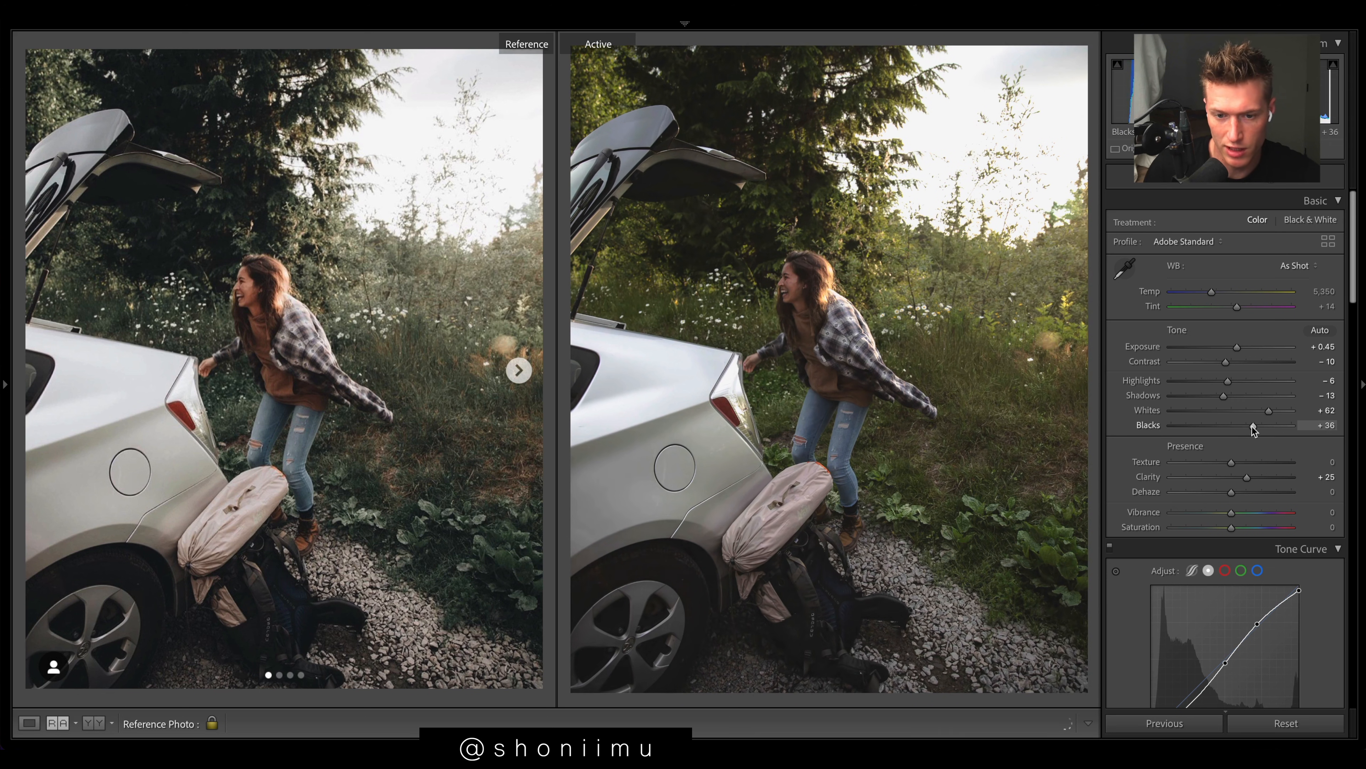
left_click_drag(1250, 425, 1233, 426)
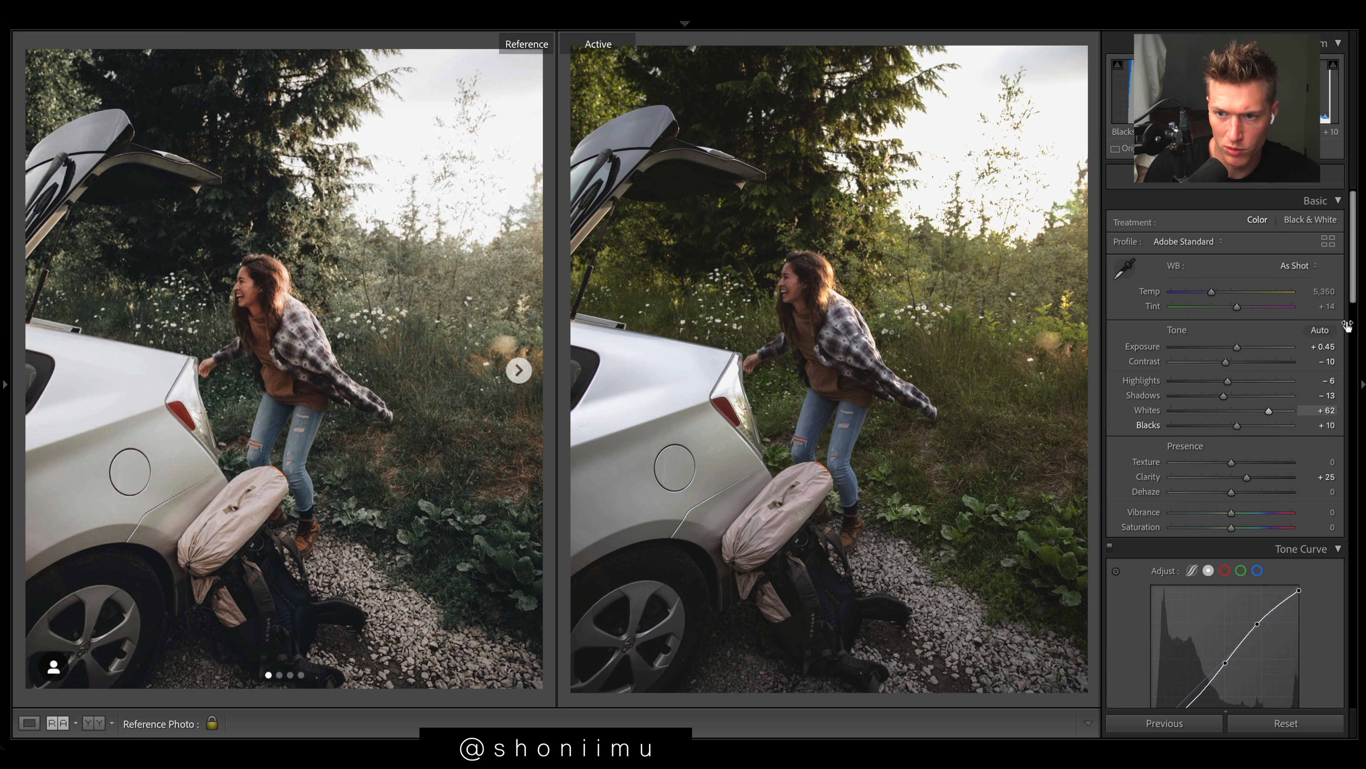
In HSL Luminance, push Green, Aqua and Blue to +100.
scroll("down", 3)
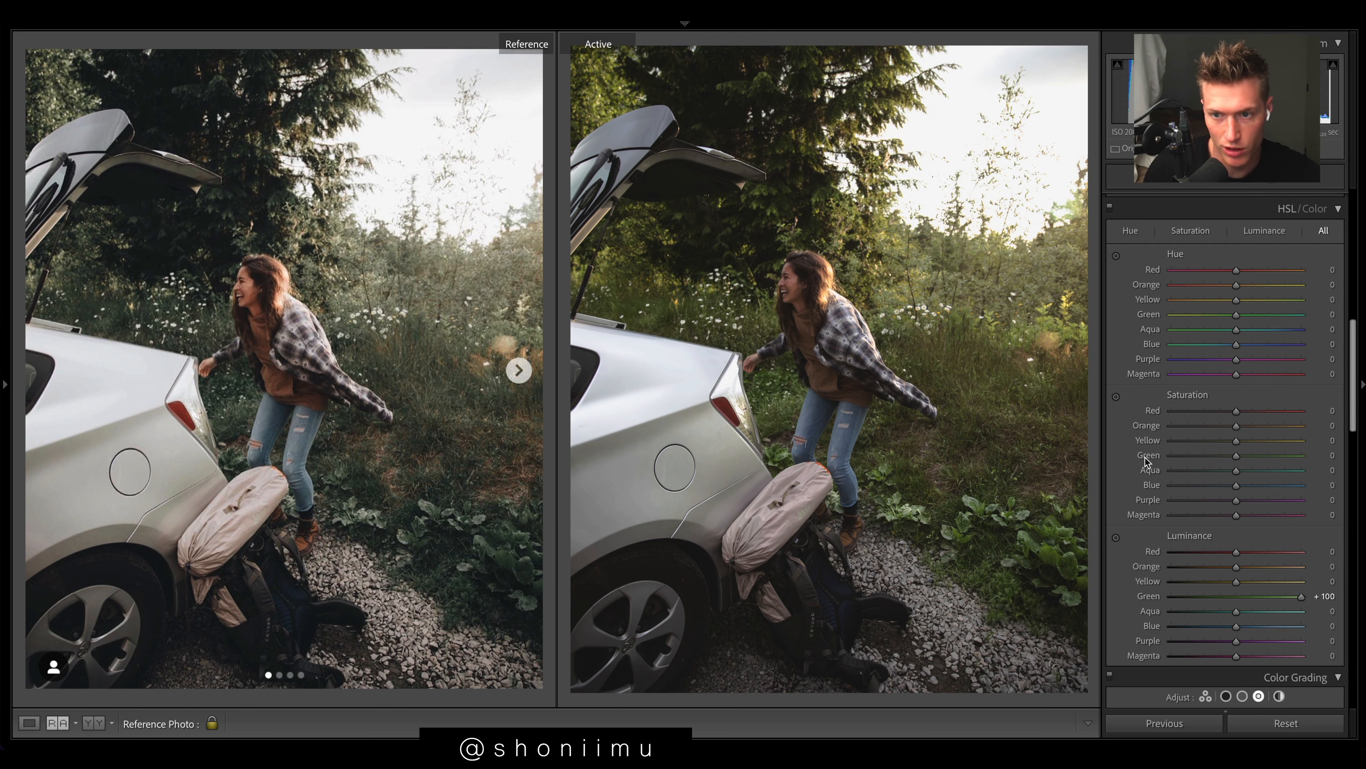
left_click_drag(1235, 582, 1298, 581)
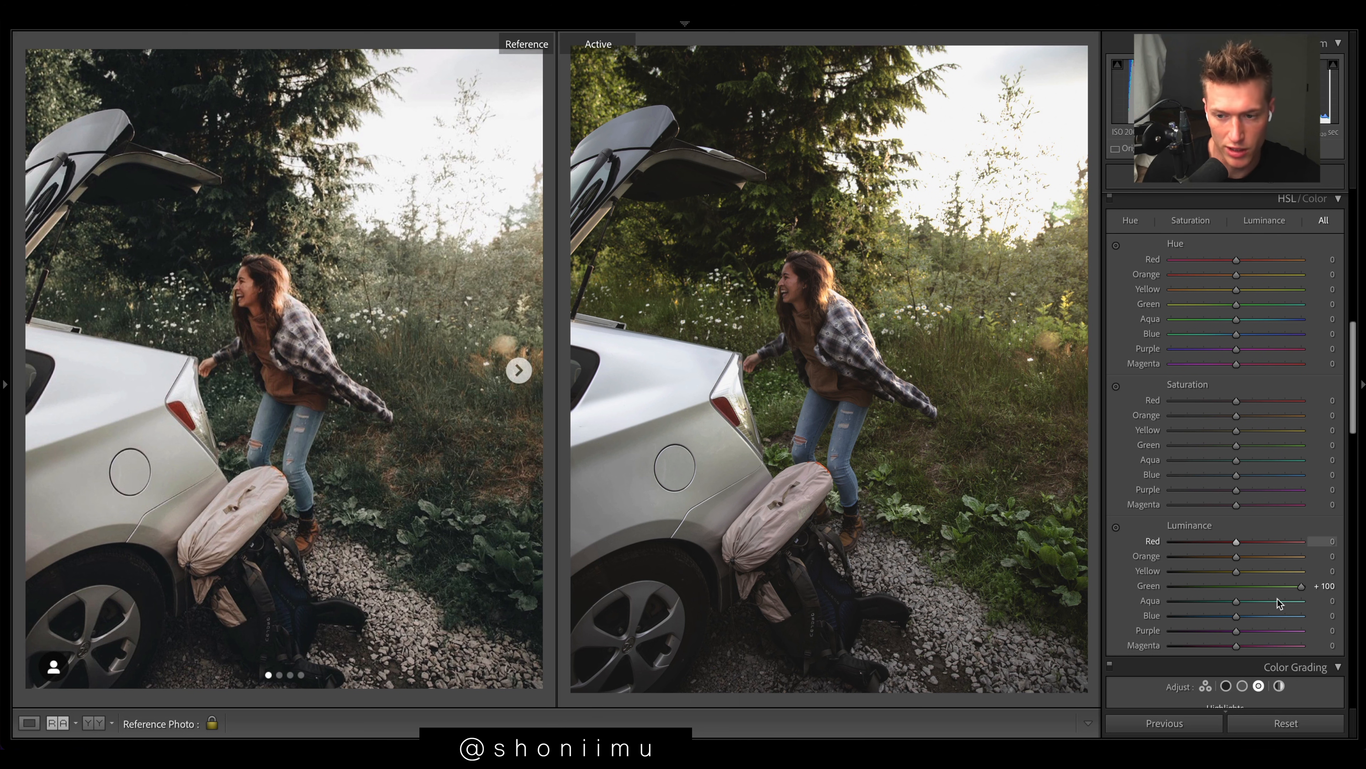
left_click_drag(1236, 614, 1298, 615)
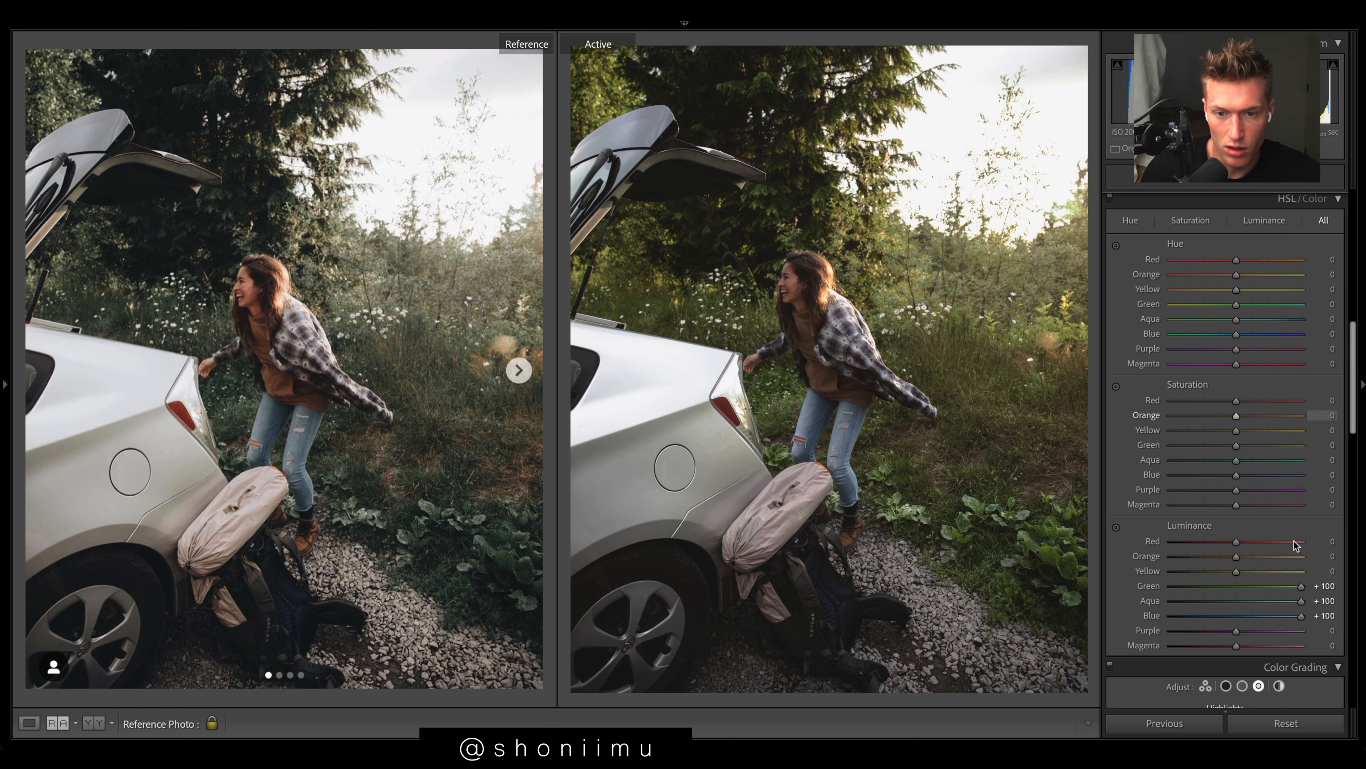
Raise Orange luminance to about +59.
left_click_drag(1235, 556, 1192, 556)
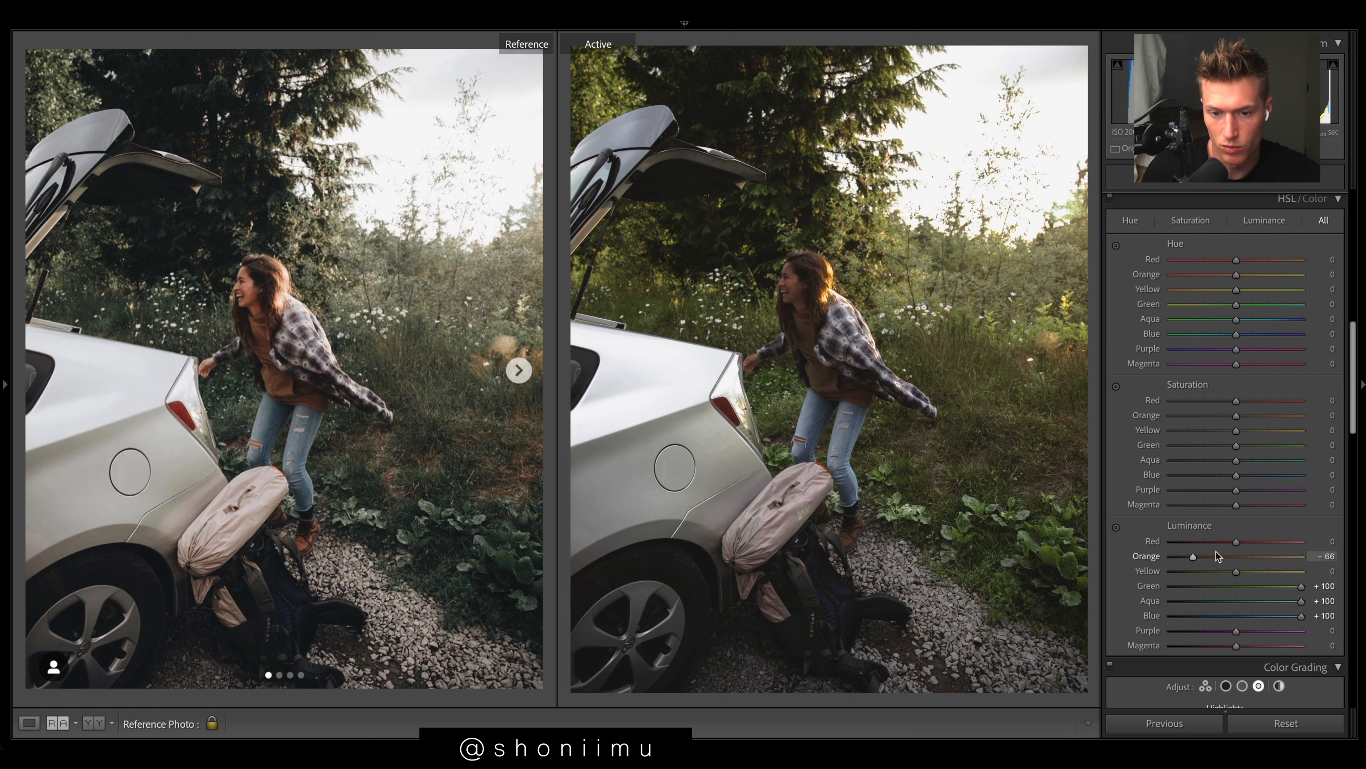
left_click_drag(1194, 556, 1280, 555)
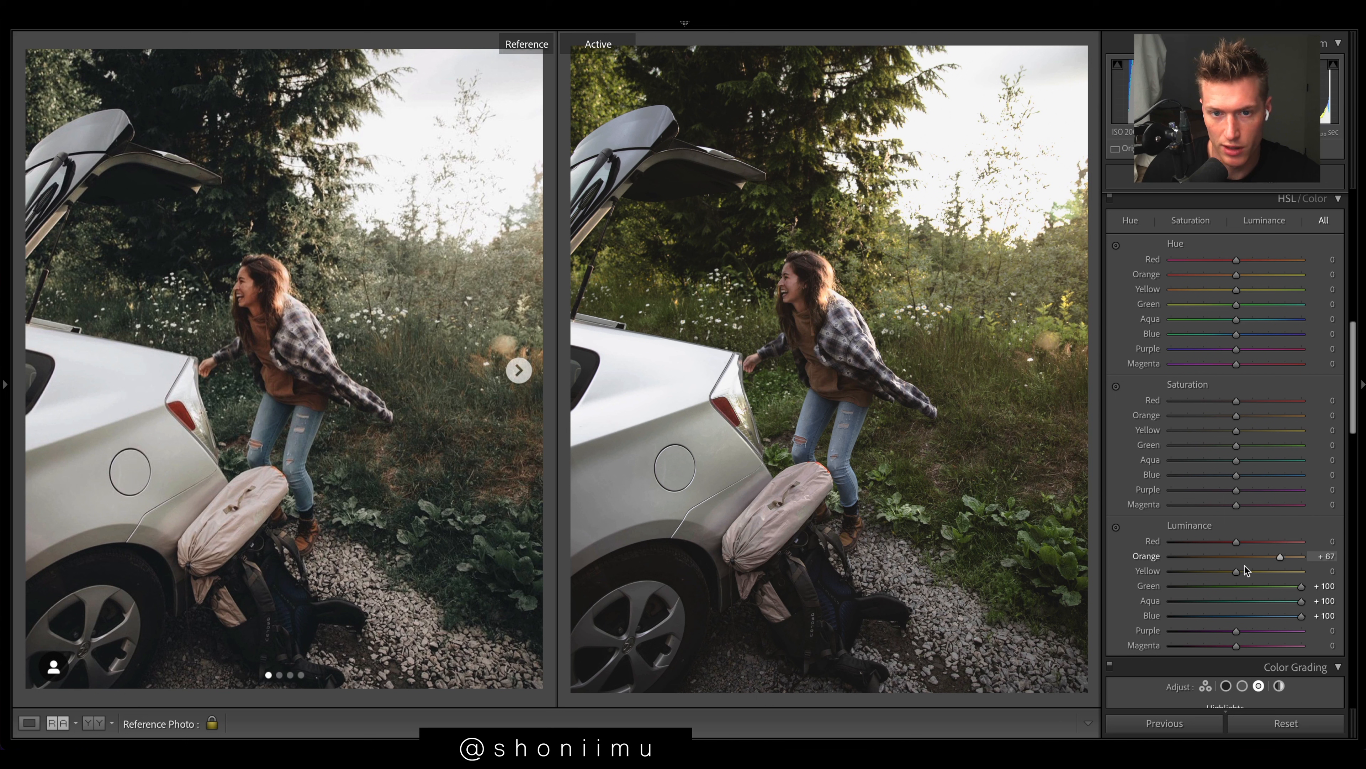
left_click_drag(1279, 555, 1273, 556)
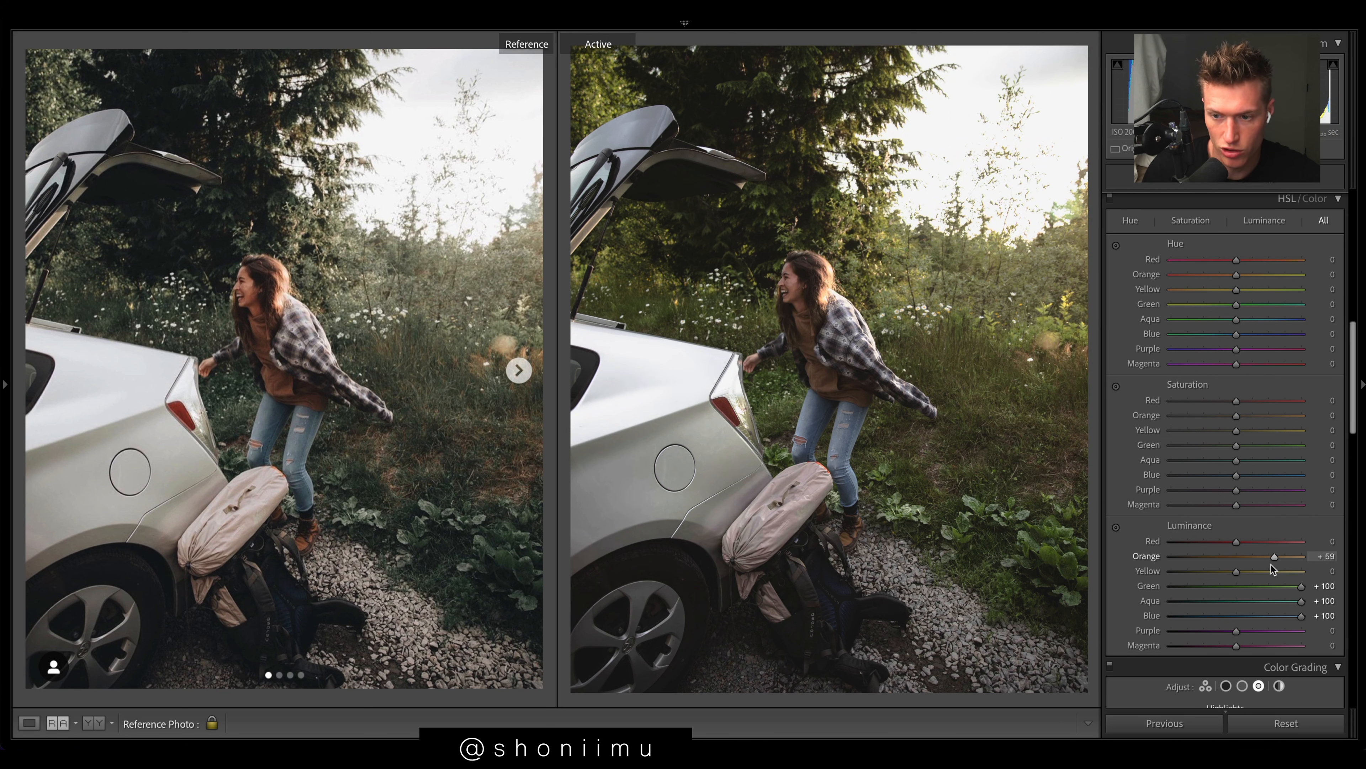
left_click_drag(1272, 556, 1284, 555)
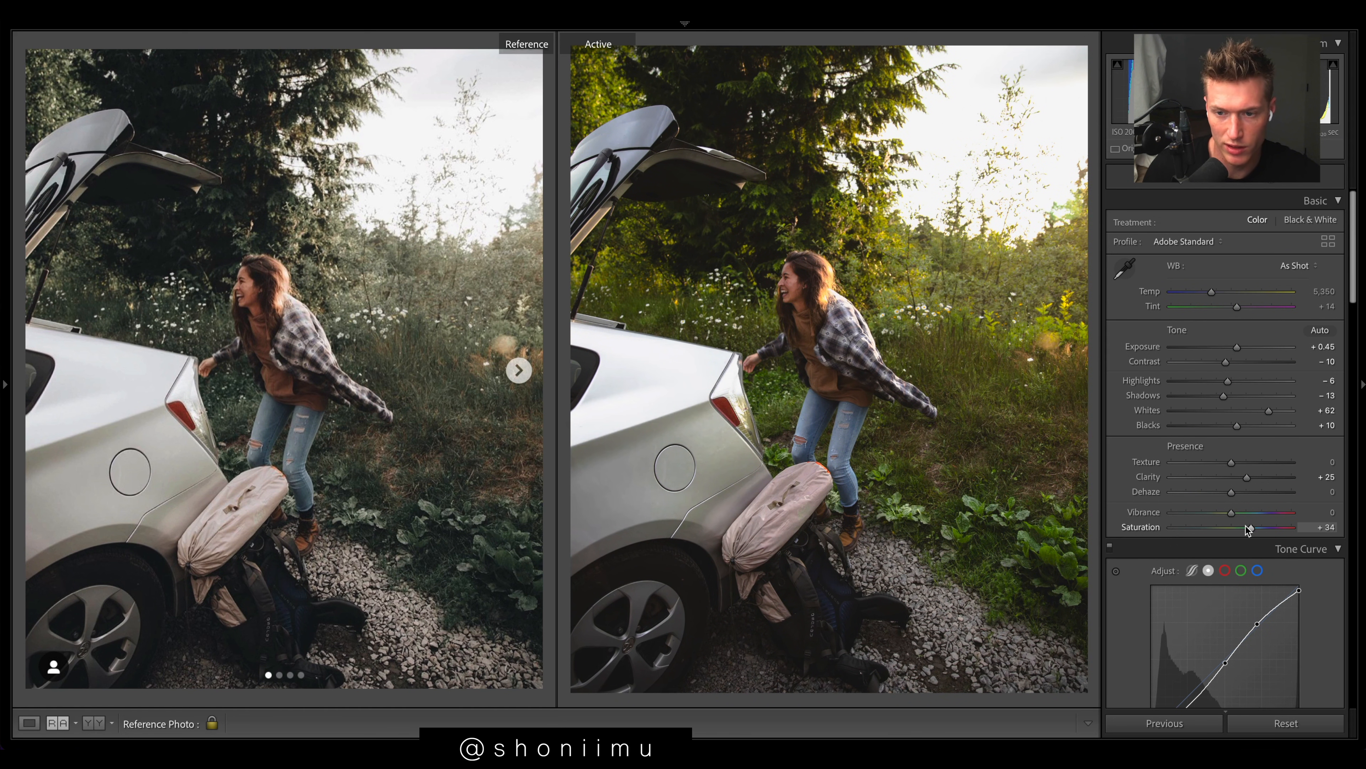
Set Saturation +24, Vibrance +13 and Blacks +9.
left_click_drag(1273, 528, 1229, 527)
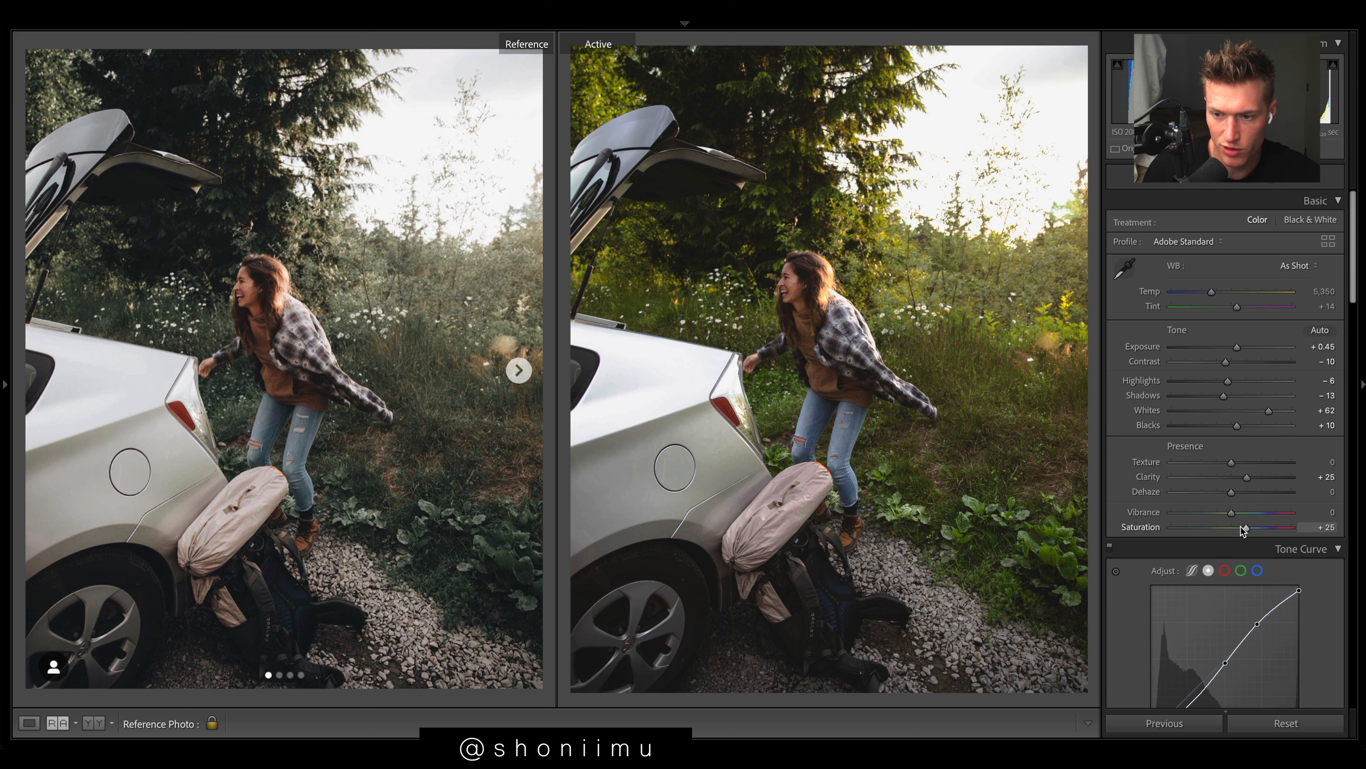
left_click_drag(1246, 527, 1269, 527)
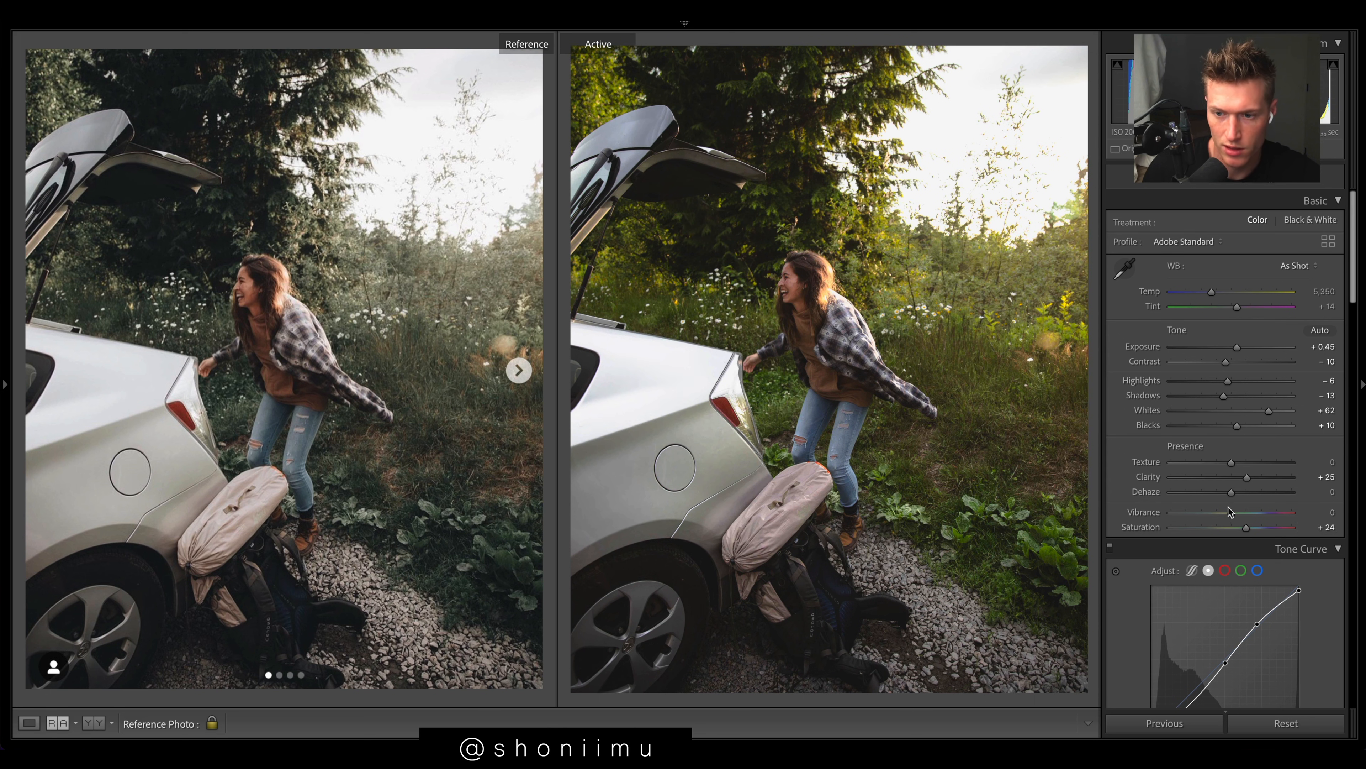
left_click_drag(1229, 513, 1262, 513)
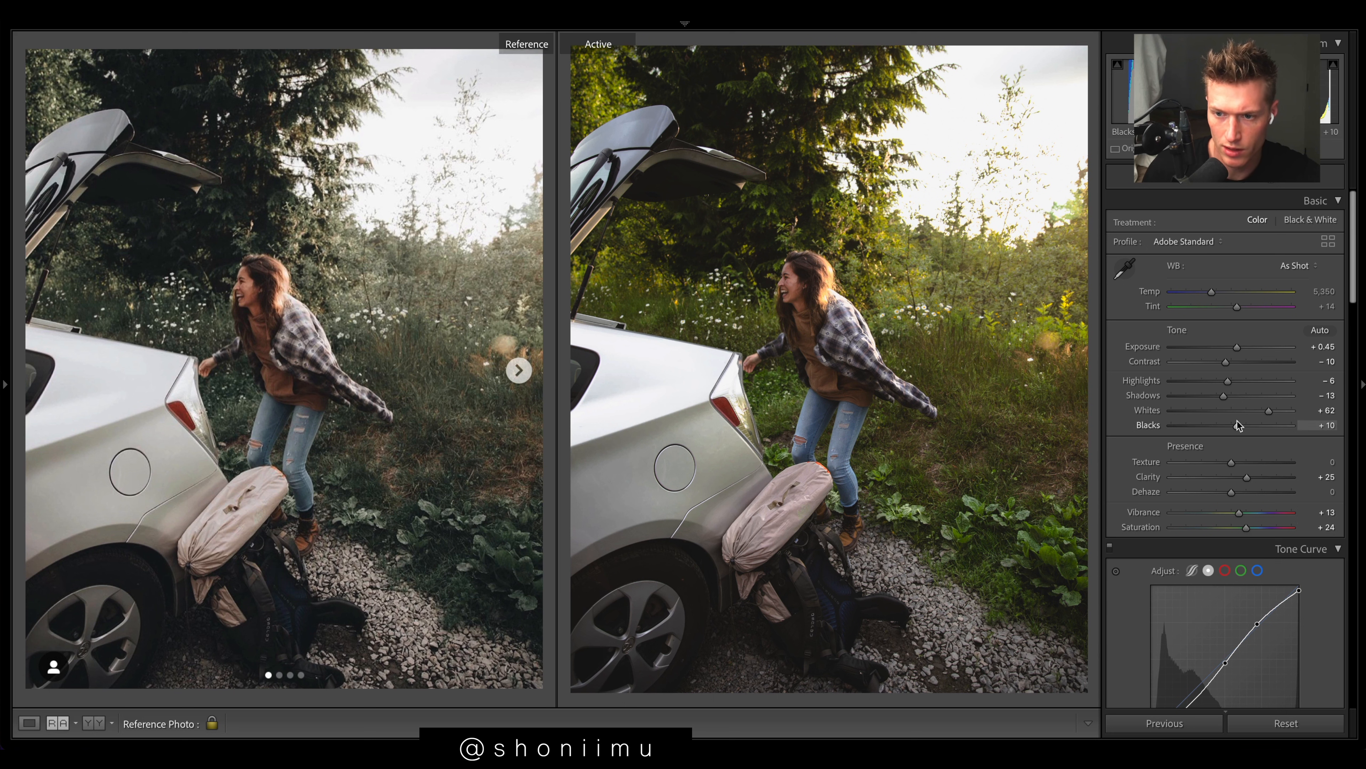
left_click_drag(1269, 425, 1264, 426)
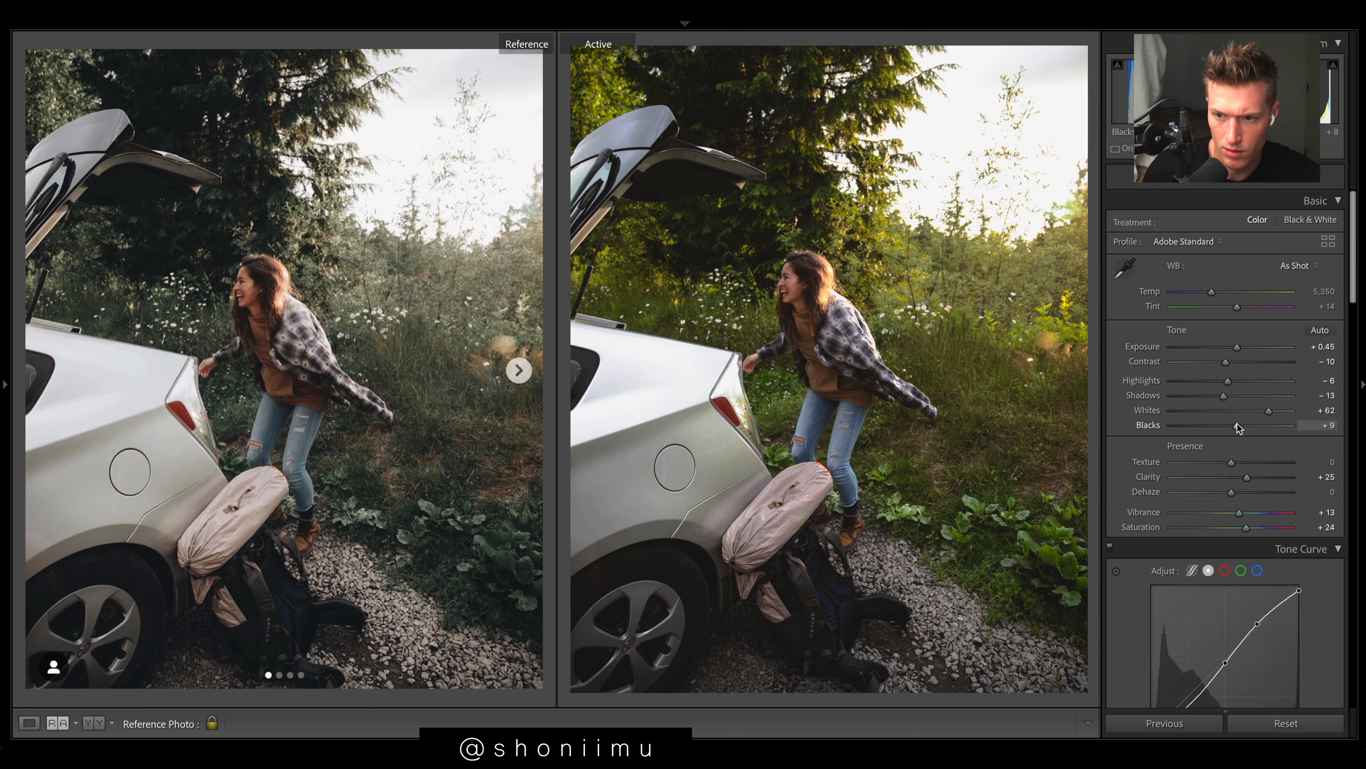
mouse_move(1270, 369)
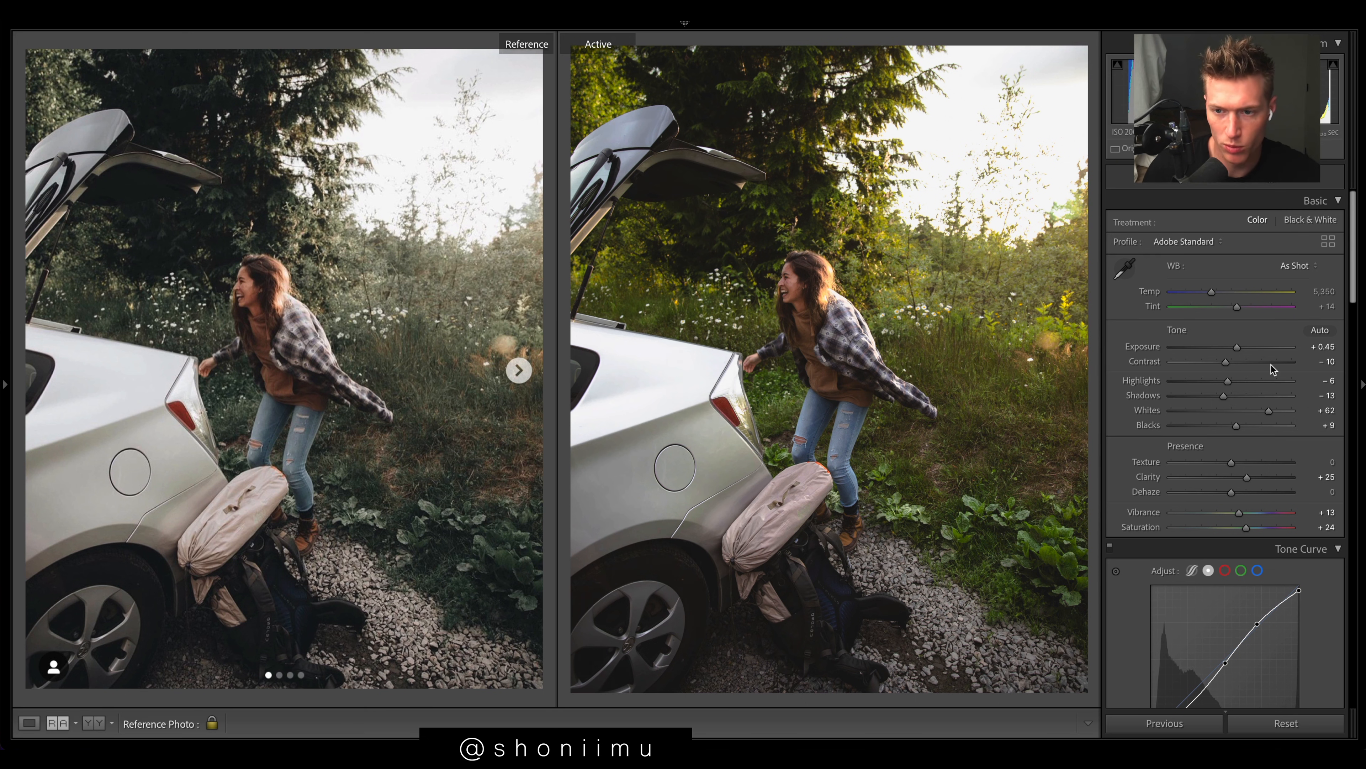
Cut HSL Saturation: Red -29, Orange -7, Yellow -61, Green -72, Aqua -58, Blue -59.
left_click(1323, 290)
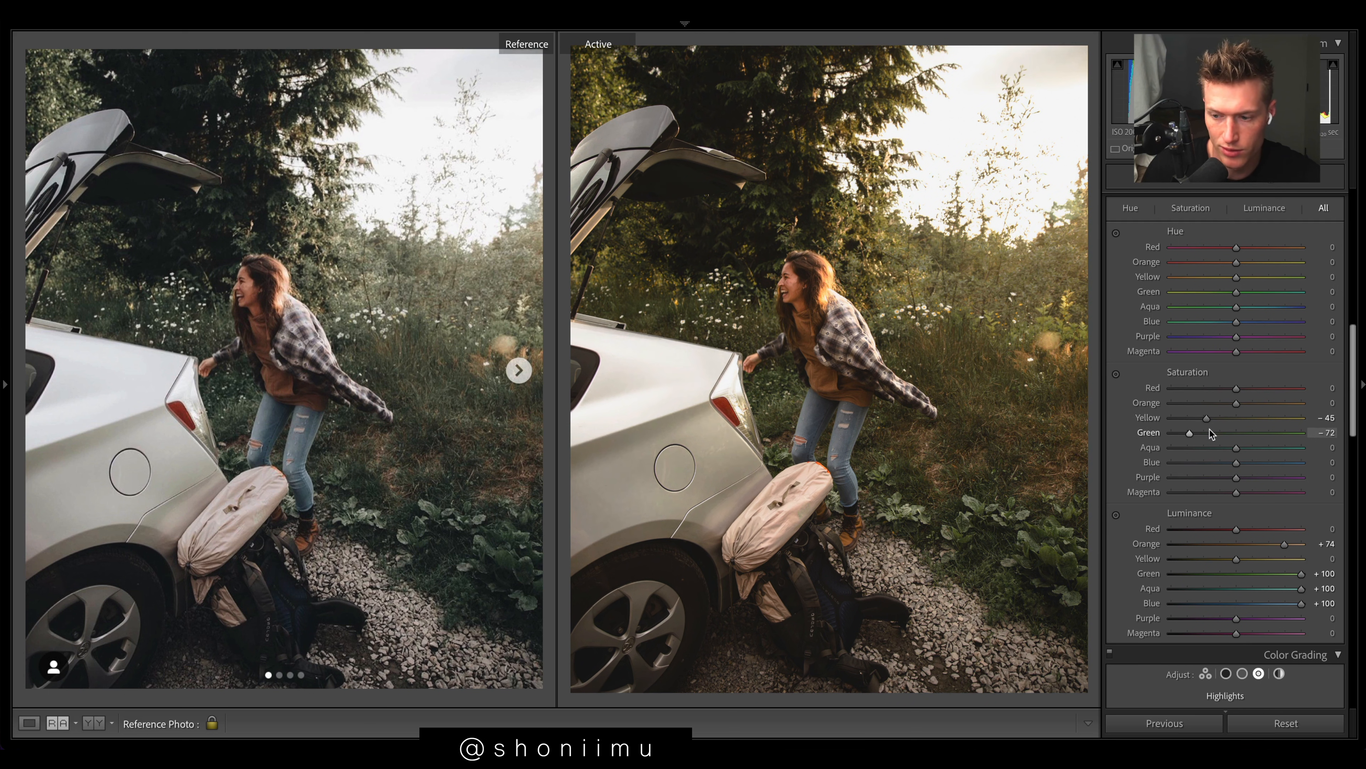
left_click_drag(1231, 417, 1219, 417)
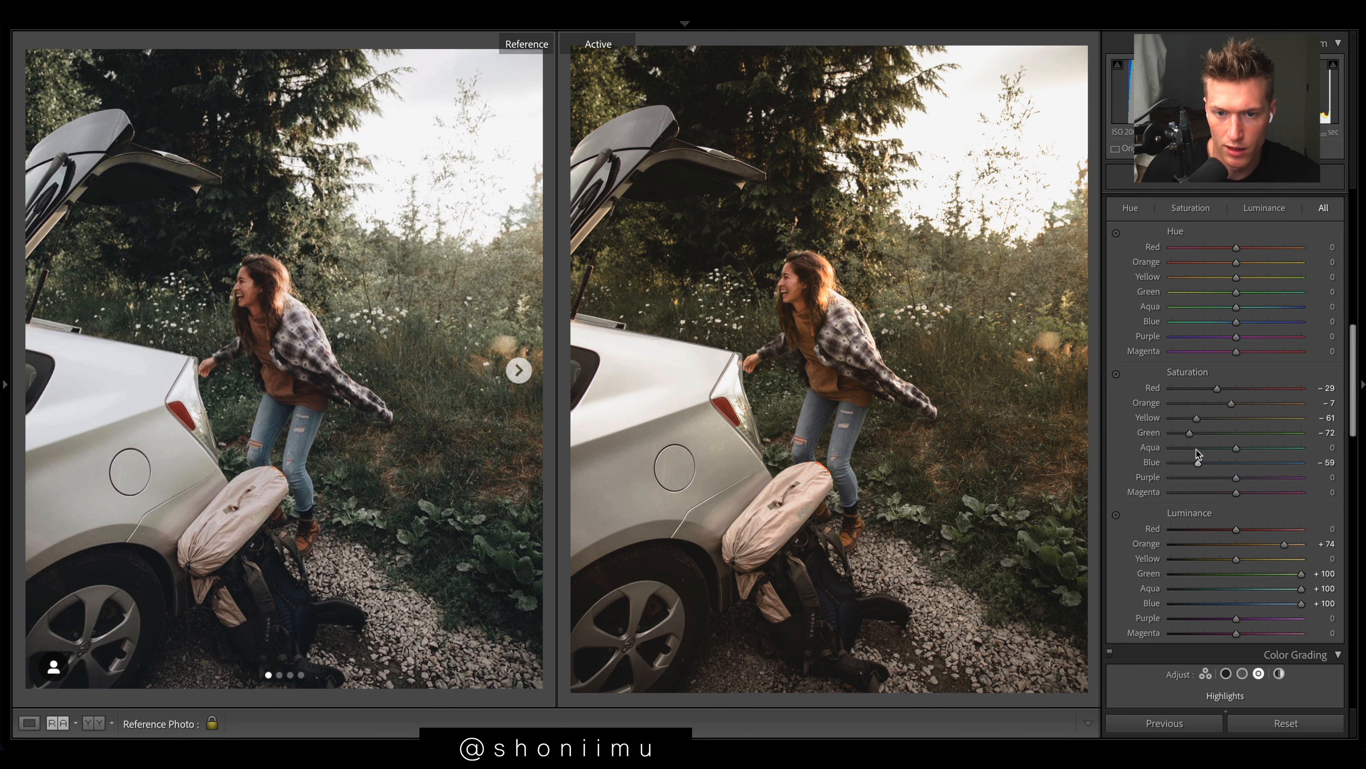
left_click_drag(1234, 447, 1199, 447)
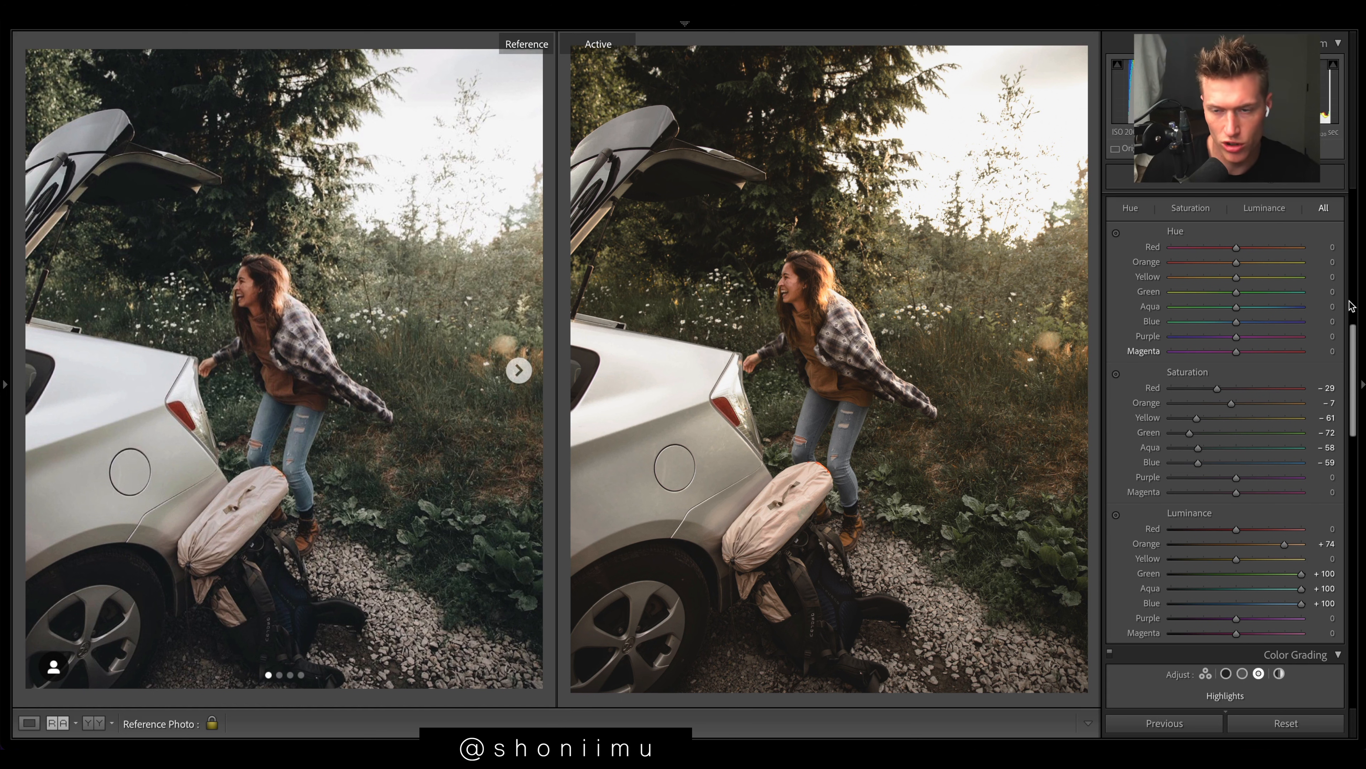
In Color Grading, tint Shadows hue 218 / sat 22 and Highlights hue 217 / sat 9.
scroll("down", 3)
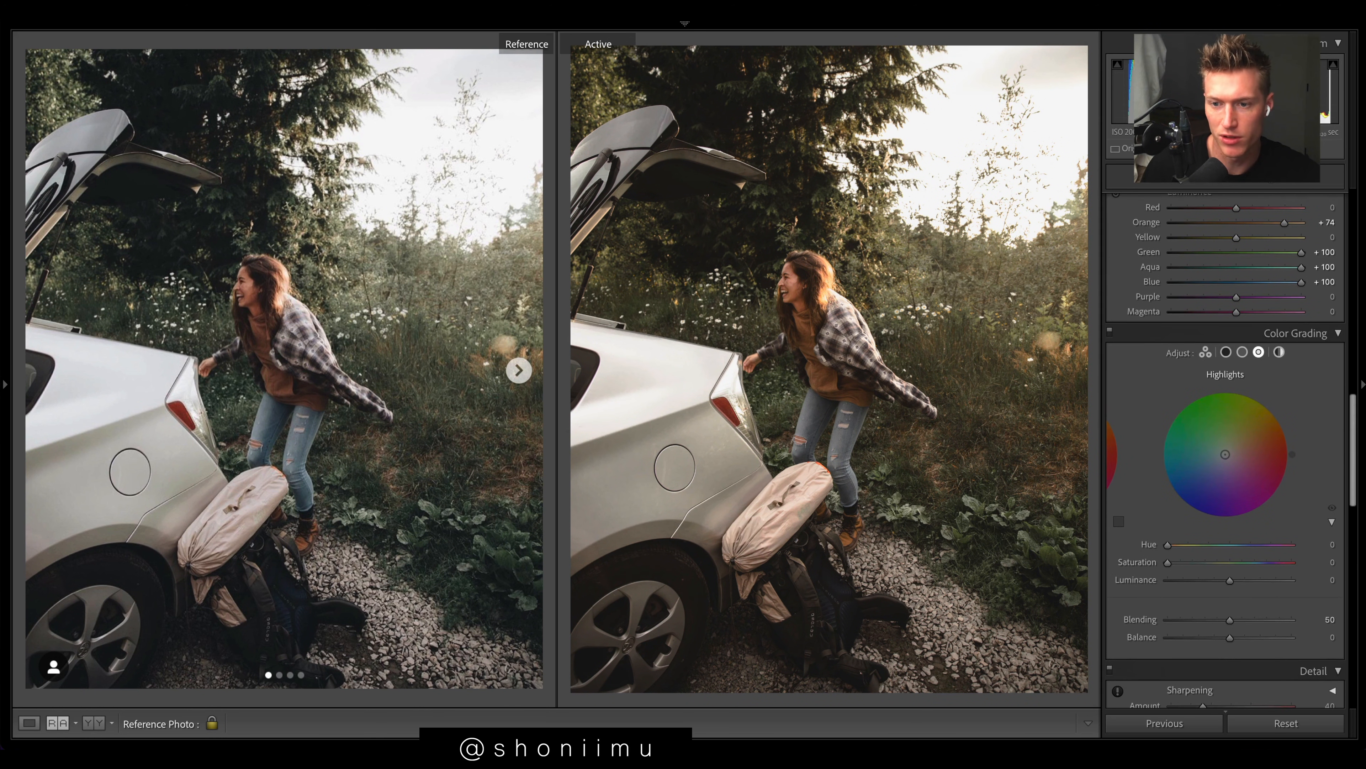
left_click(1241, 352)
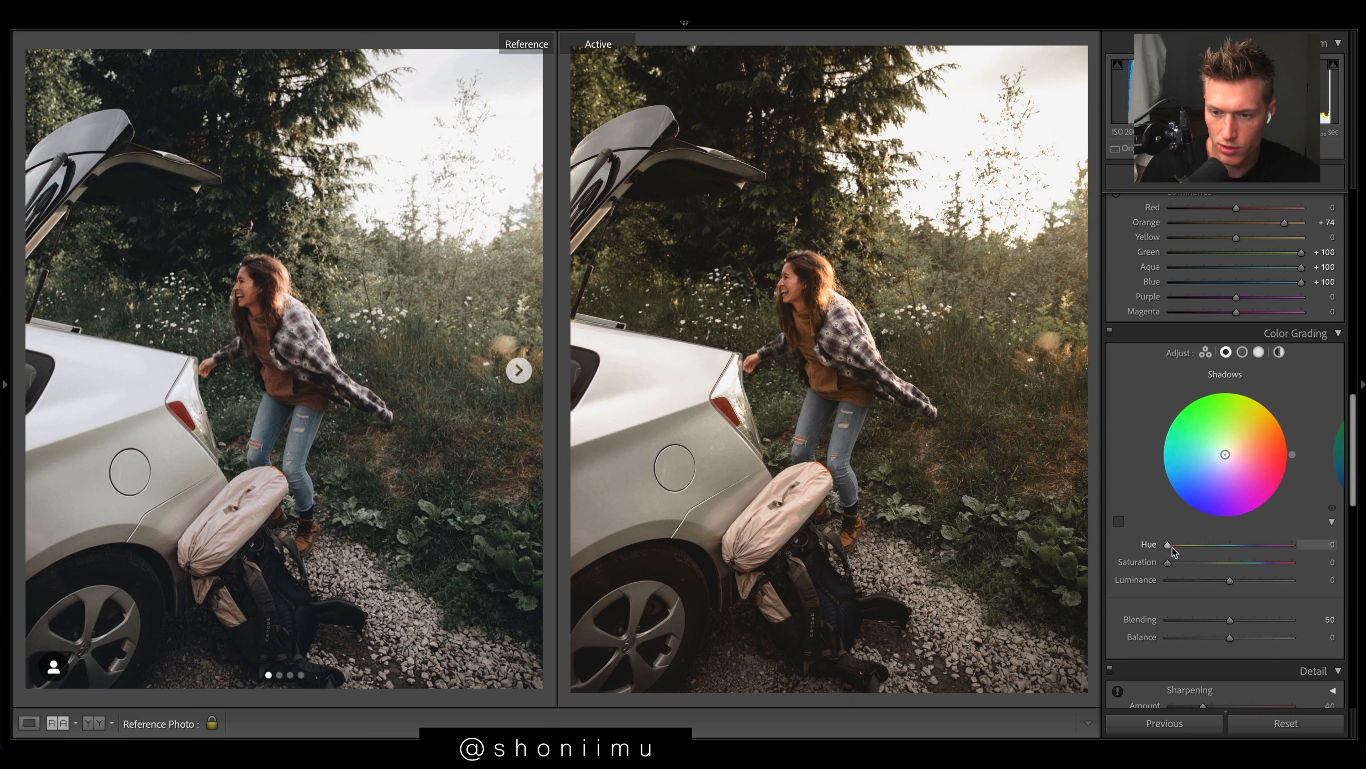
left_click_drag(1169, 544, 1235, 544)
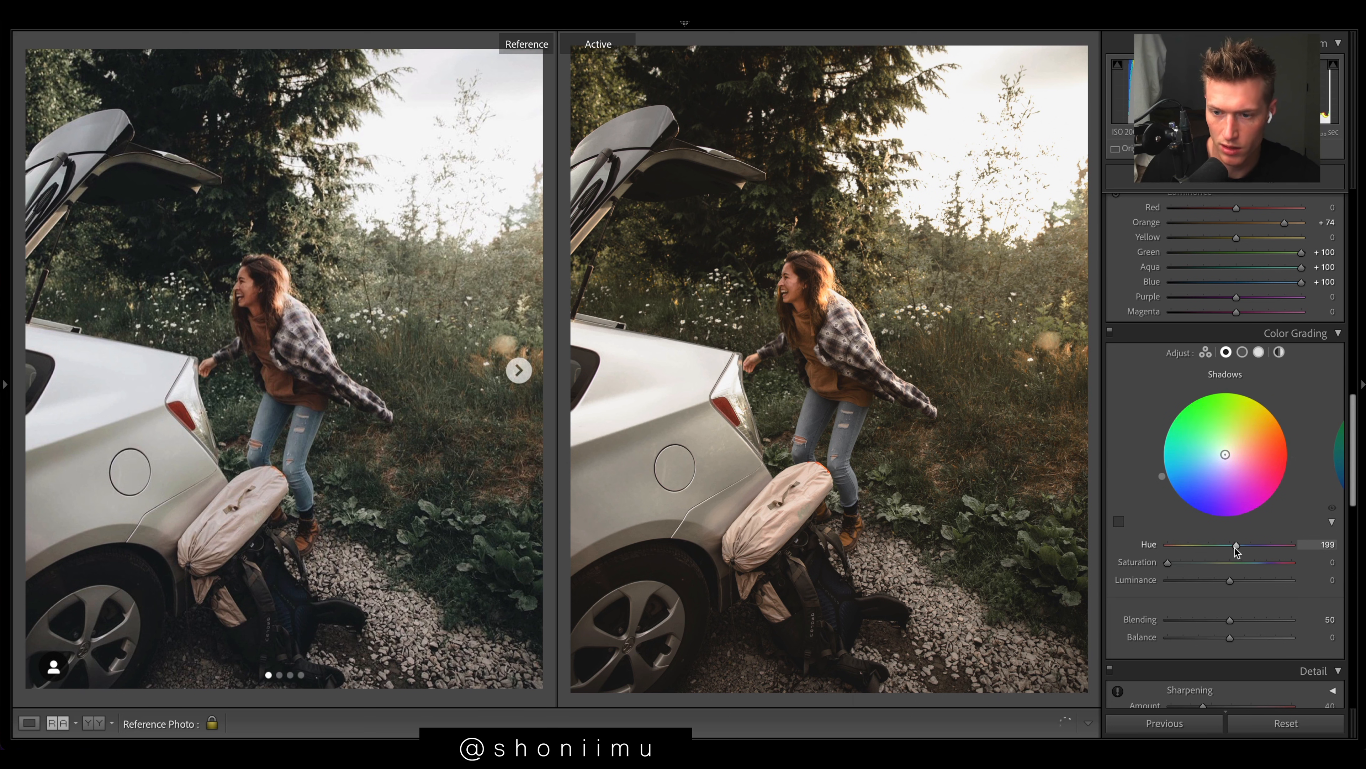
left_click_drag(1234, 544, 1242, 544)
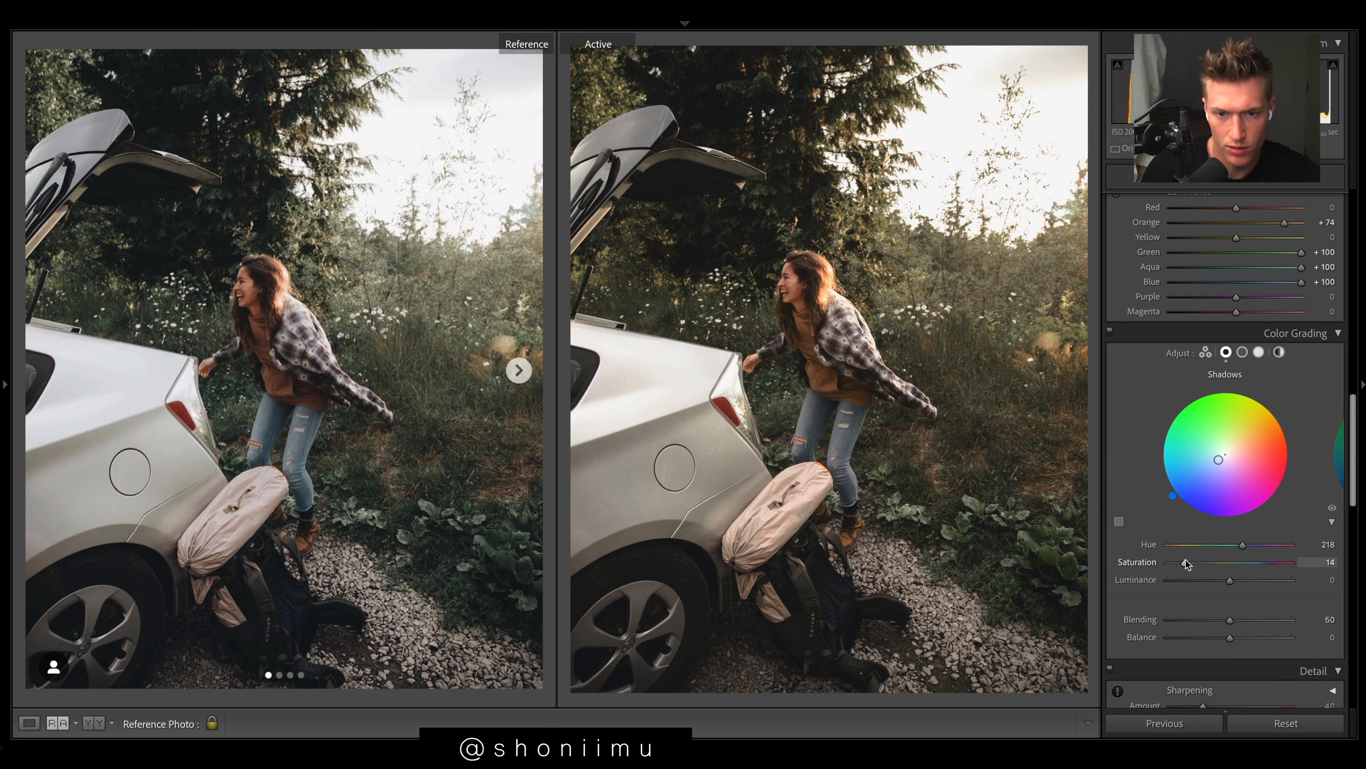
left_click_drag(1185, 562, 1194, 562)
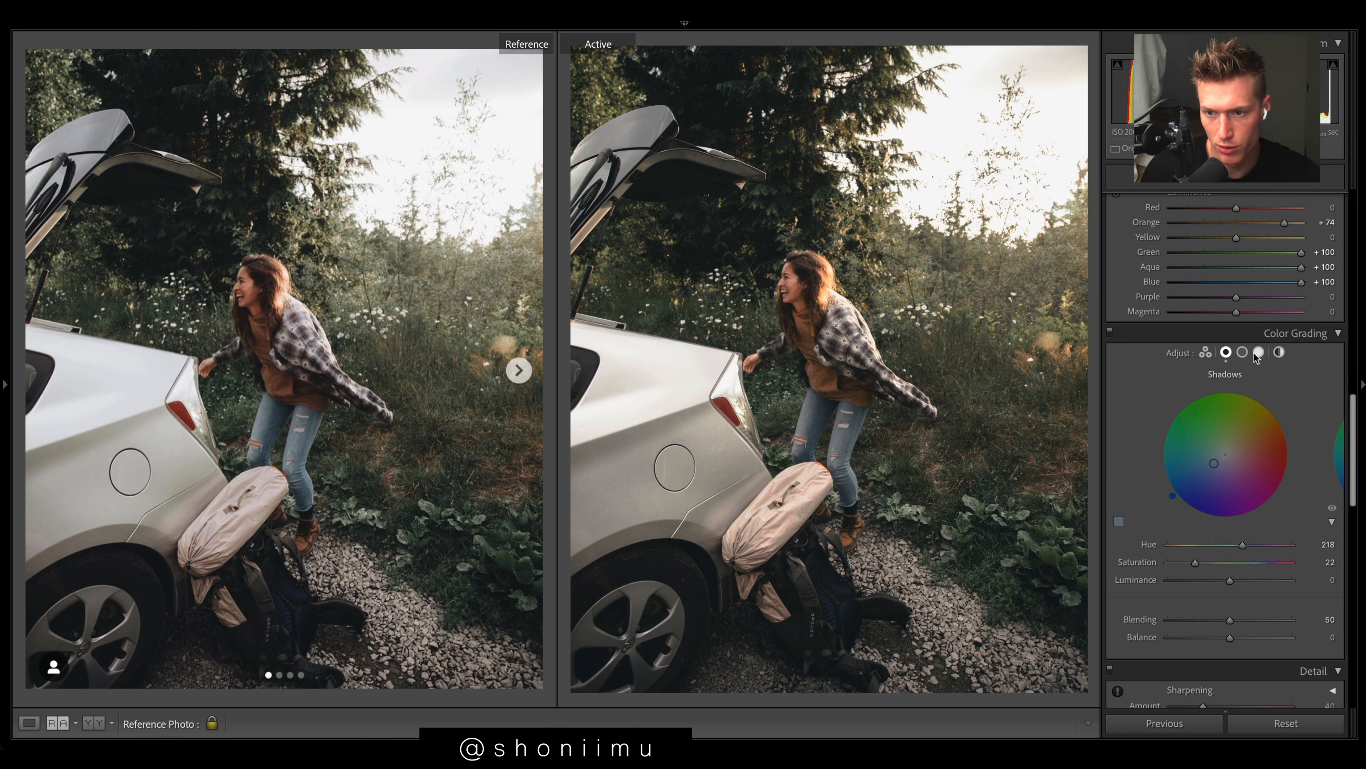
left_click(1260, 353)
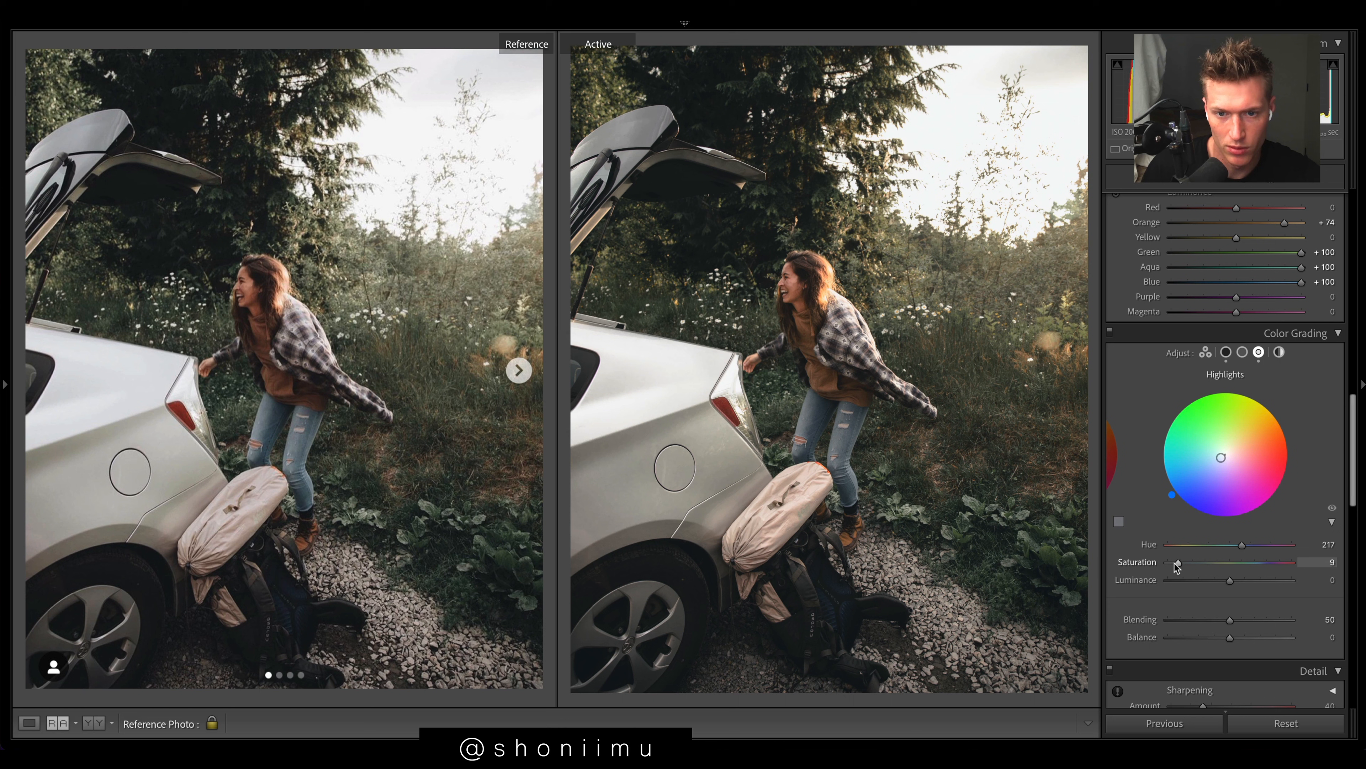
left_click_drag(1172, 562, 1189, 563)
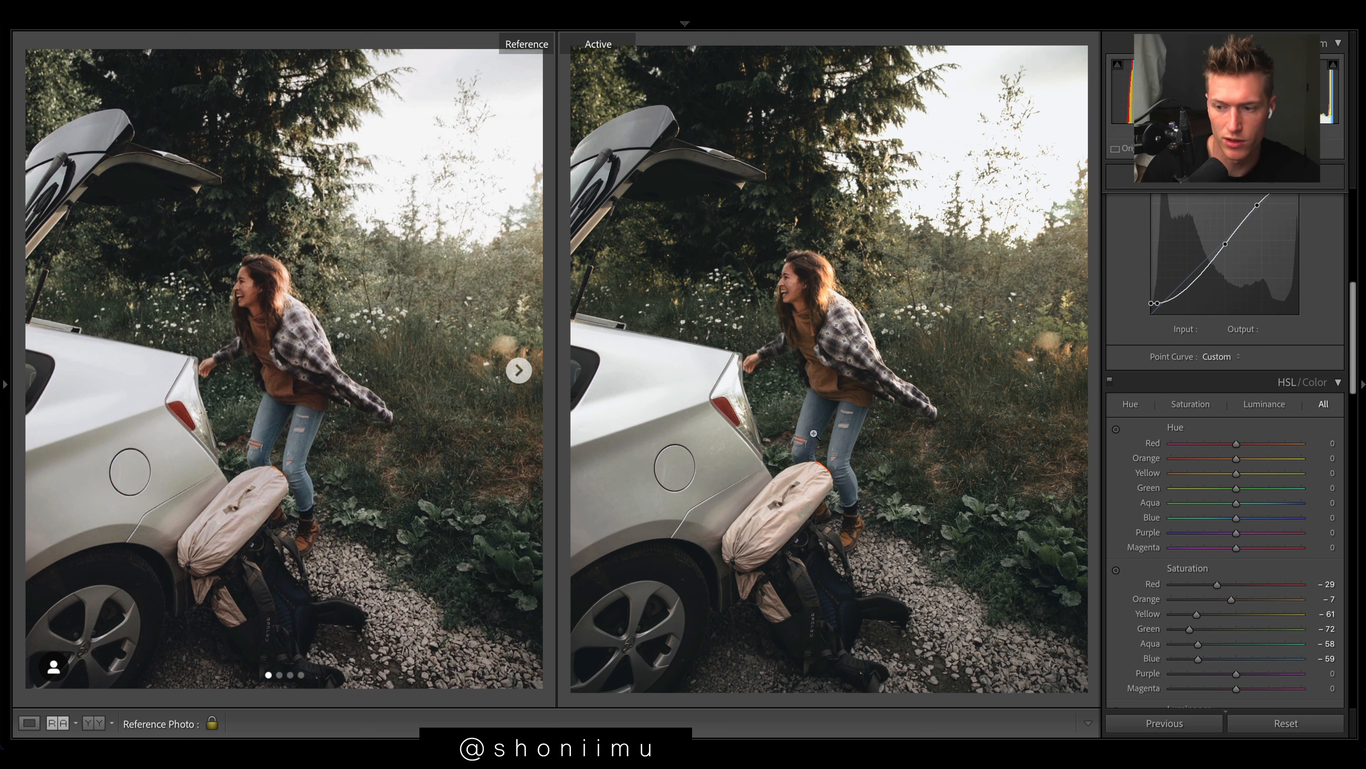
Shift HSL hues to Red +14 and Orange -11, nudging yellow slightly.
left_click_drag(1236, 443, 1240, 444)
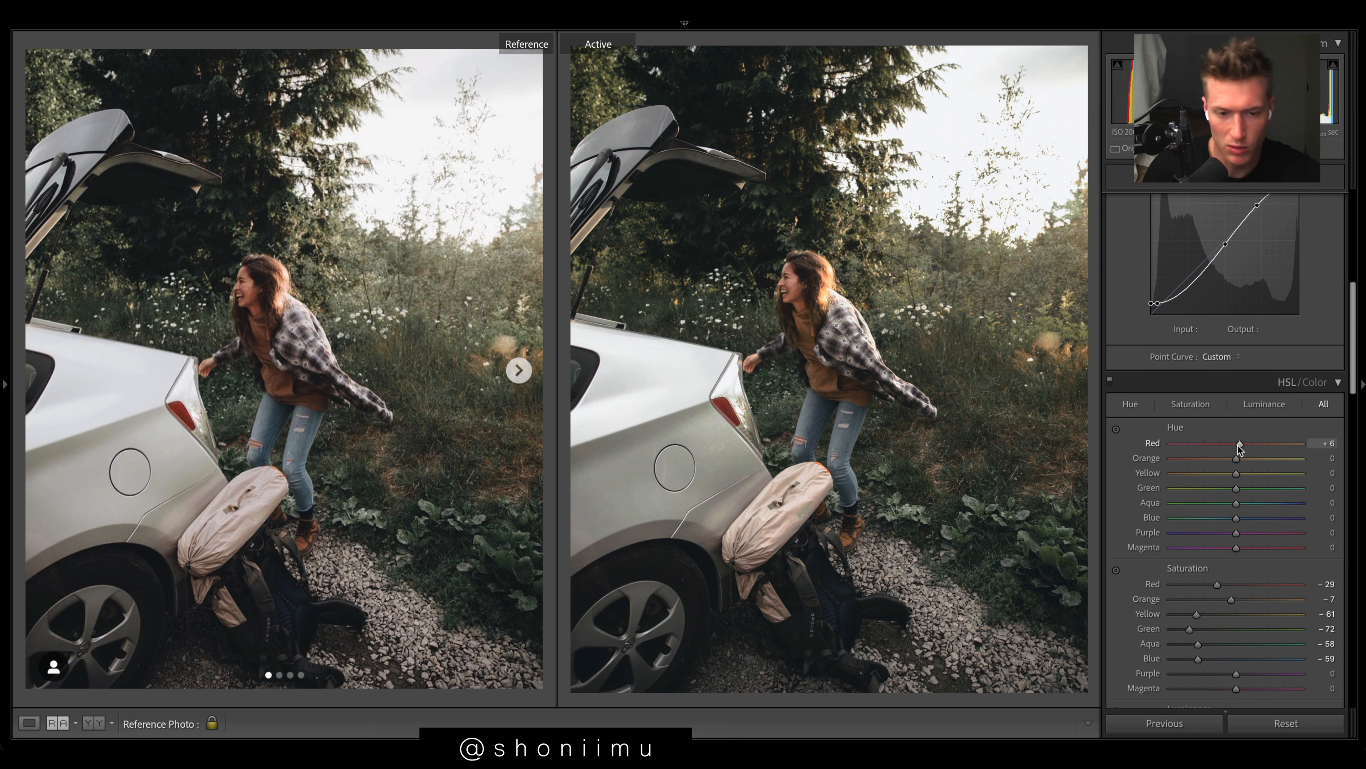
left_click_drag(1239, 443, 1242, 443)
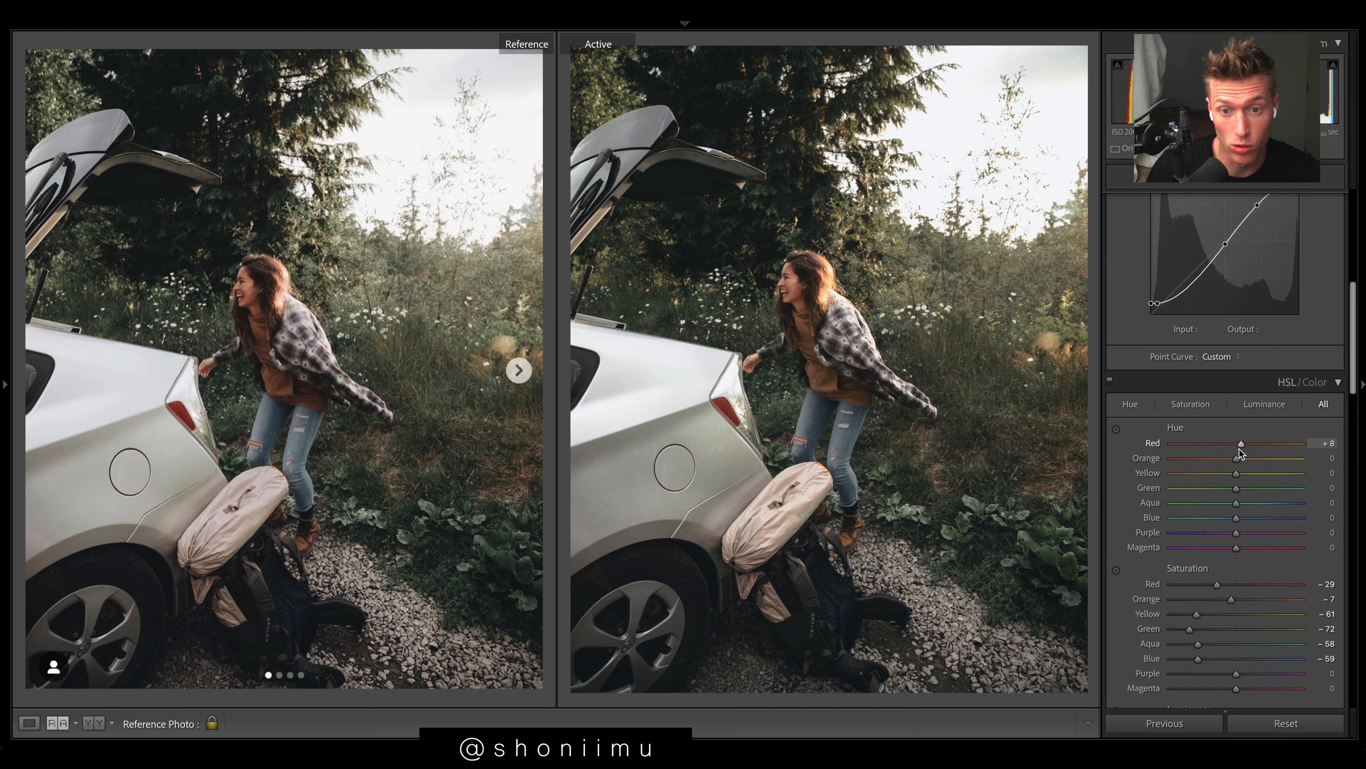
left_click_drag(1241, 443, 1262, 443)
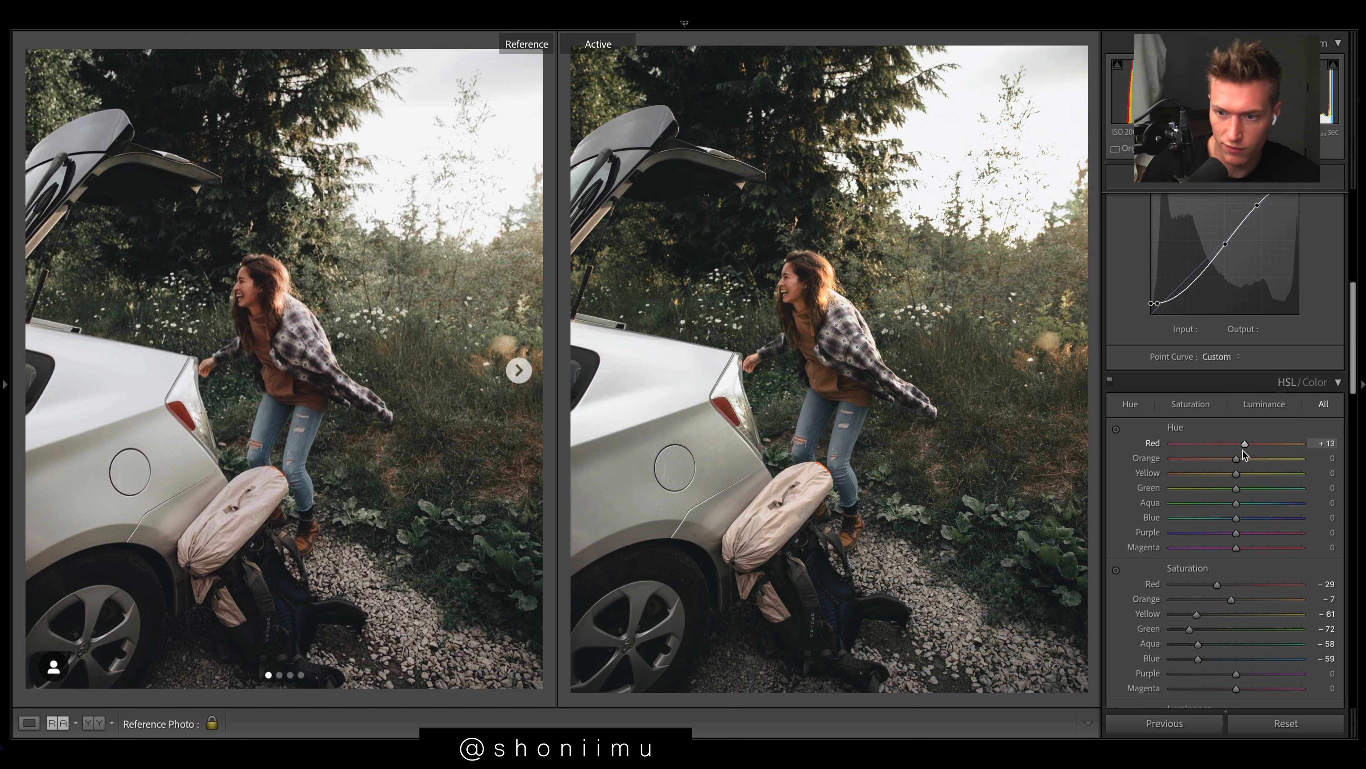
left_click_drag(1259, 457, 1231, 458)
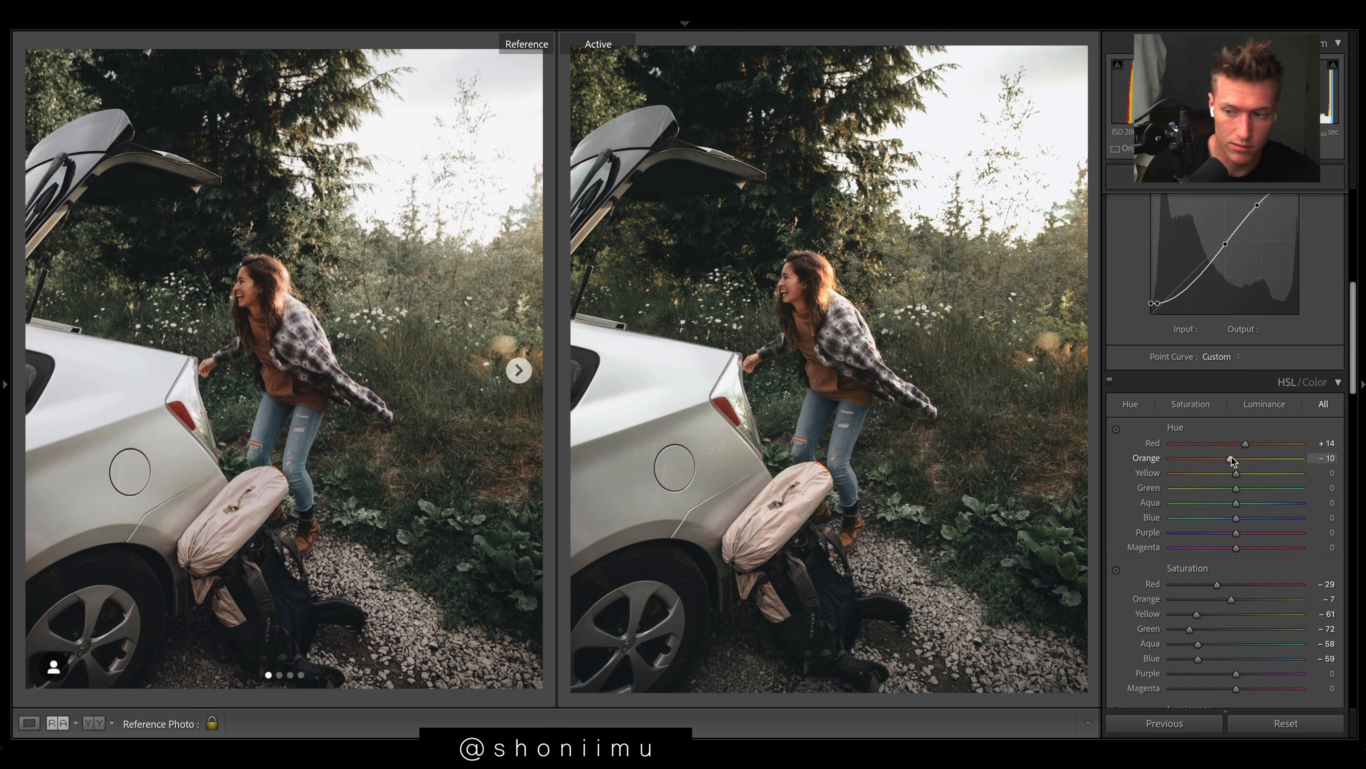
left_click_drag(1231, 458, 1230, 458)
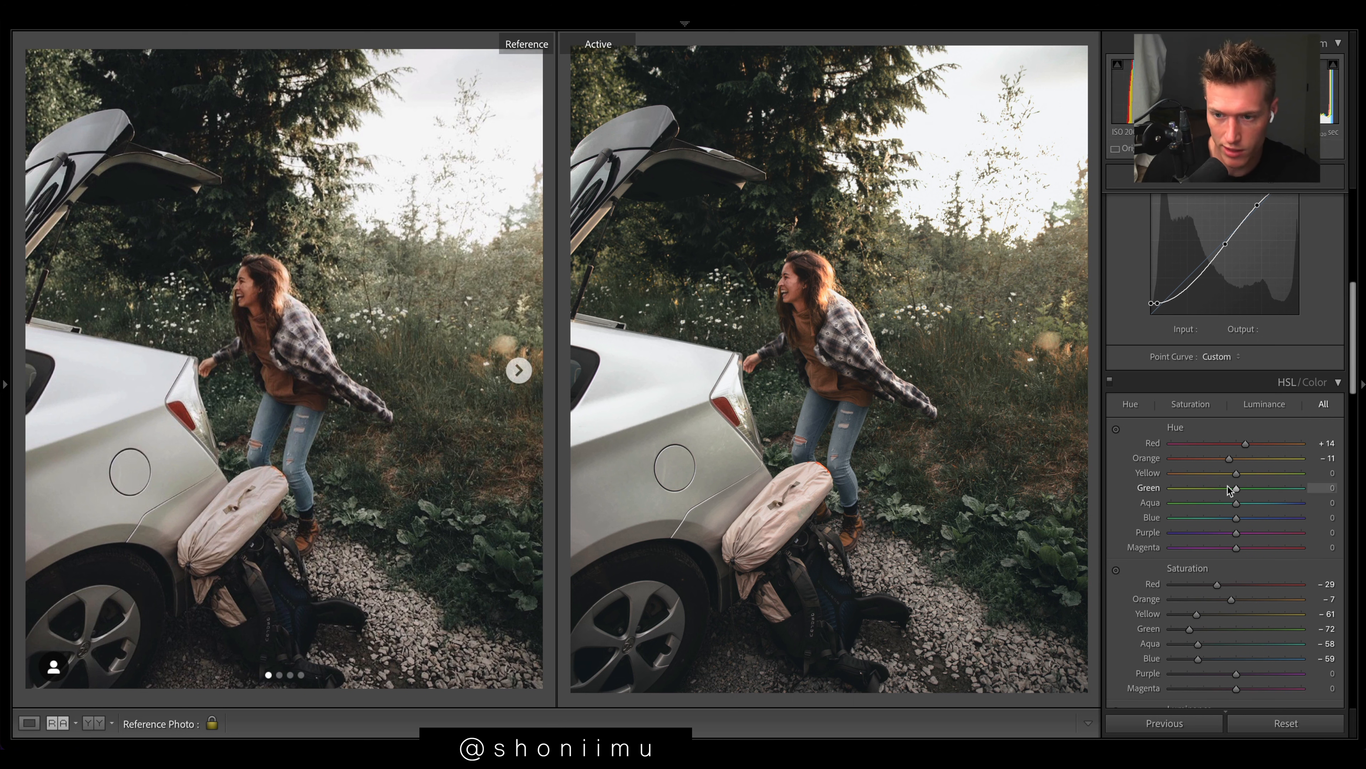
left_click_drag(1236, 472, 1229, 473)
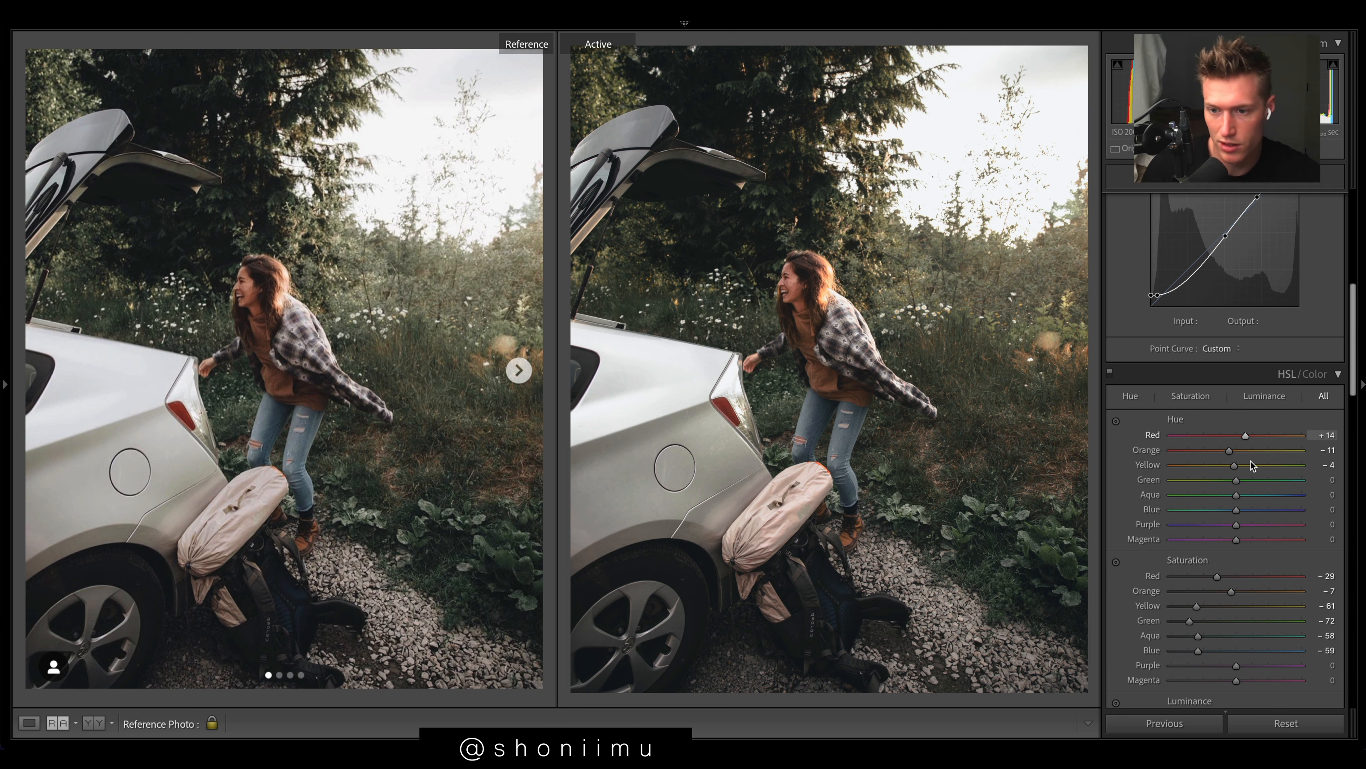
left_click_drag(1233, 450, 1227, 450)
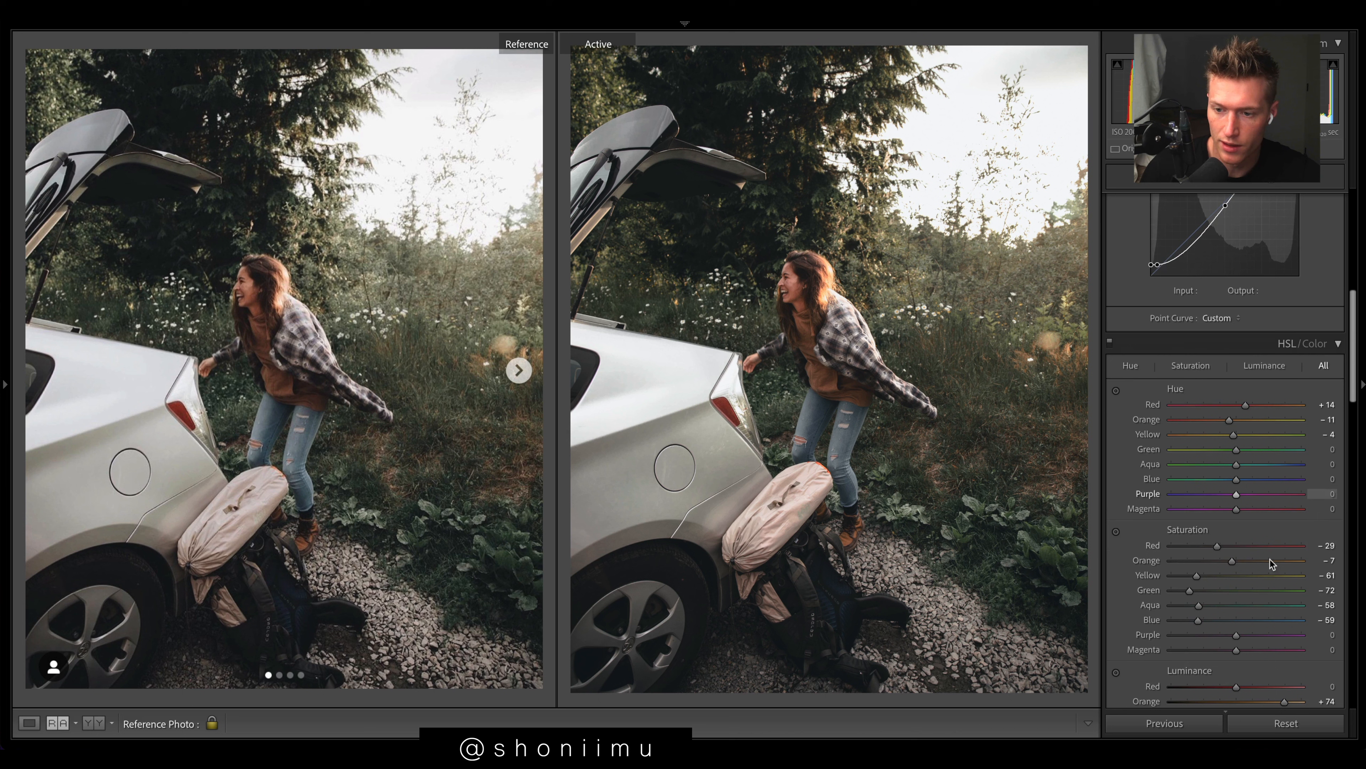
Tune Saturation to Orange -9, Green -77, Aqua -54, Blue -53 and reduce Magenta.
left_click_drag(1232, 559, 1226, 560)
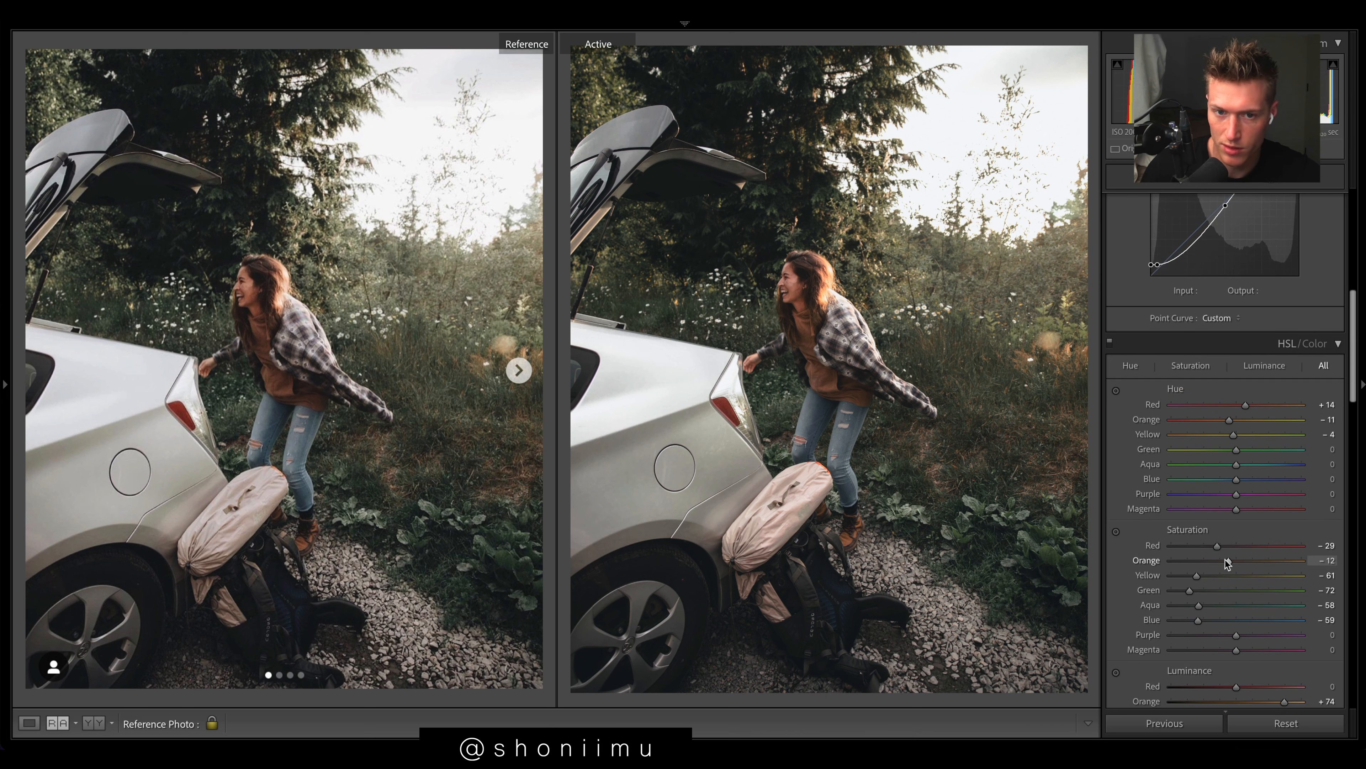
left_click_drag(1230, 559, 1237, 559)
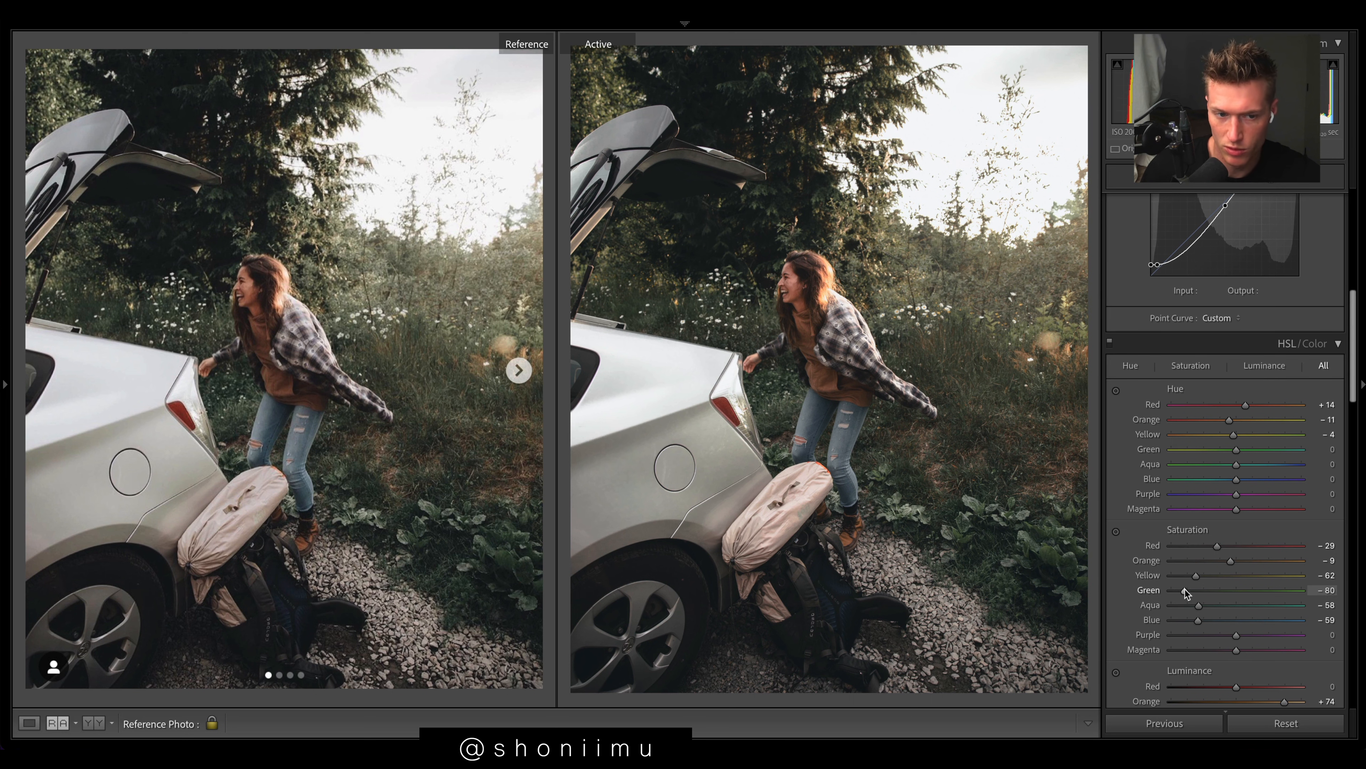
left_click_drag(1187, 590, 1200, 590)
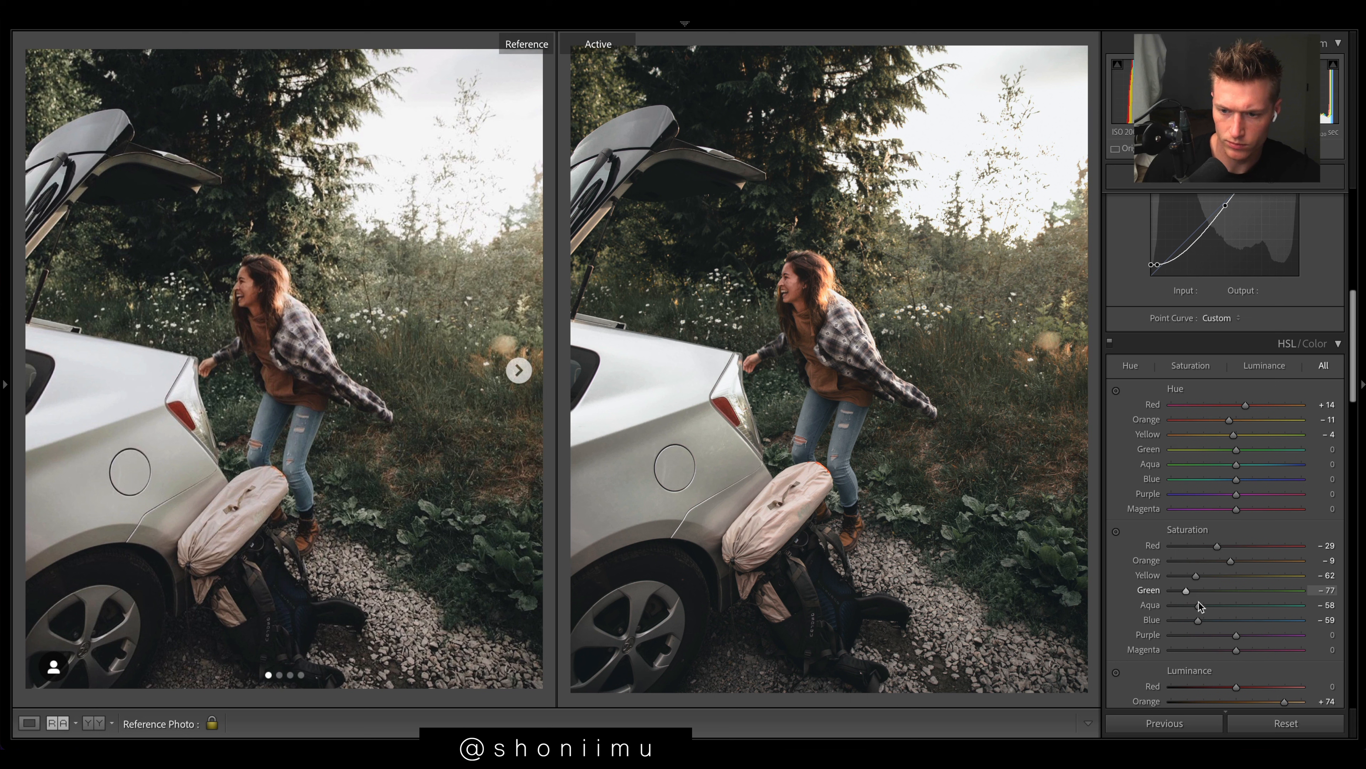
left_click_drag(1198, 605, 1200, 605)
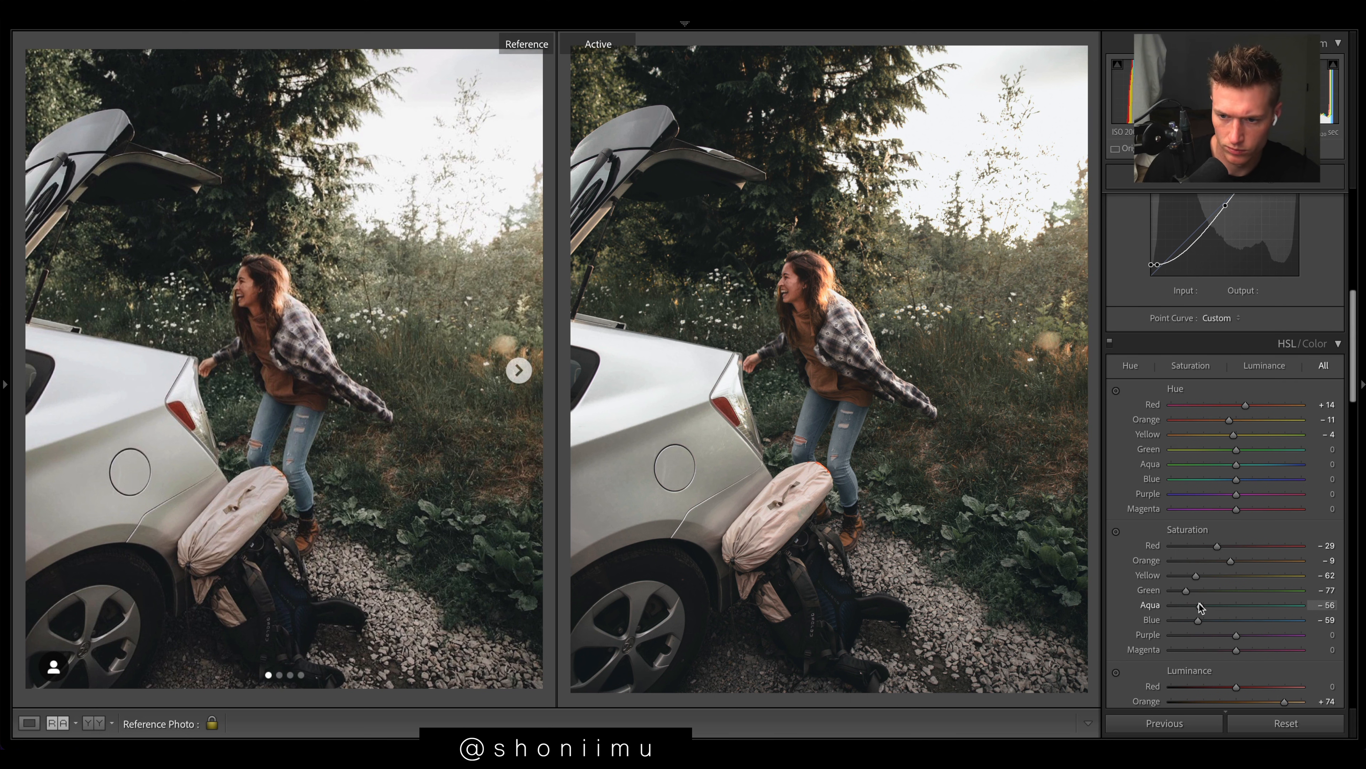
left_click_drag(1202, 605, 1201, 605)
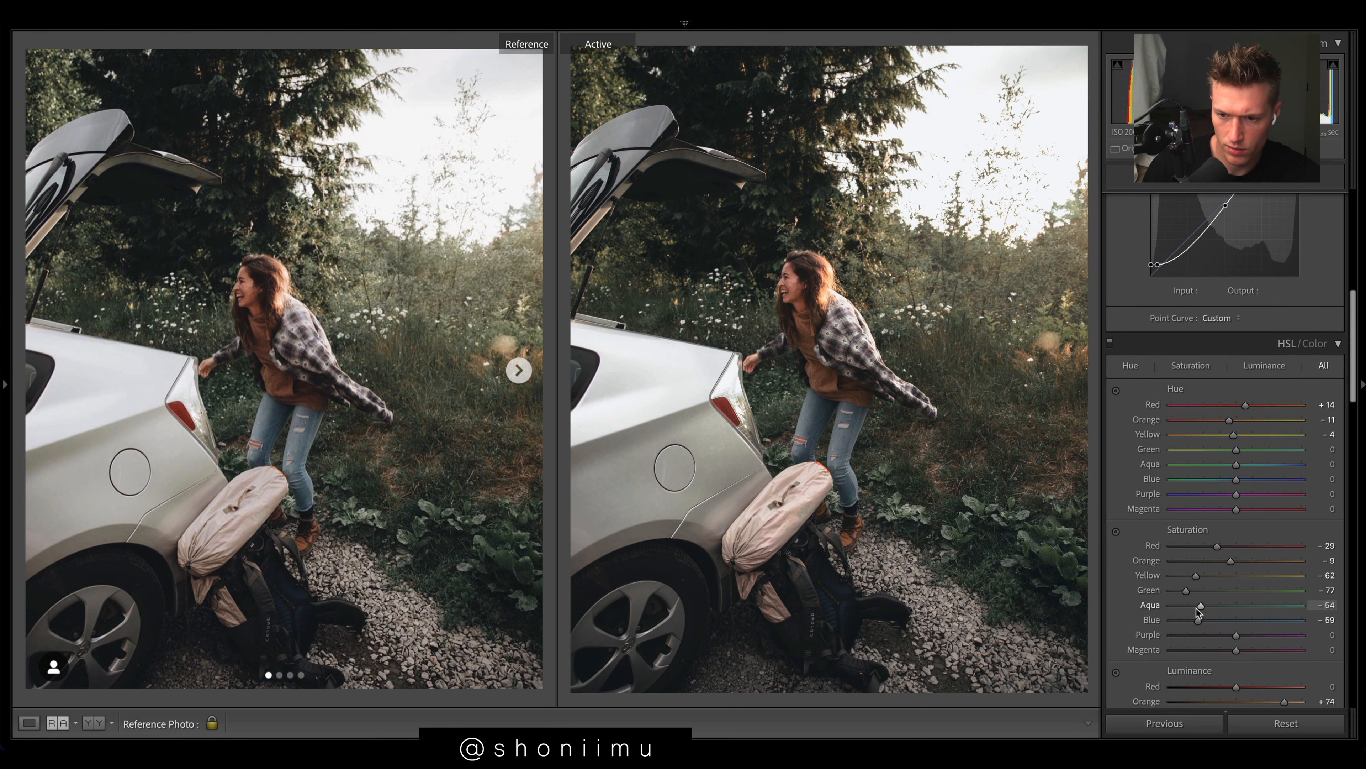
left_click_drag(1229, 618, 1237, 618)
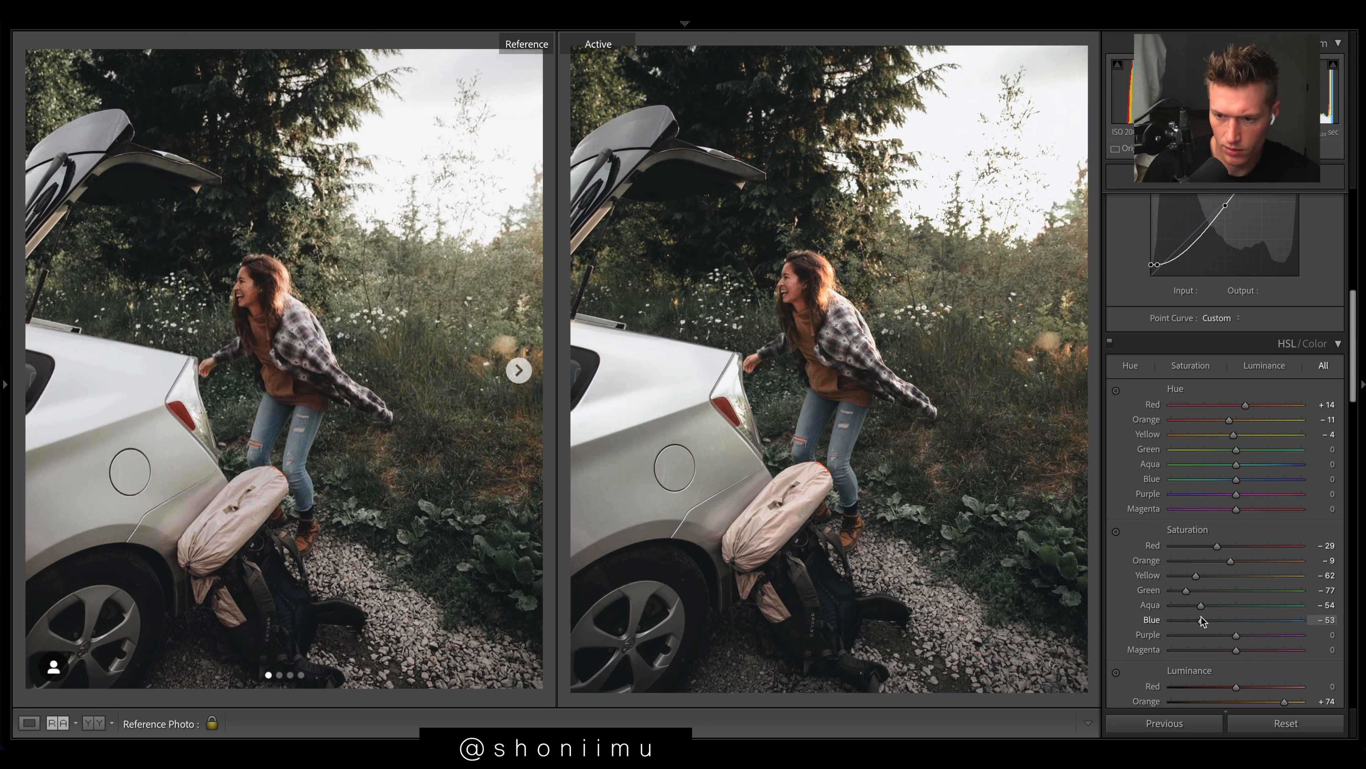
scroll("down", 3)
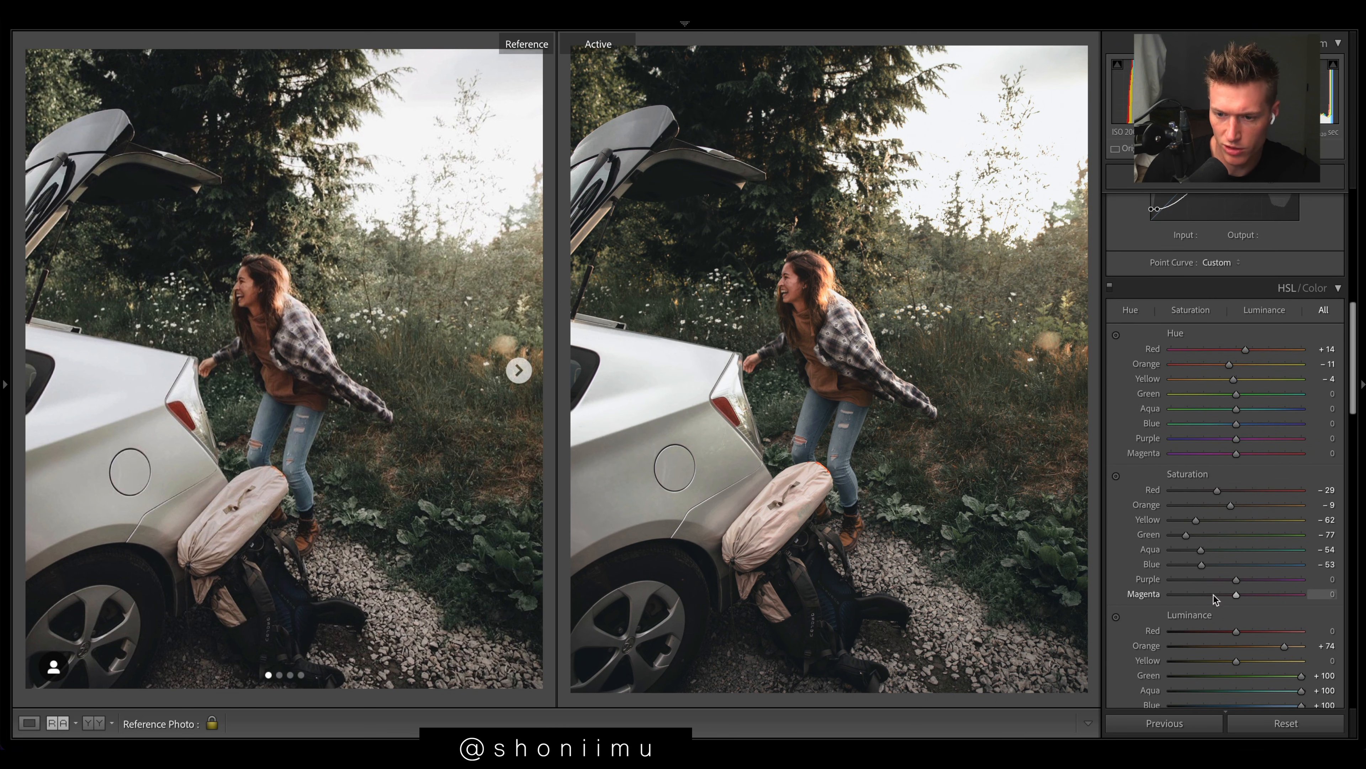
left_click_drag(1257, 578, 1205, 579)
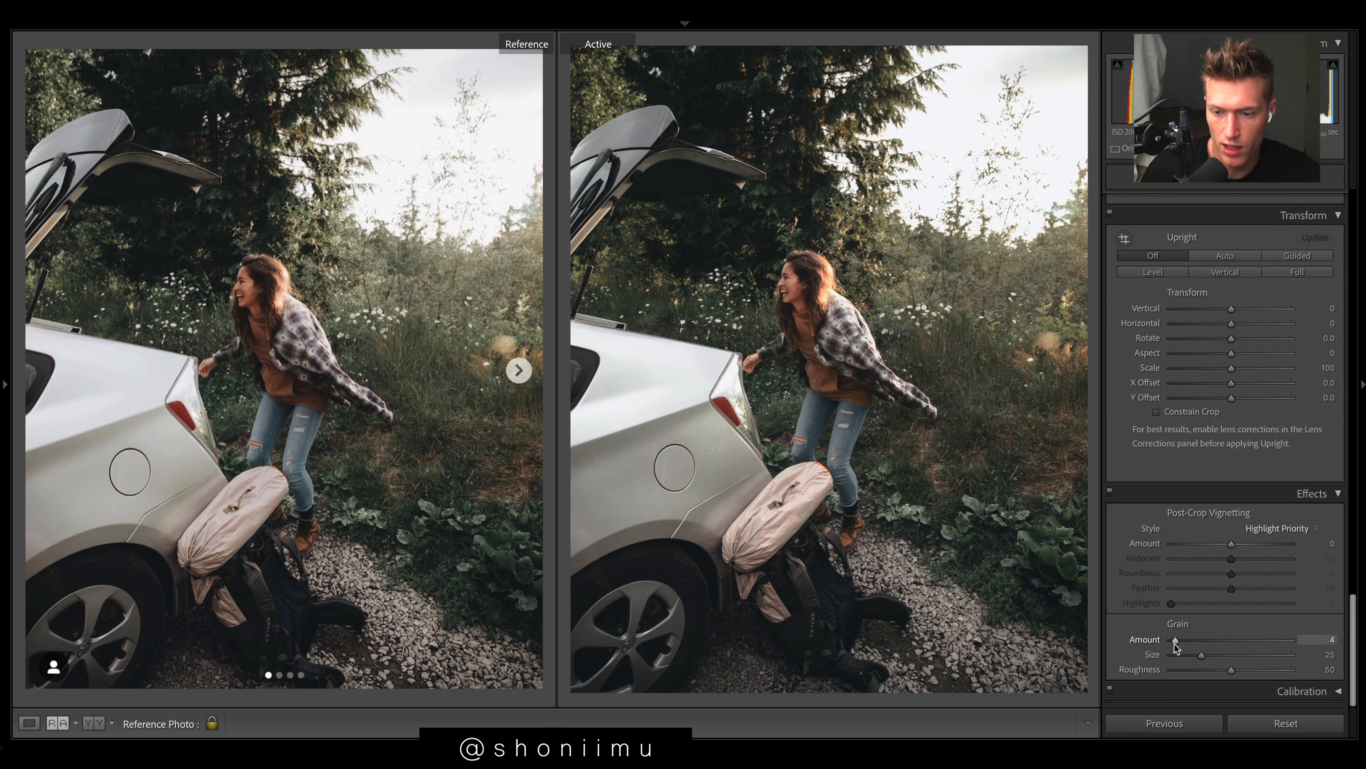
Add Grain Amount 4 and set Highlights tint to hue 217, saturation 17.
left_click_drag(1174, 639, 1183, 639)
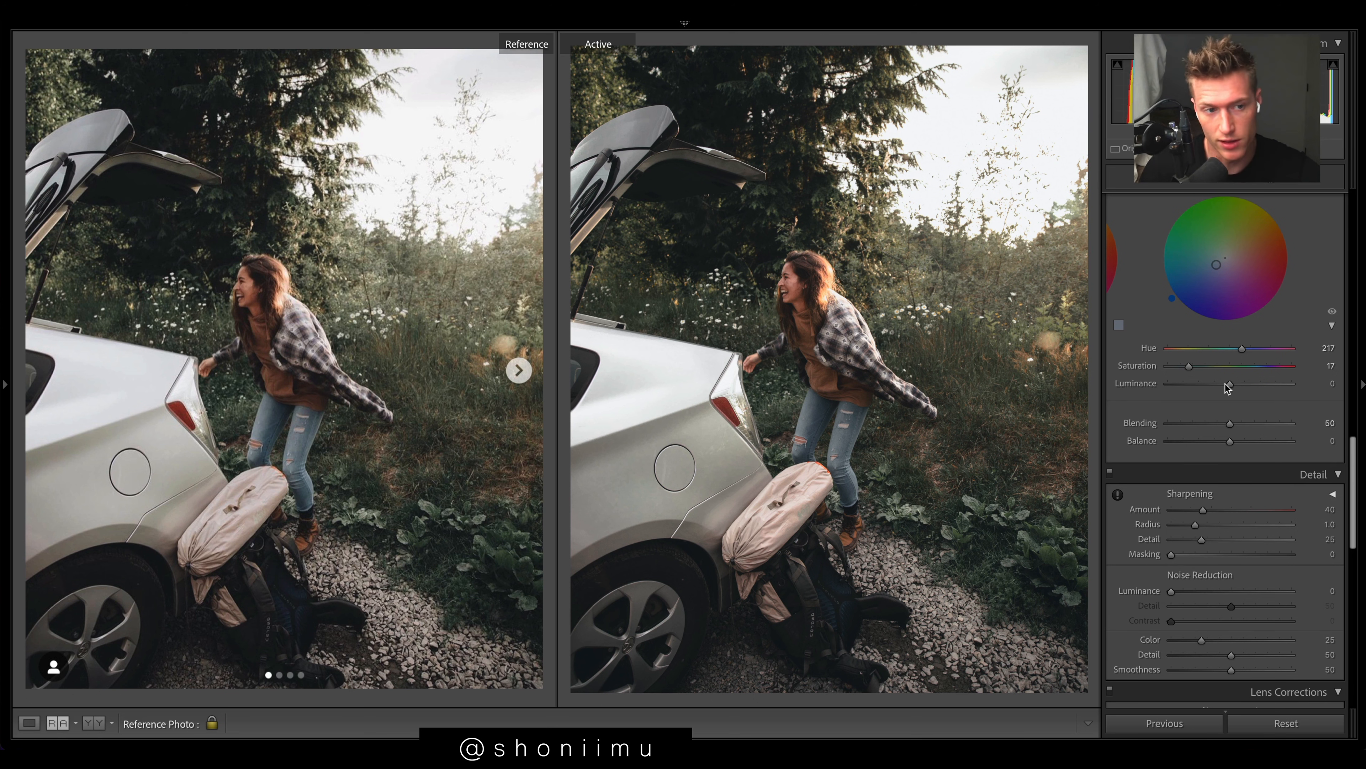
left_click_drag(1201, 508, 1191, 508)
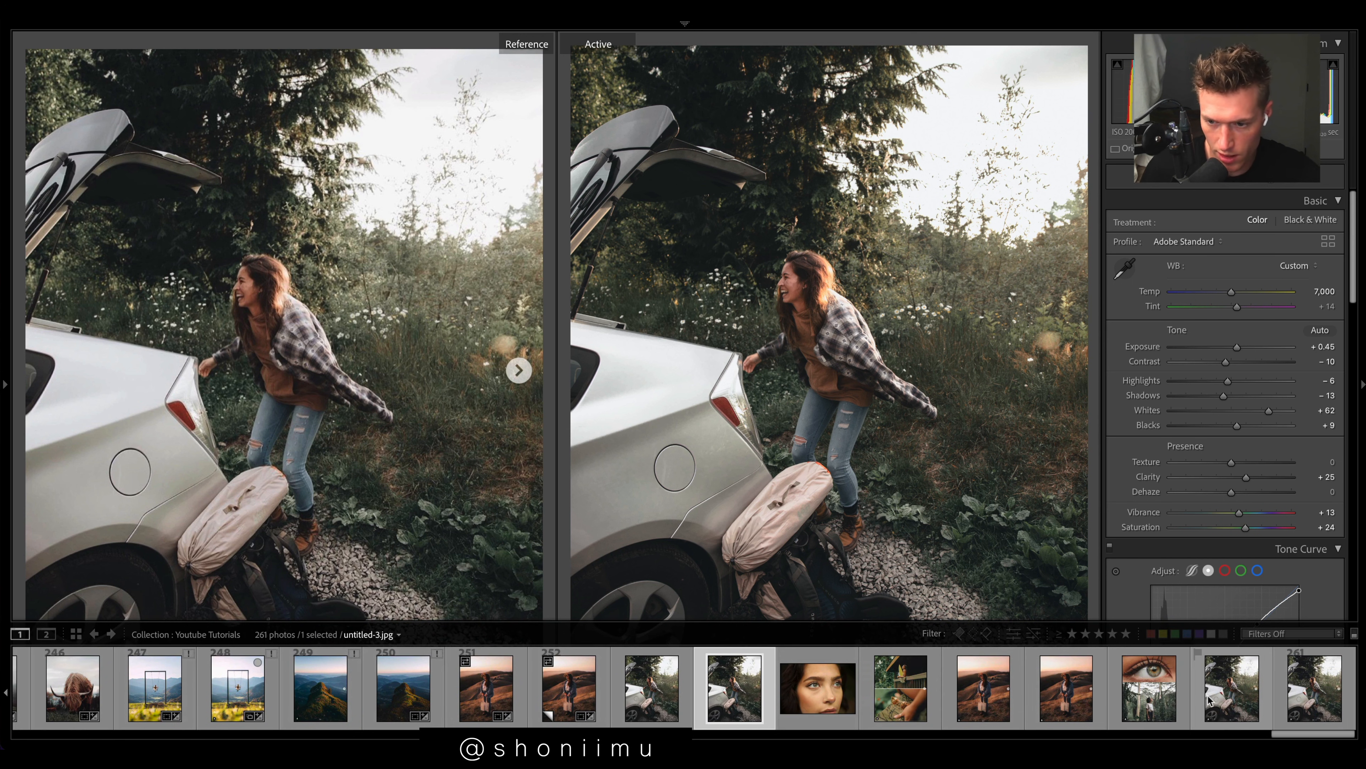
Hide the filmstrip so the reference comparison fills the screen.
left_click(1285, 722)
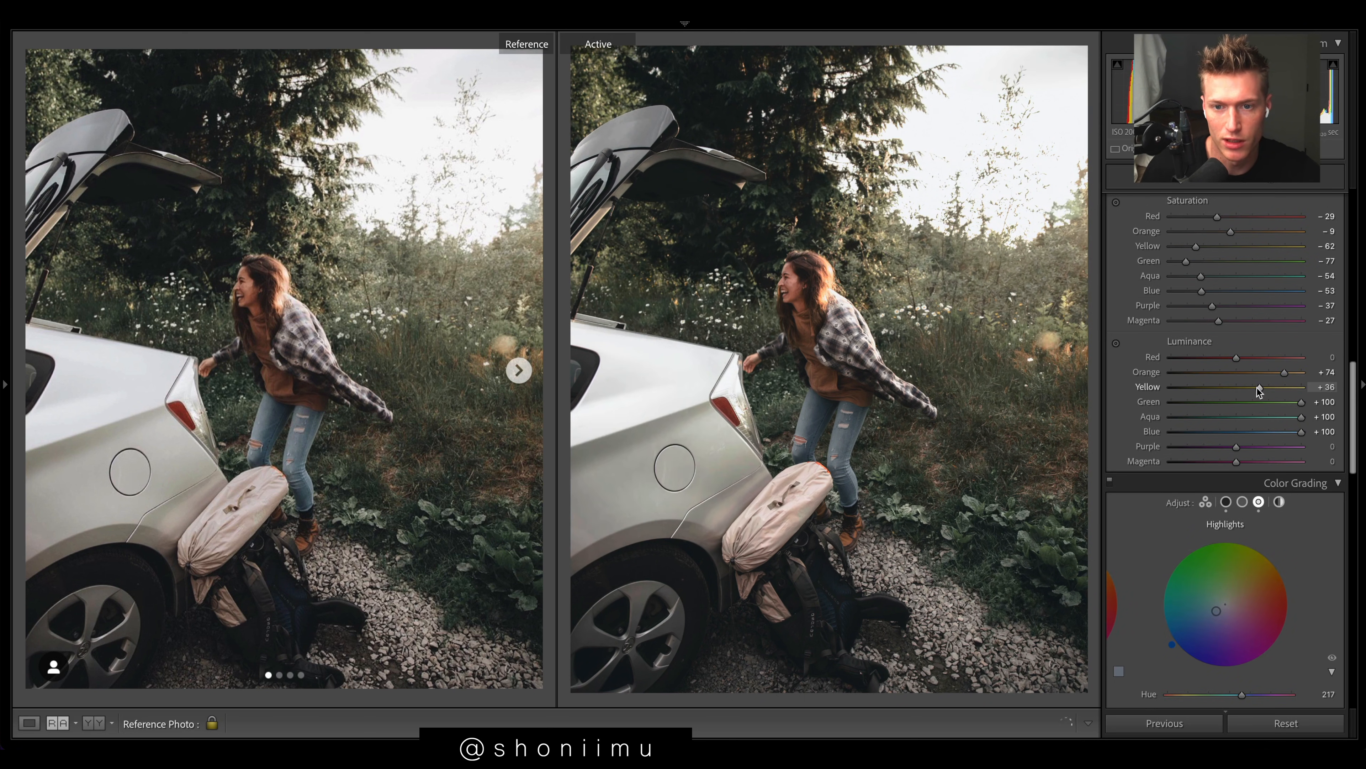
Settle Yellow luminance at about +29.
left_click_drag(1268, 386, 1253, 385)
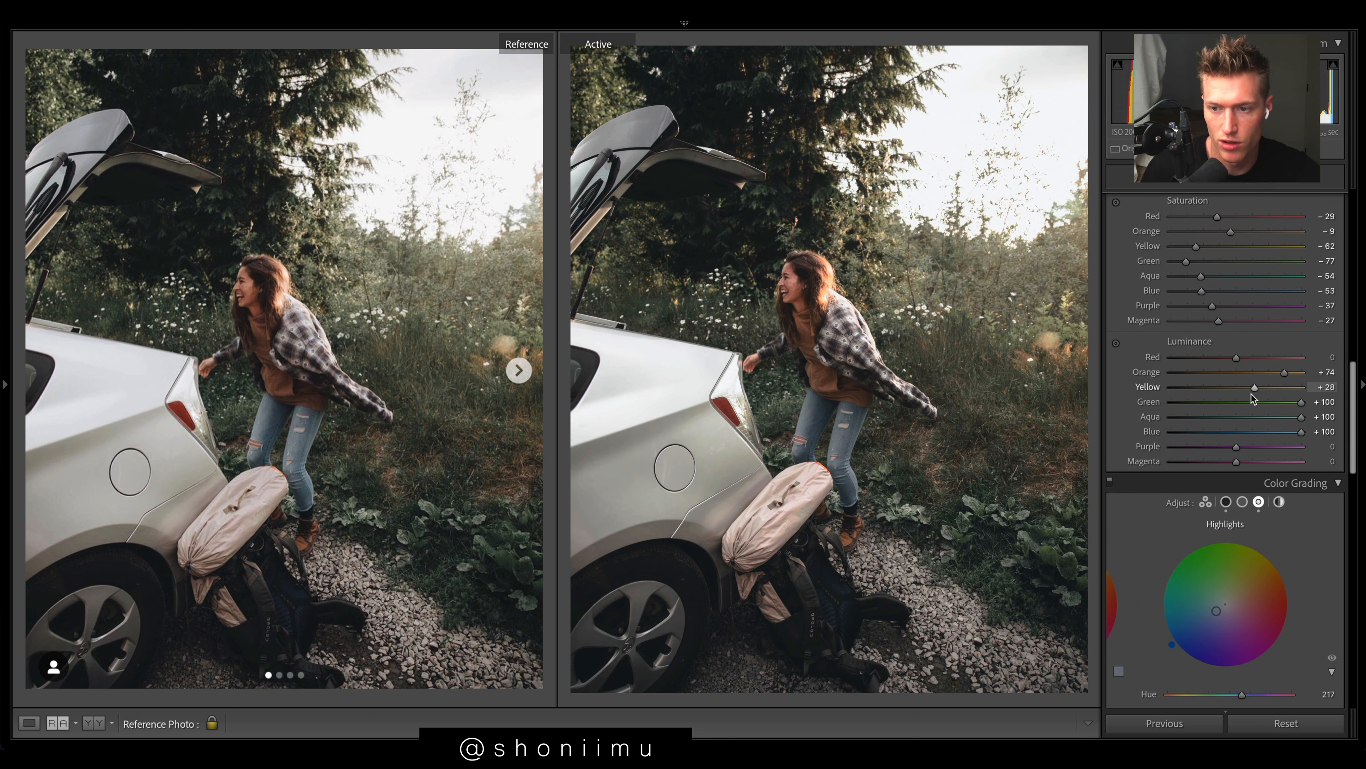
left_click_drag(1253, 385, 1253, 385)
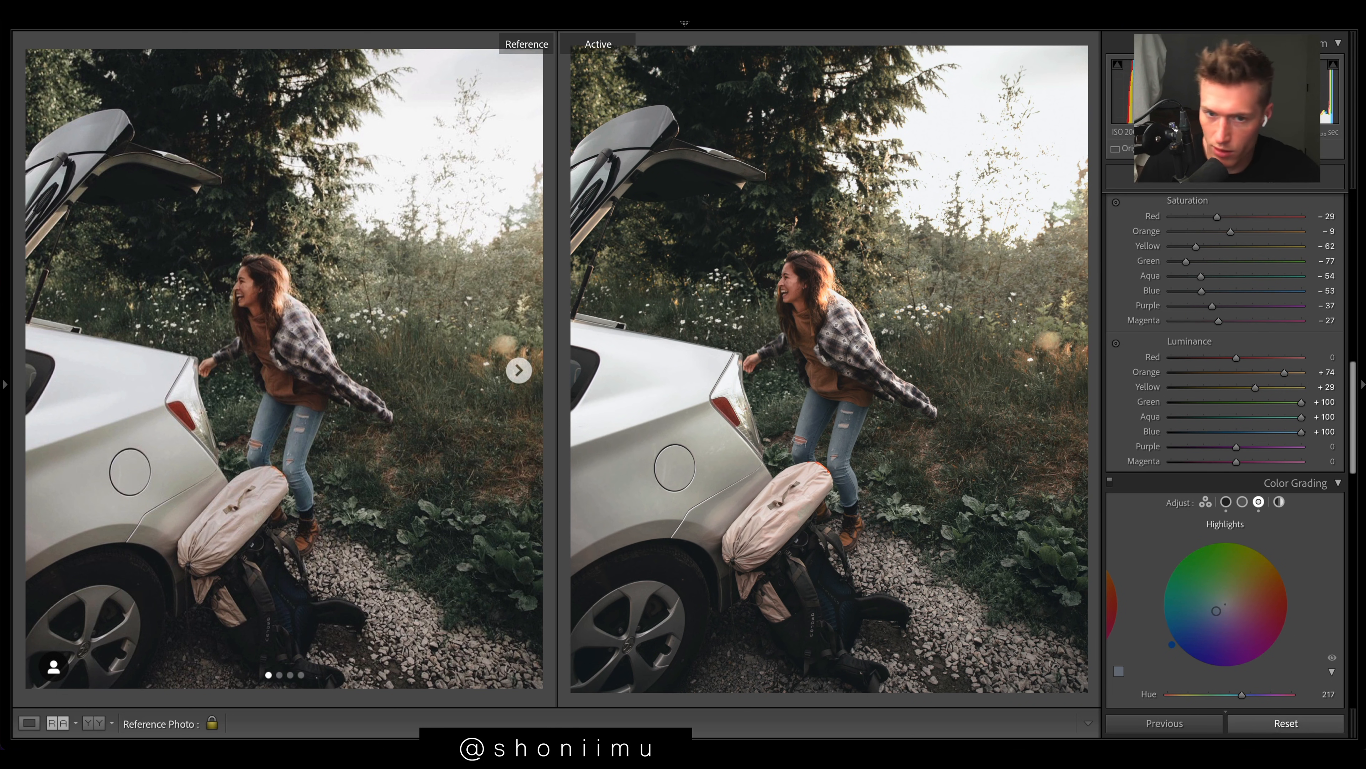
left_click(1285, 722)
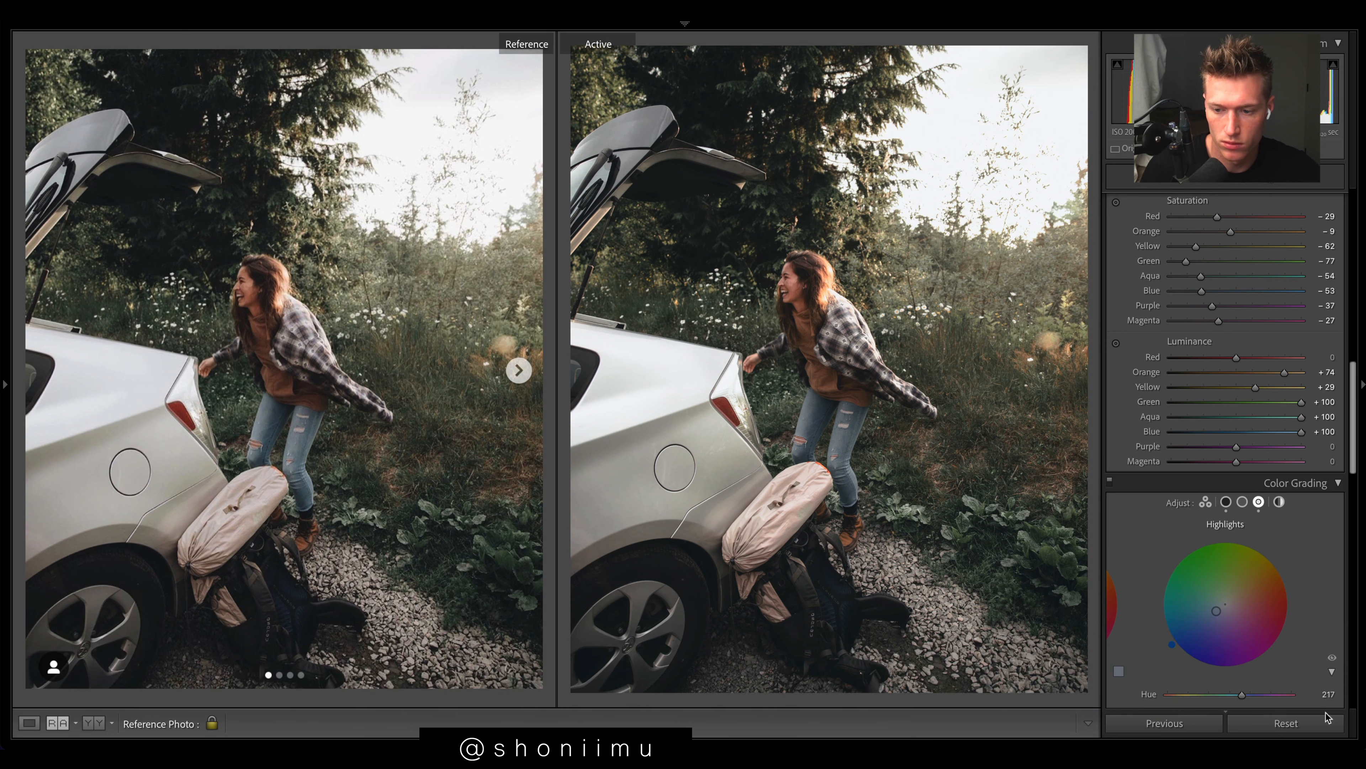
left_click(1285, 722)
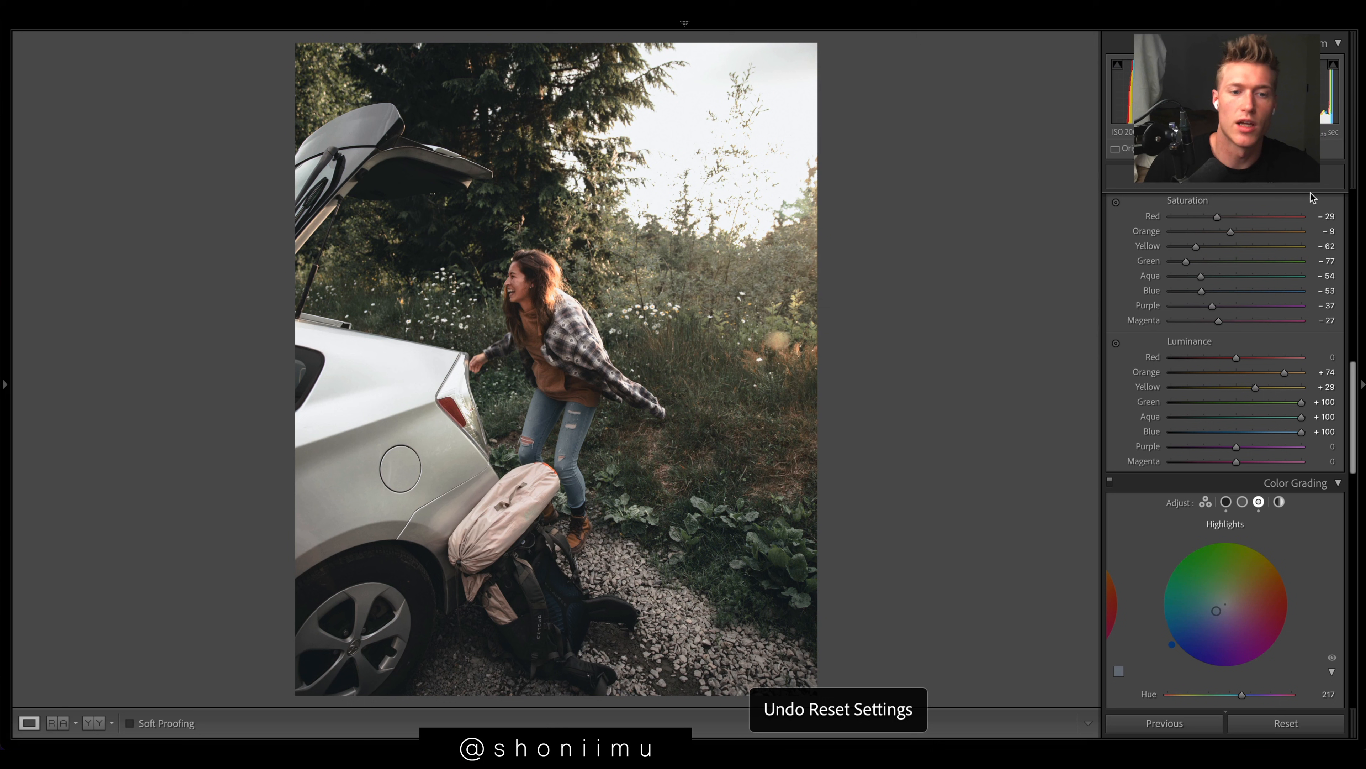
left_click(58, 722)
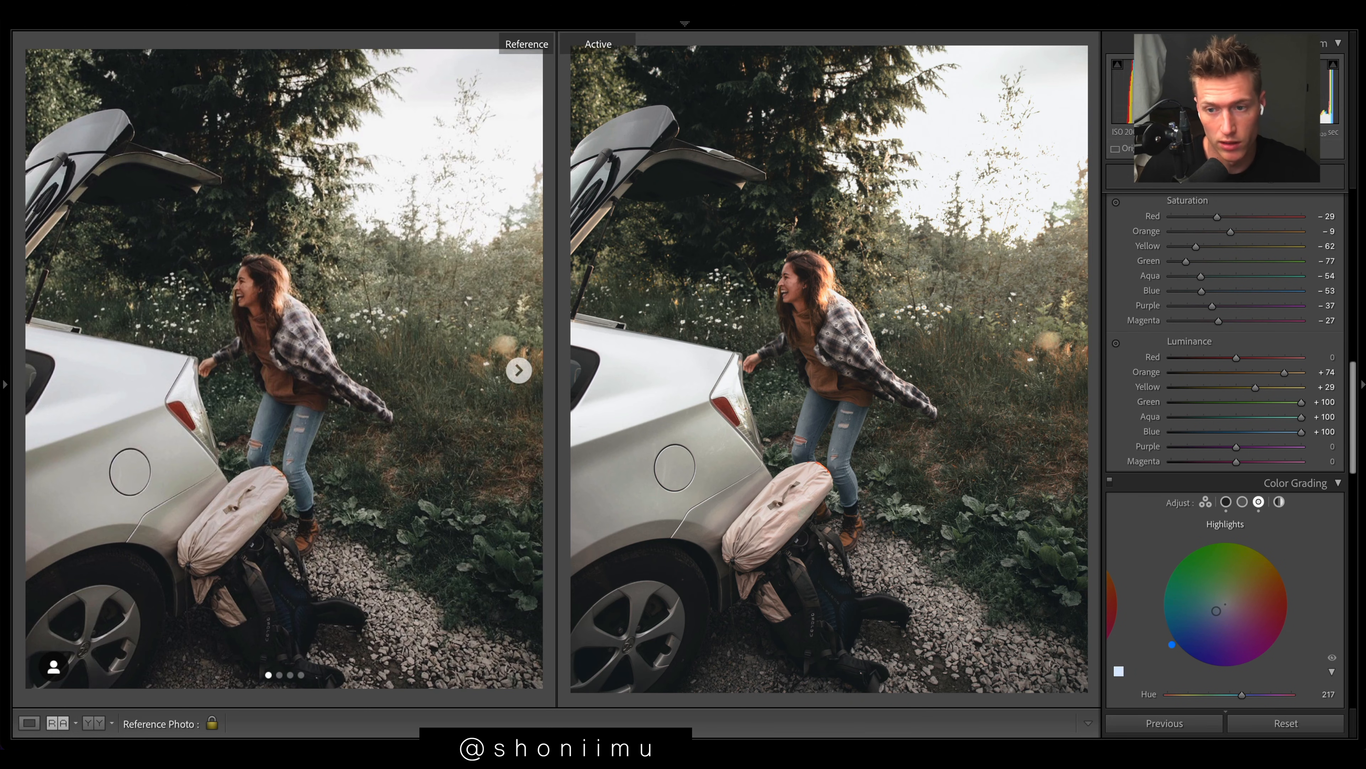
left_click(1315, 201)
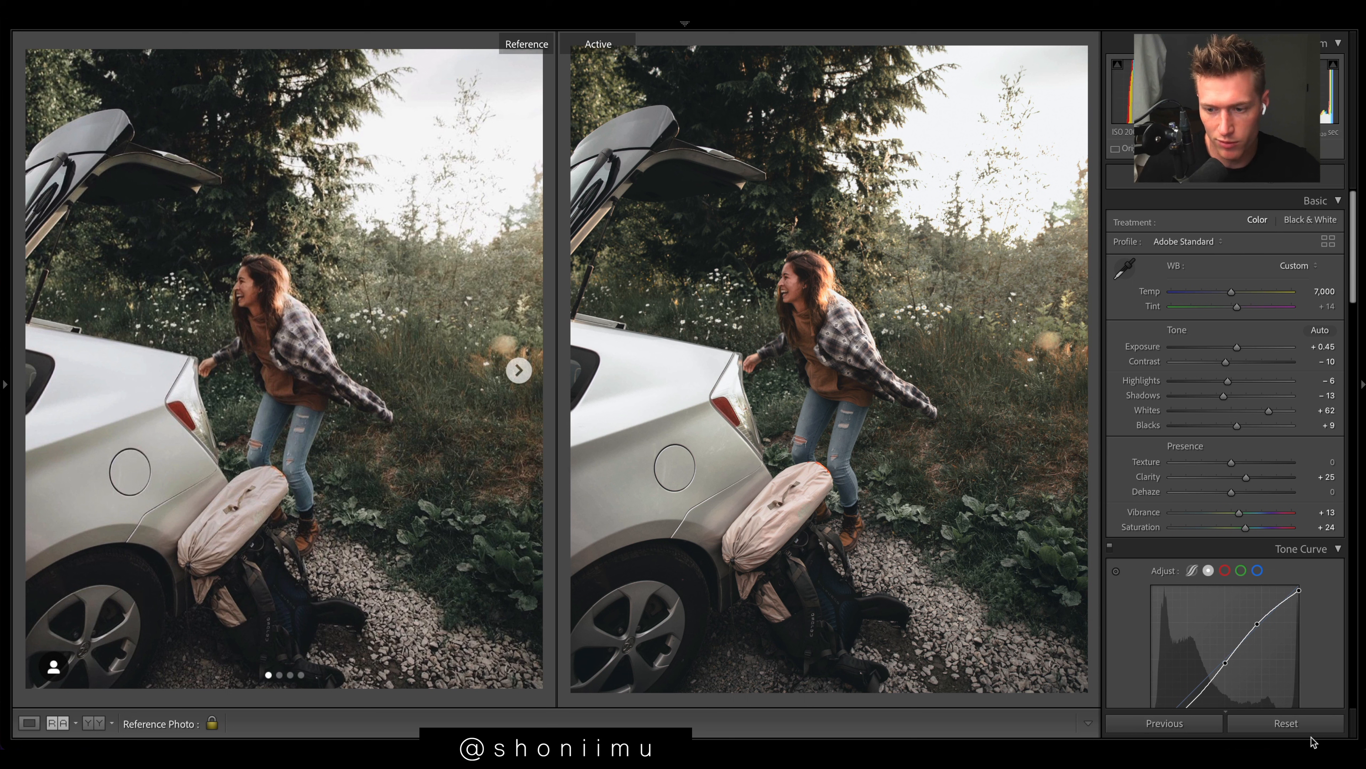
Push the Red hue slider in HSL from +14 toward orange, settling at +42.
left_click(1286, 722)
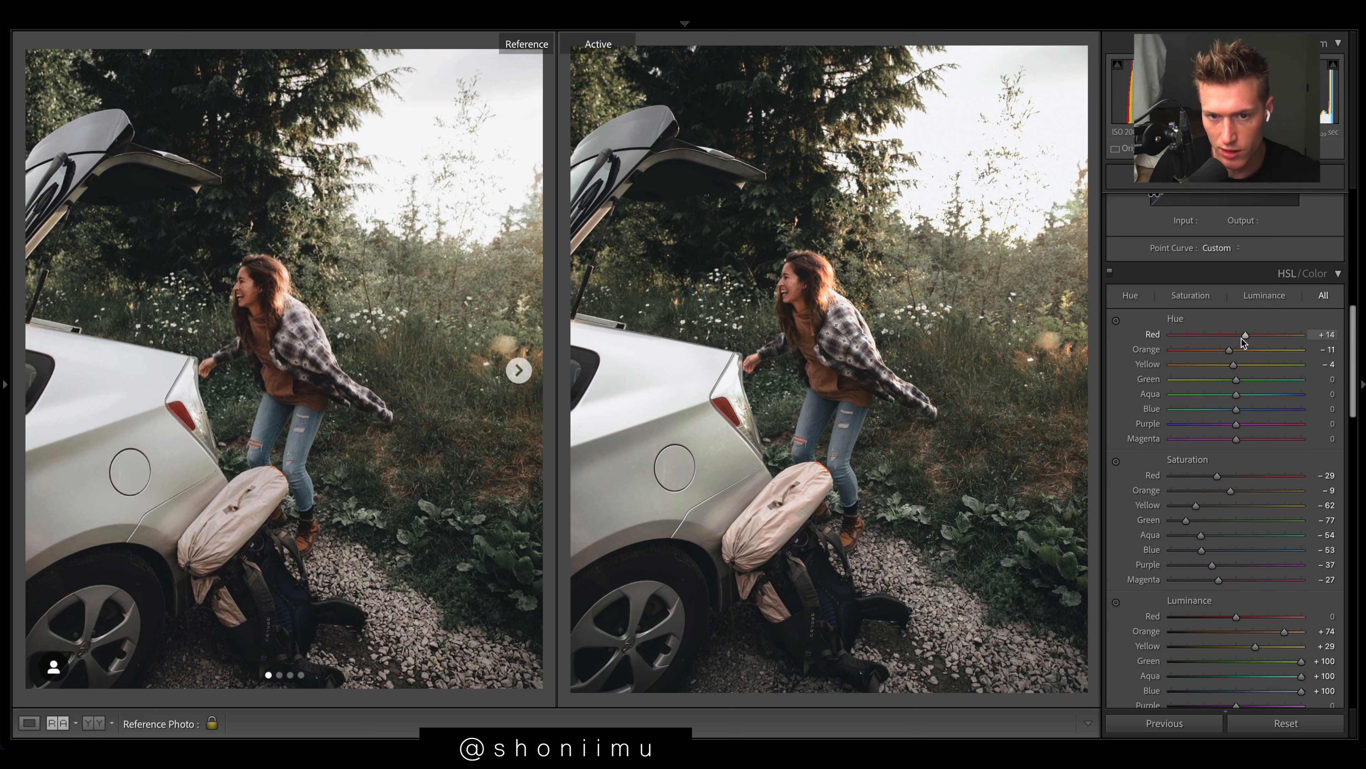
left_click_drag(1244, 335, 1264, 335)
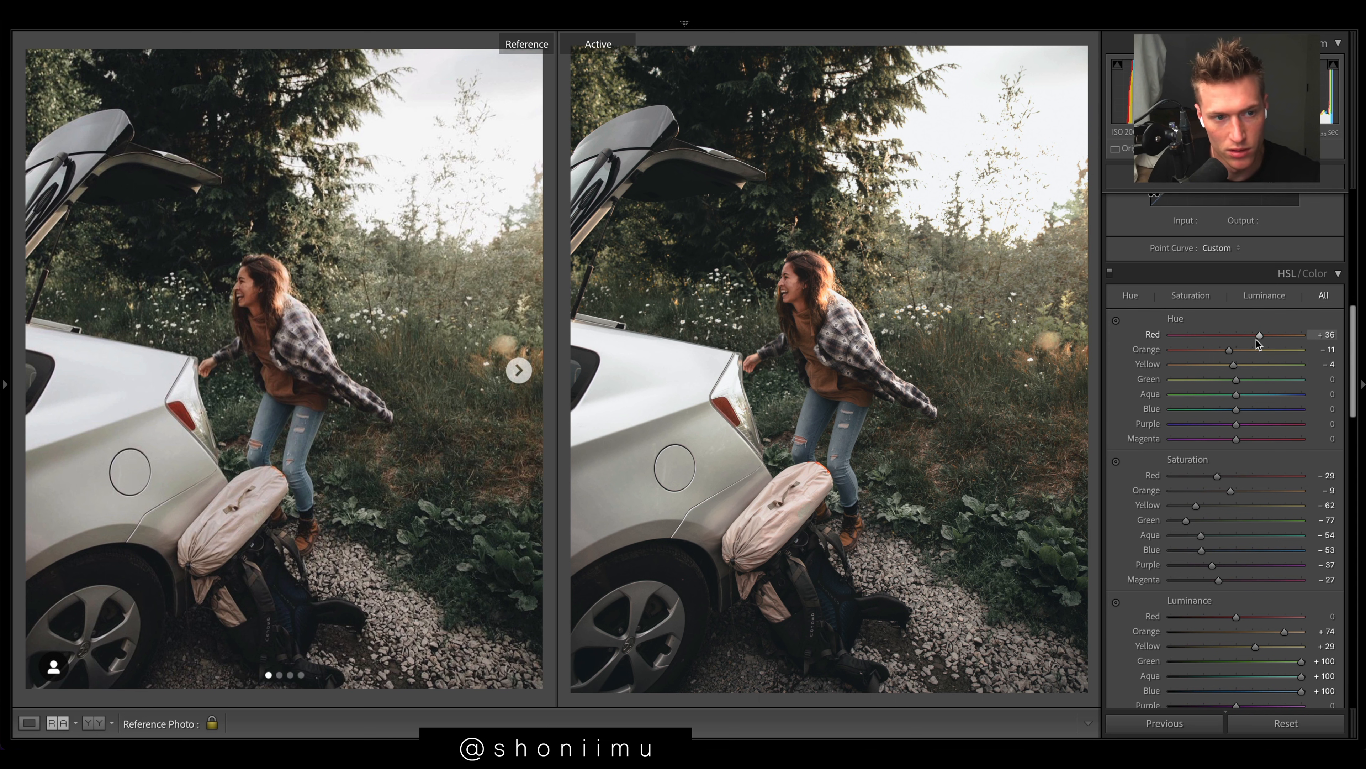
left_click_drag(1258, 334, 1281, 334)
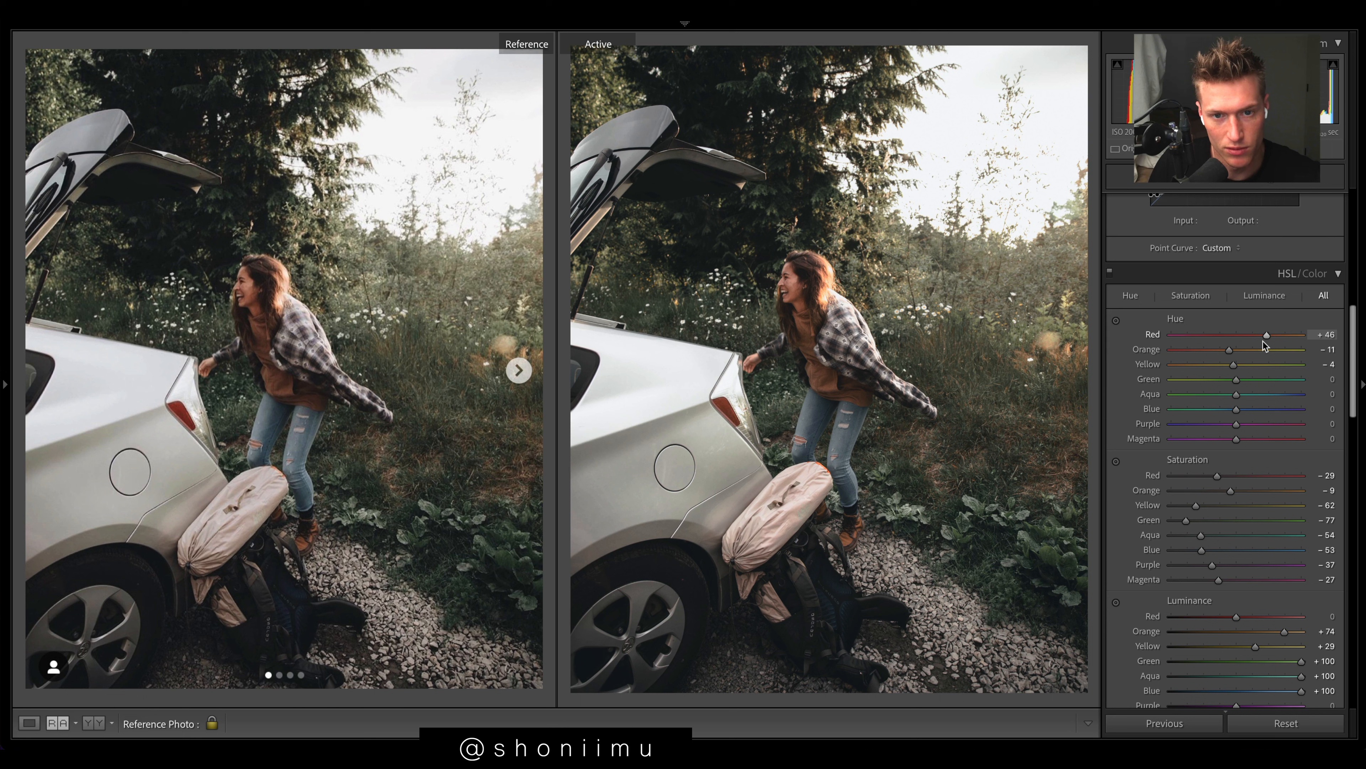
left_click_drag(1269, 334, 1261, 334)
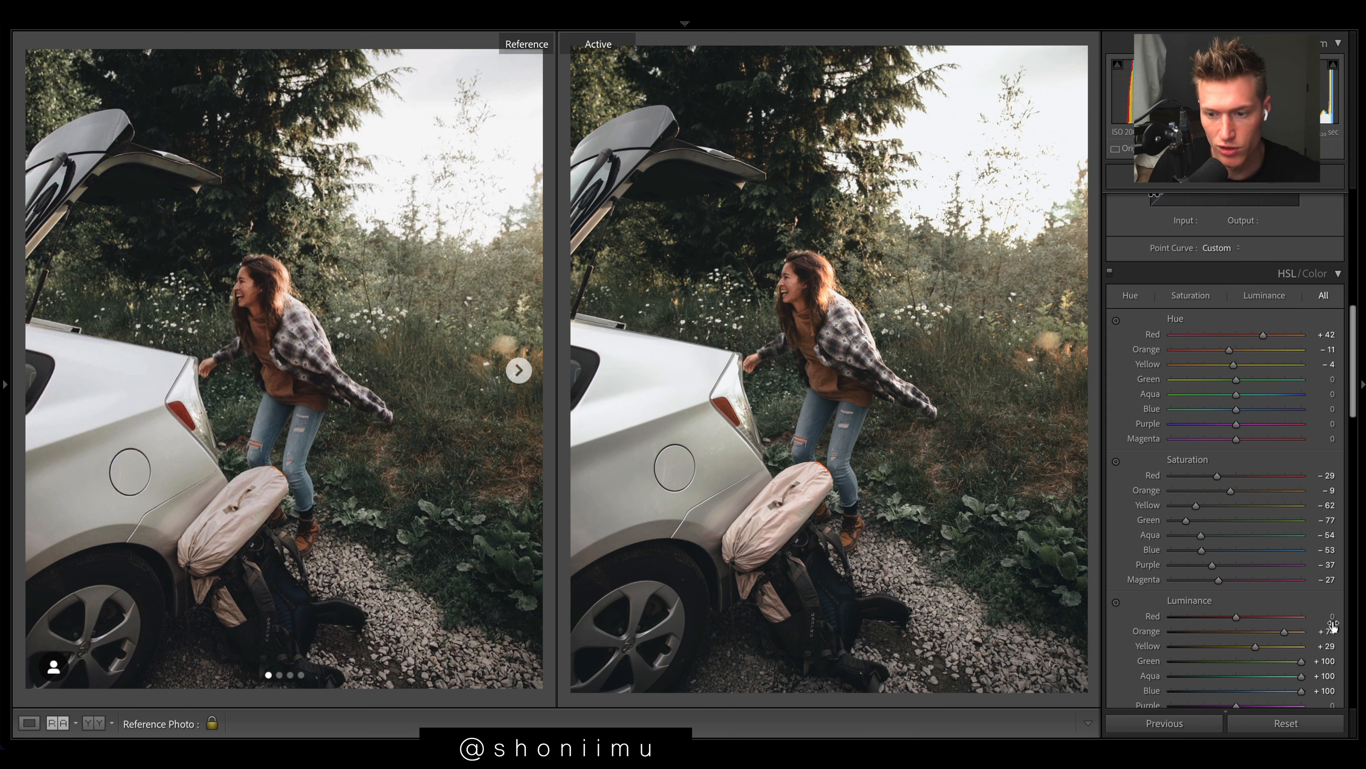
left_click_drag(1268, 616, 1231, 616)
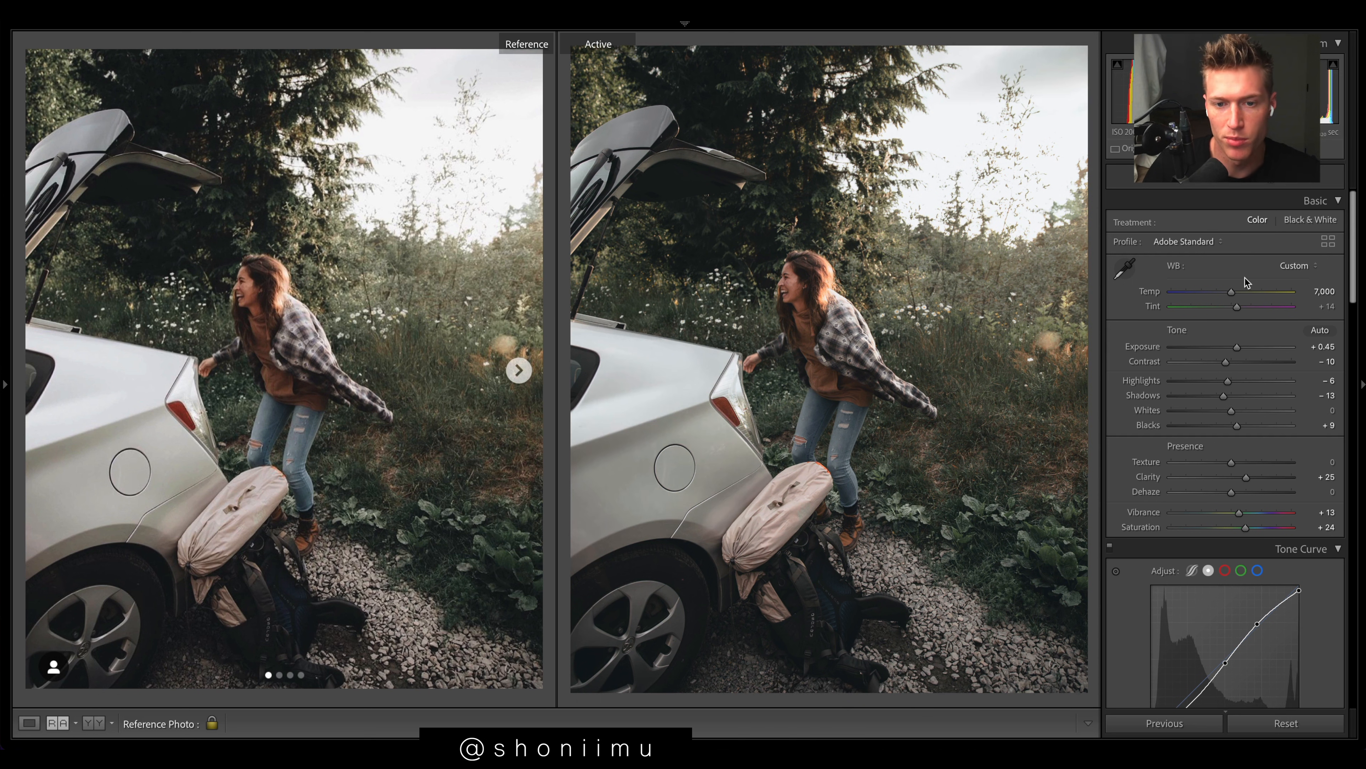
Nudge exposure up slightly and cool the Temp from 7,000 down to 5,350.
left_click_drag(1229, 425, 1282, 426)
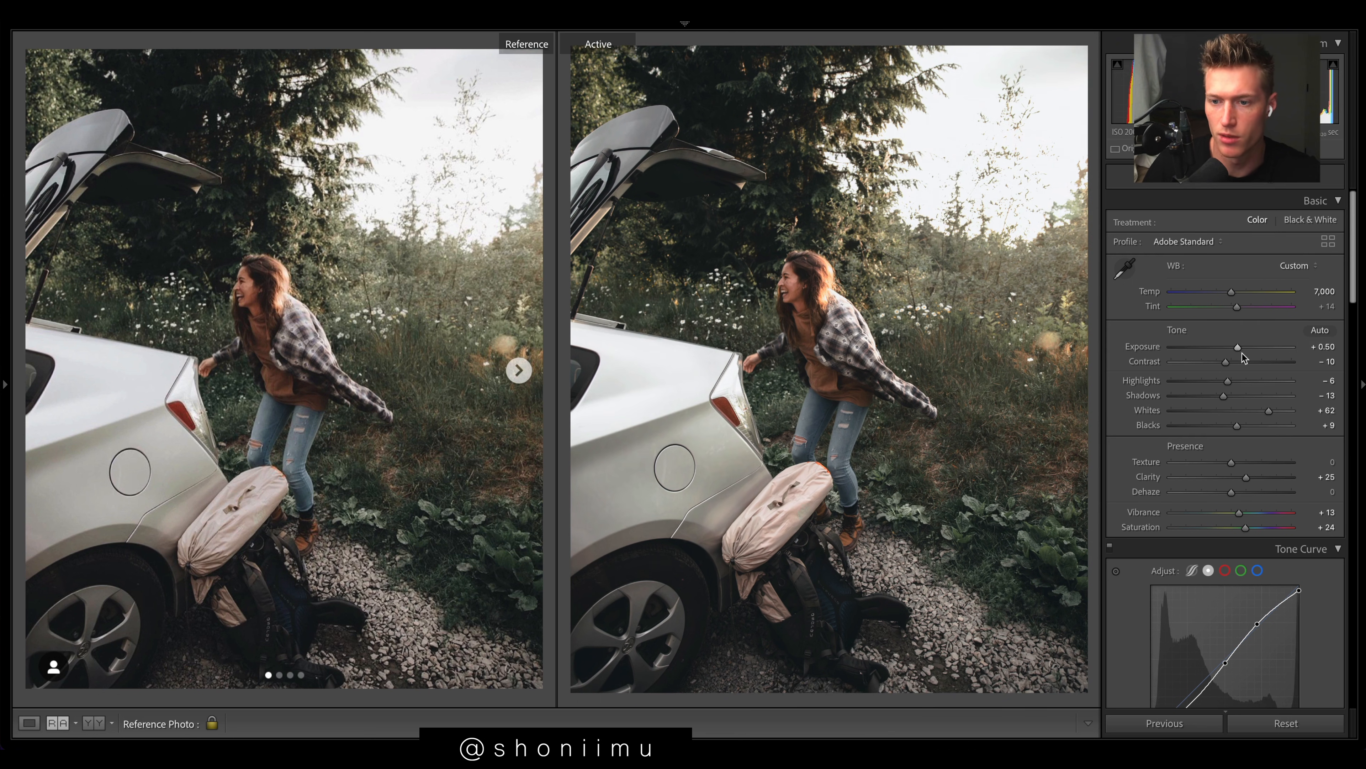
left_click_drag(1255, 291, 1231, 291)
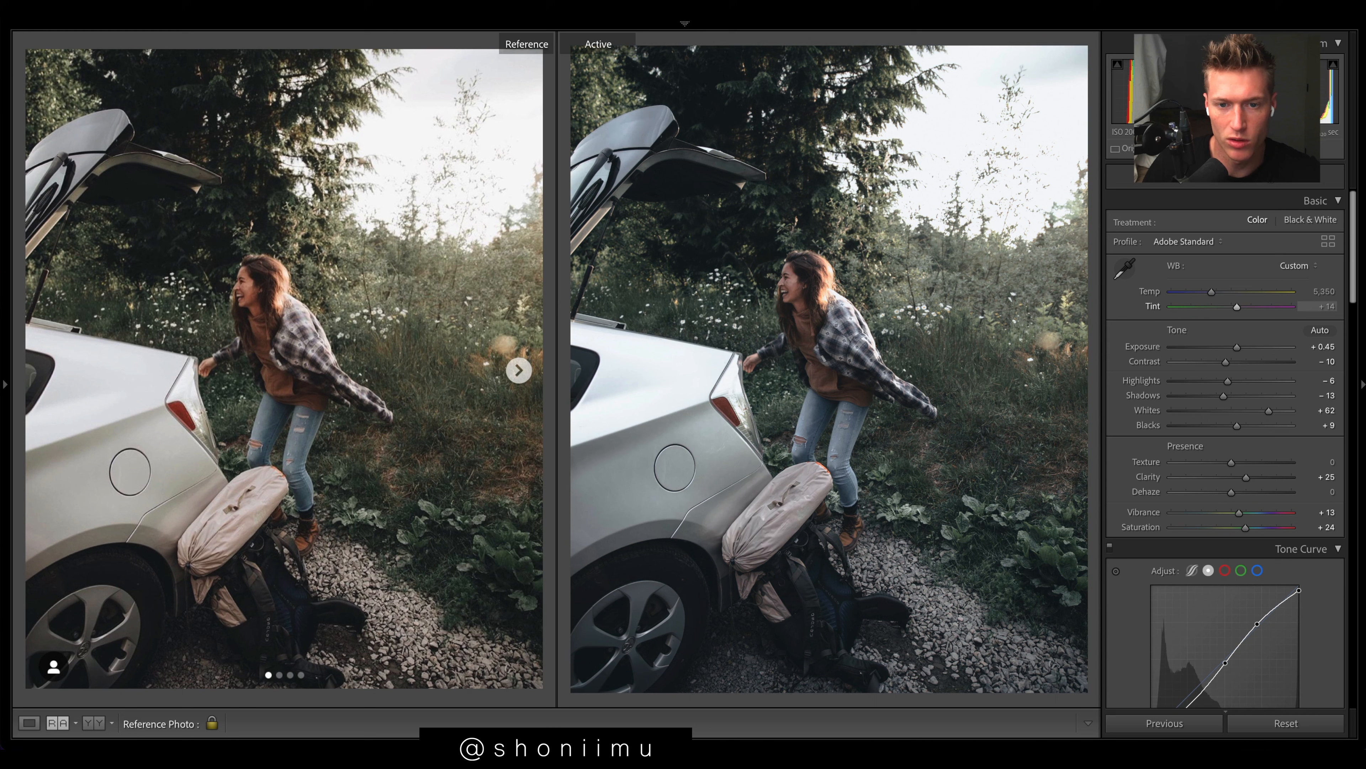